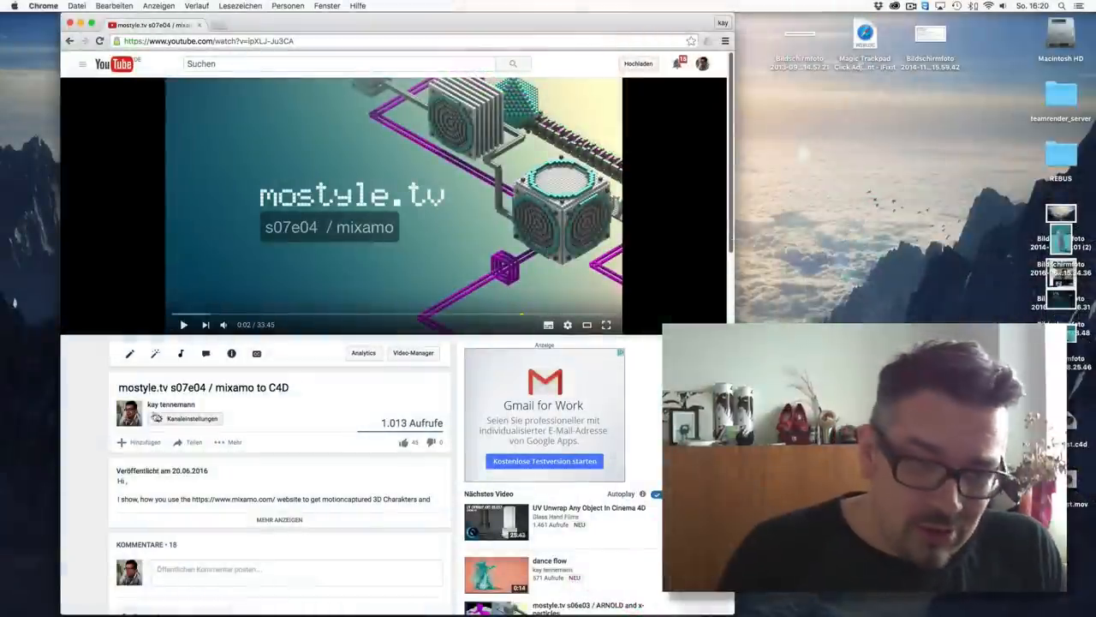
mouse_move(301, 421)
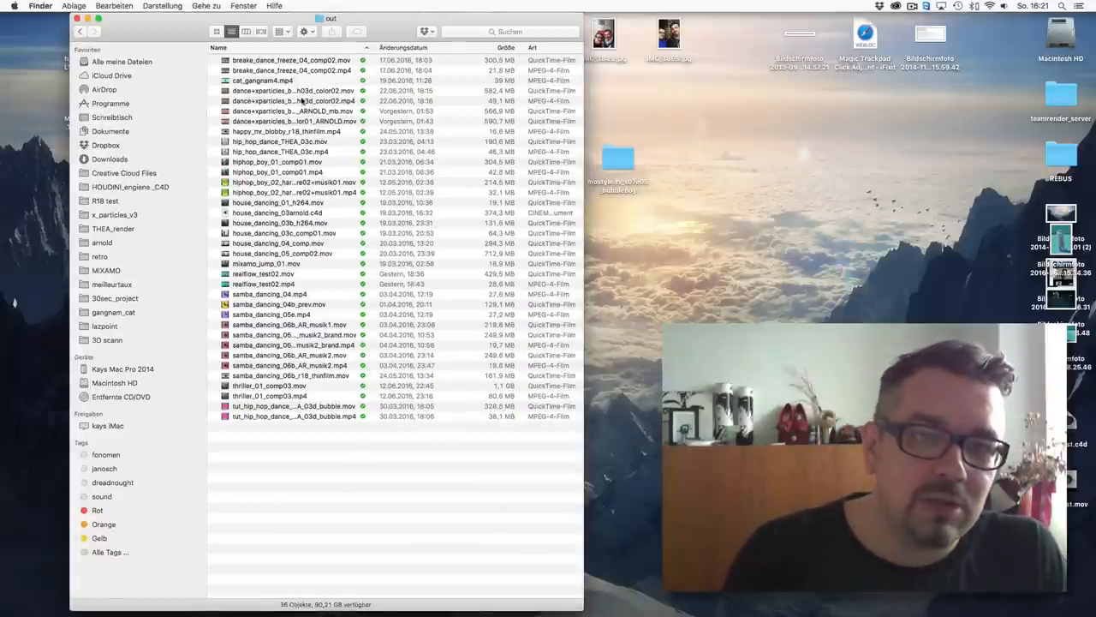
- Preview the dance+xparticles clip, then play and pause tut_hip_hop_dance_THEA_03d_bubble.mp4
double_click(292, 102)
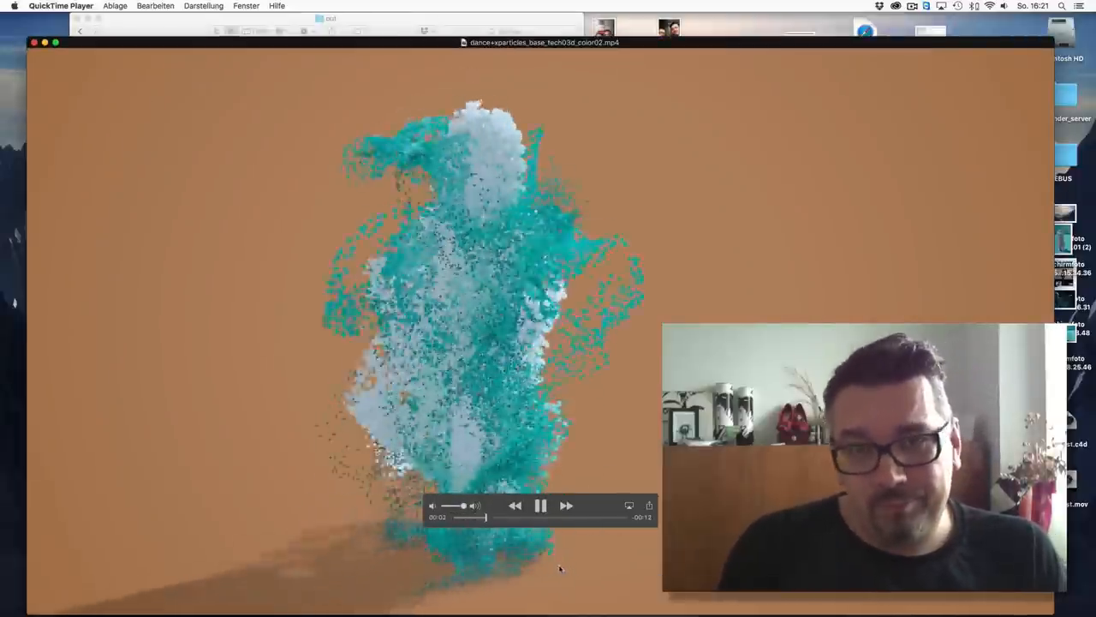
left_click(540, 506)
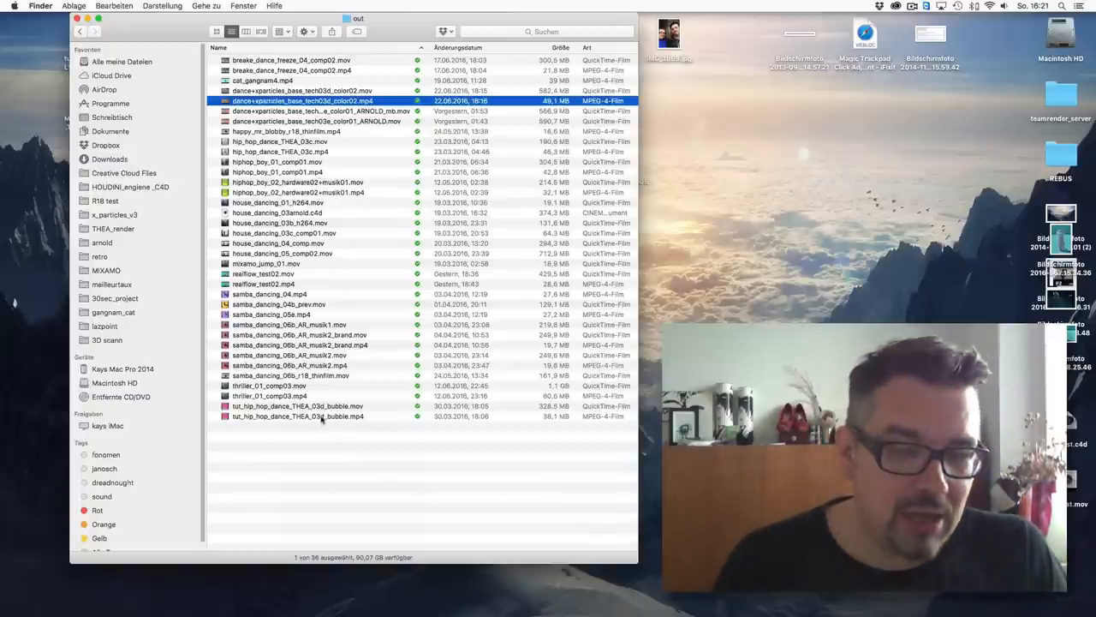
double_click(298, 416)
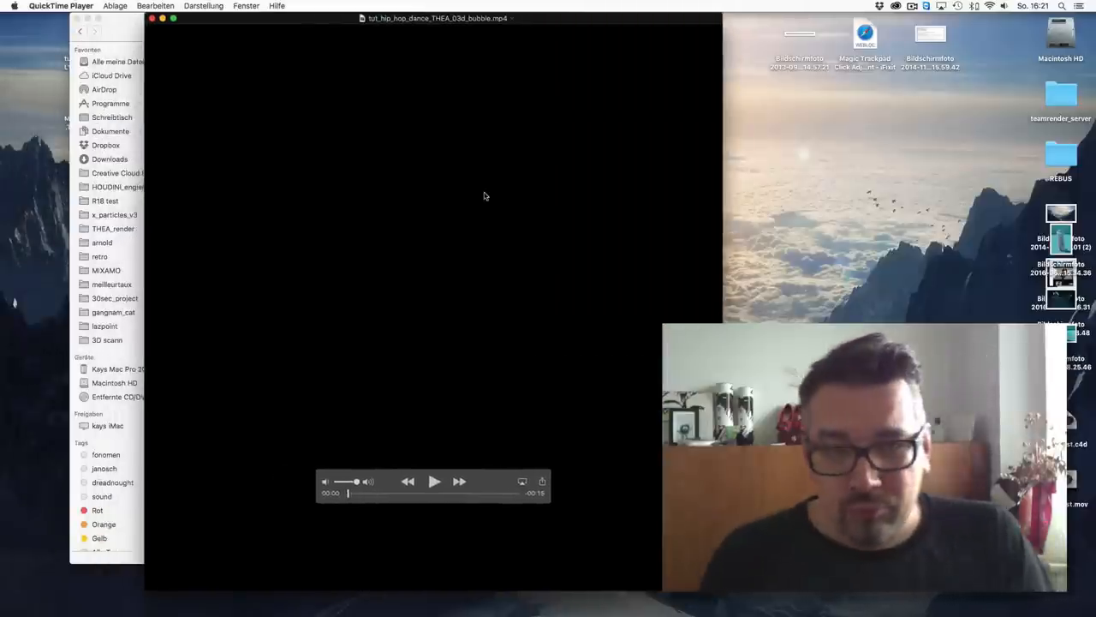
left_click(434, 480)
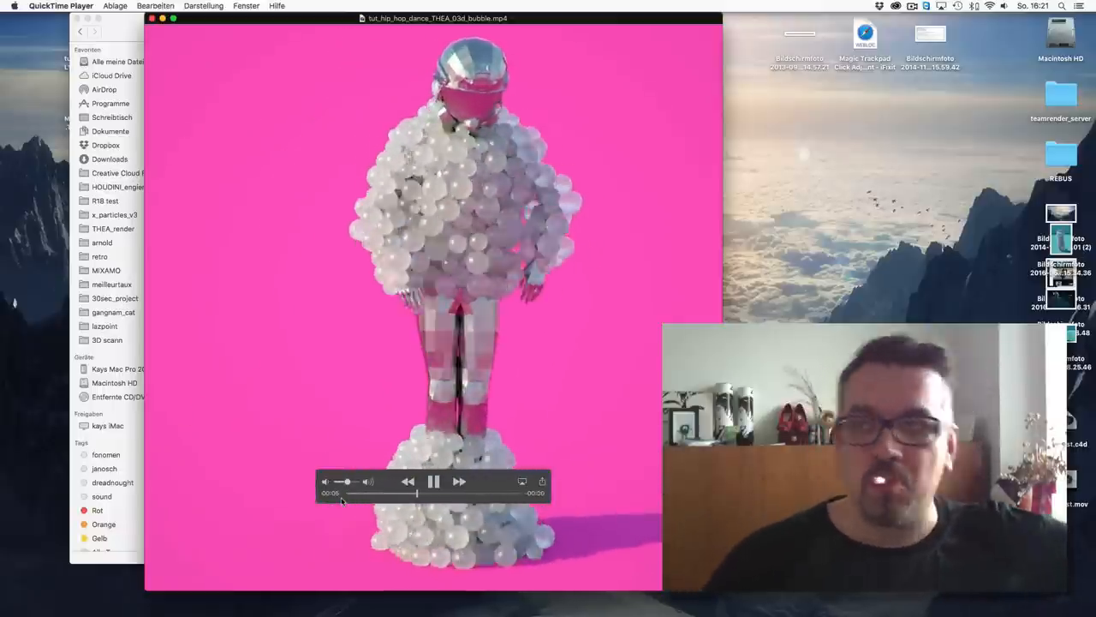
left_click(434, 480)
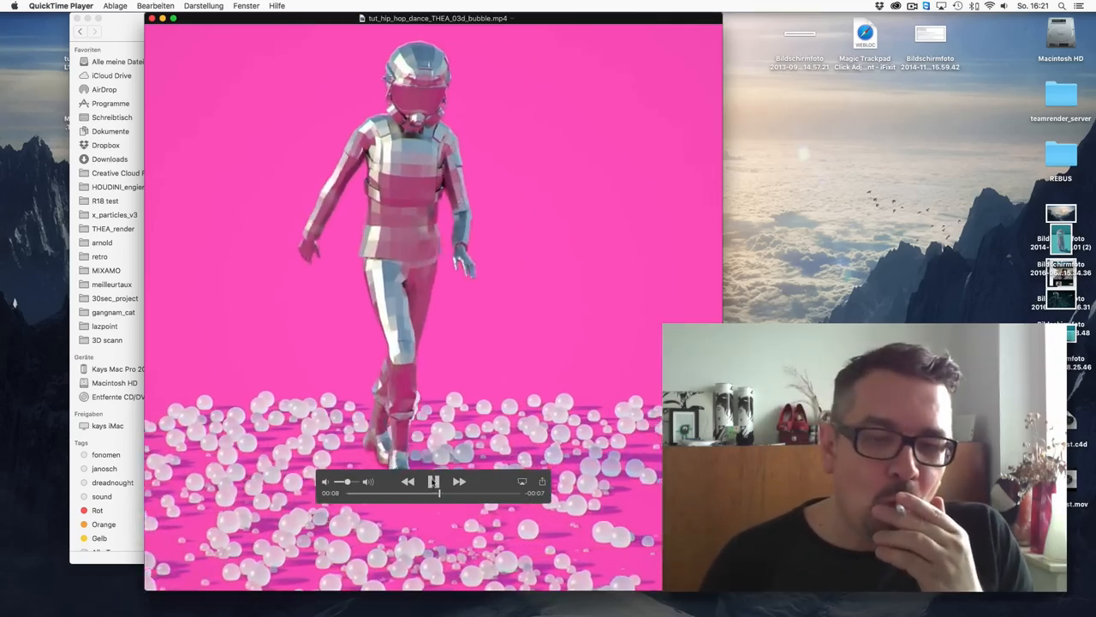
left_click(435, 481)
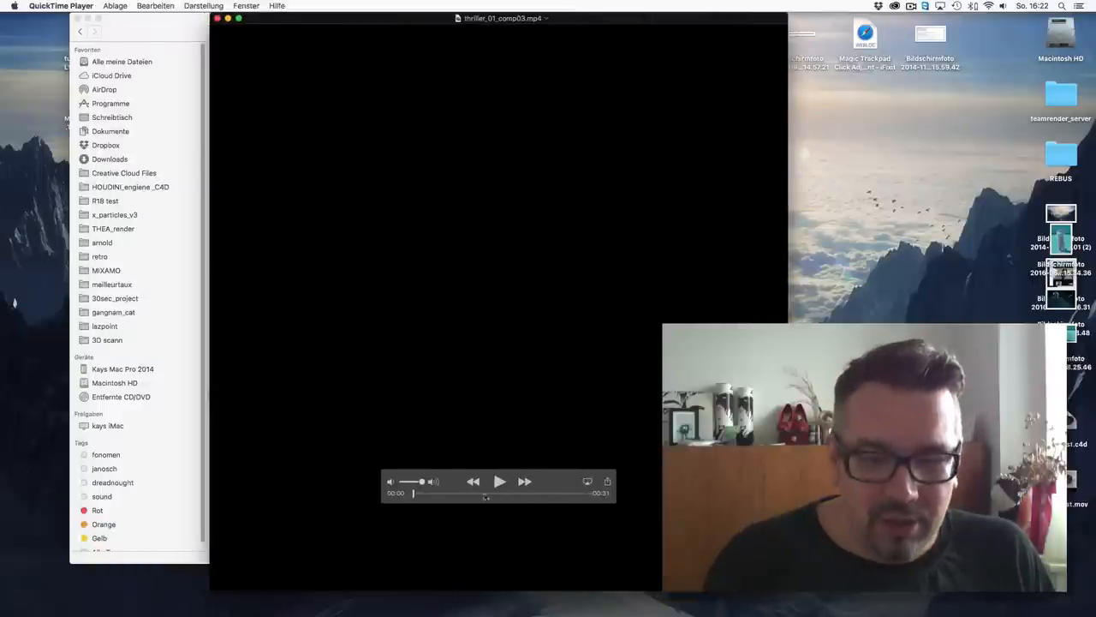
- Play thriller_01_comp03.mp4 in QuickTime Player
left_click(499, 481)
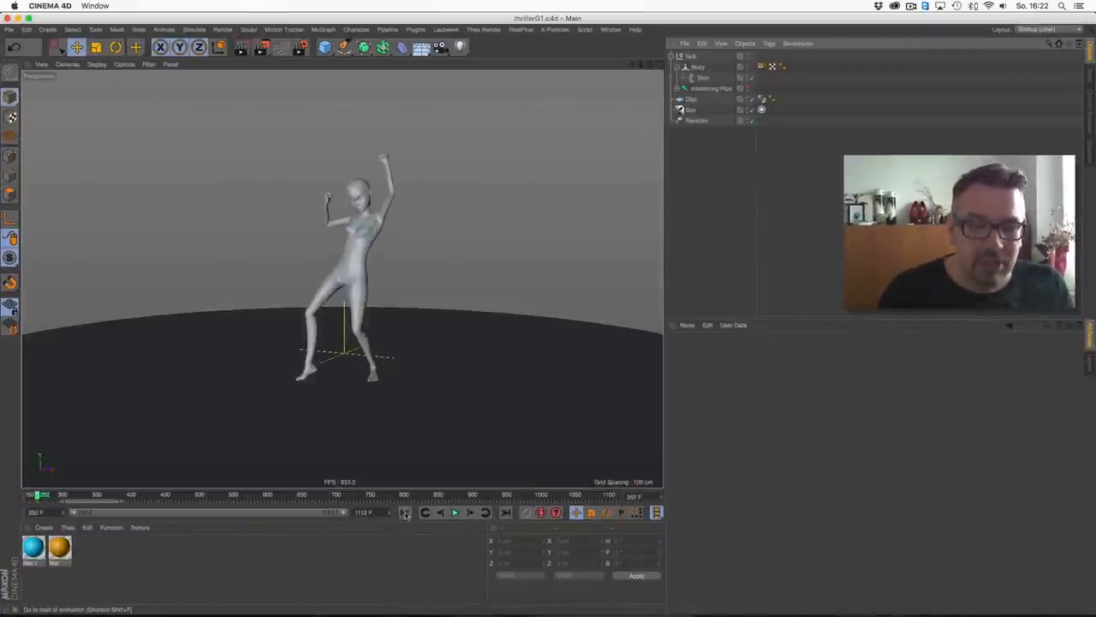
left_click(454, 512)
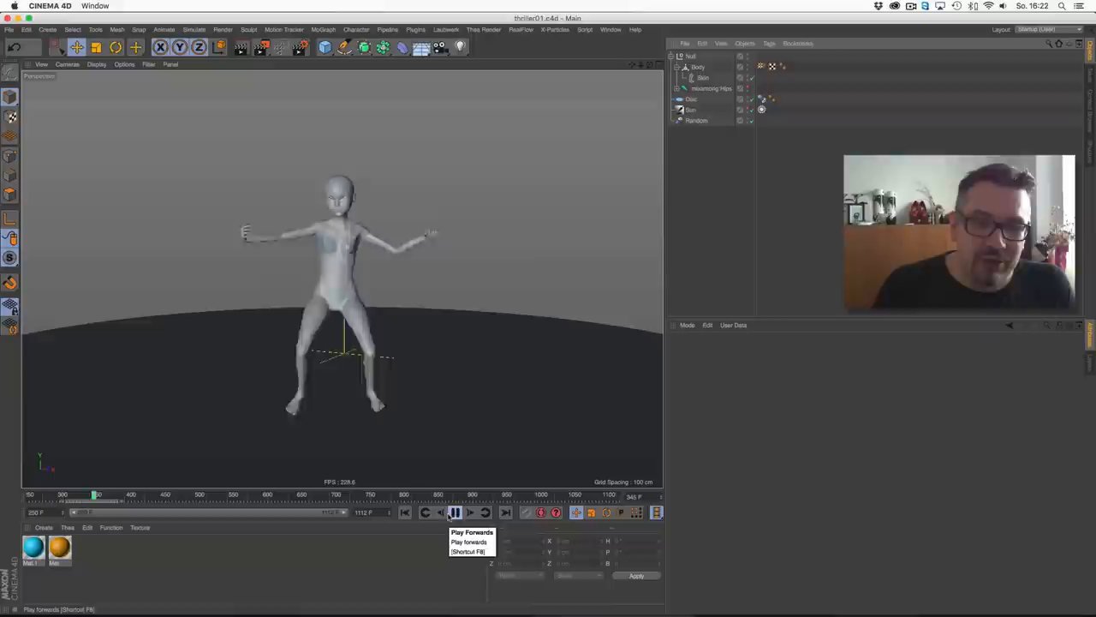
left_click(455, 512)
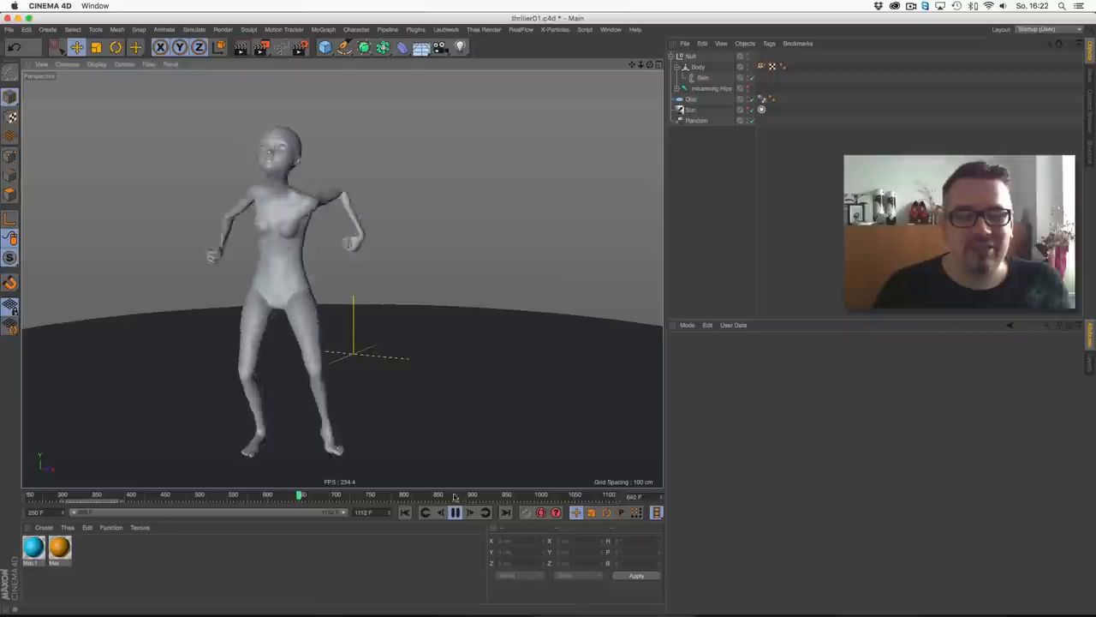
left_click(455, 512)
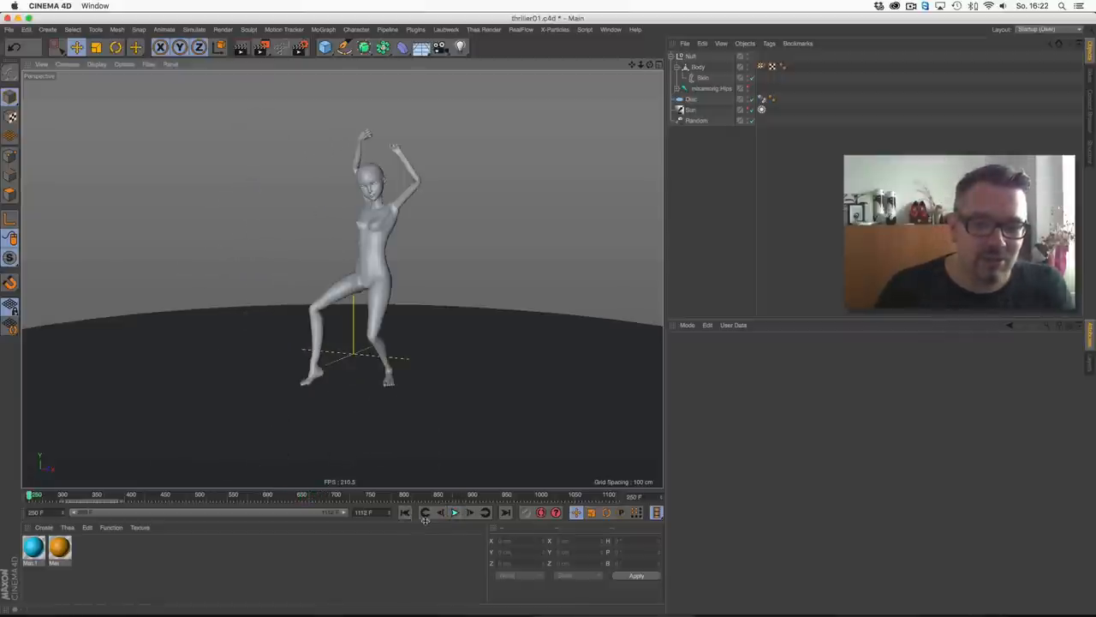
left_click(455, 512)
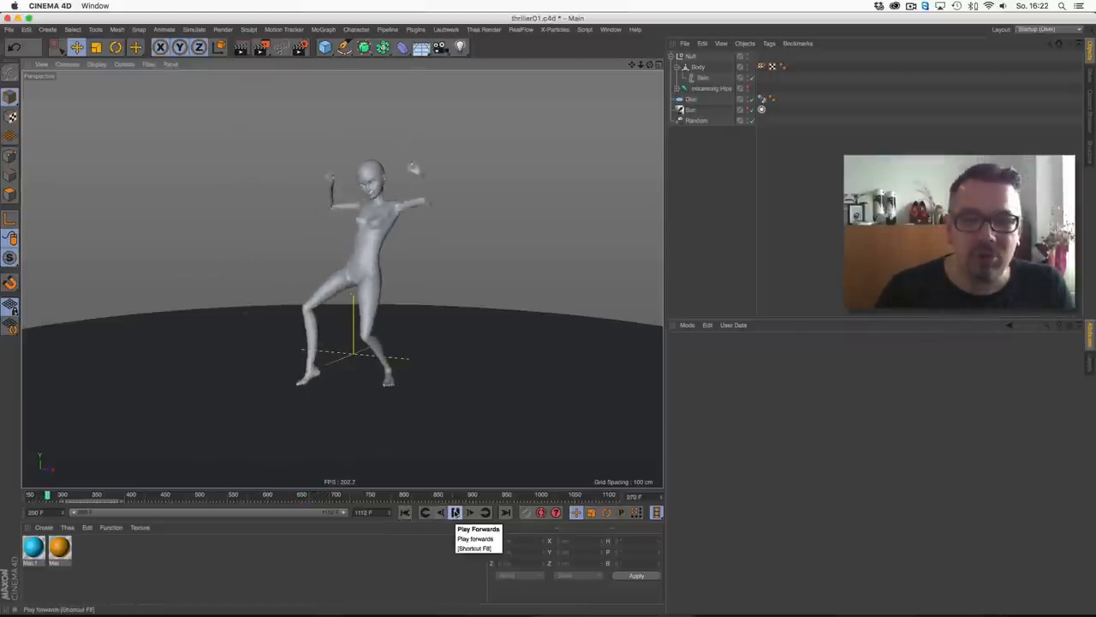
left_click(455, 513)
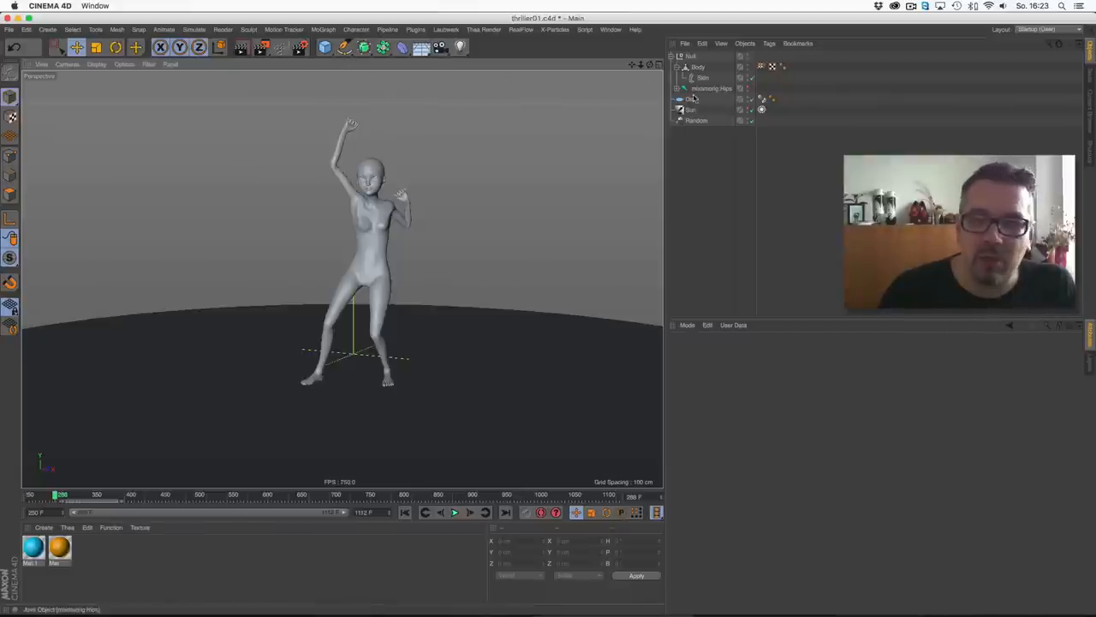
left_click(676, 88)
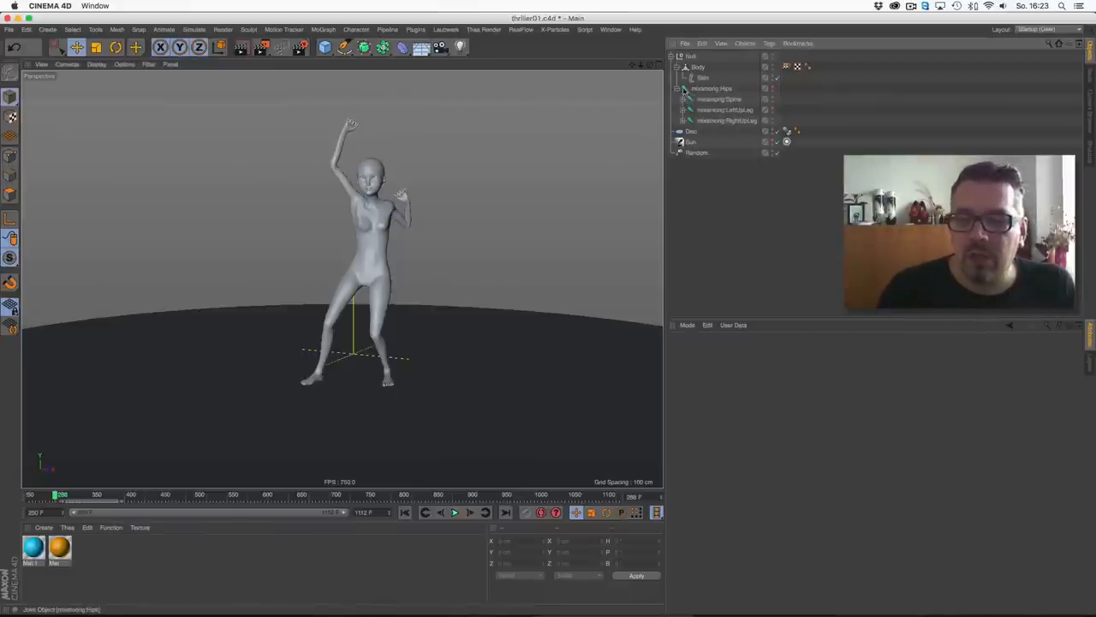
left_click(678, 67)
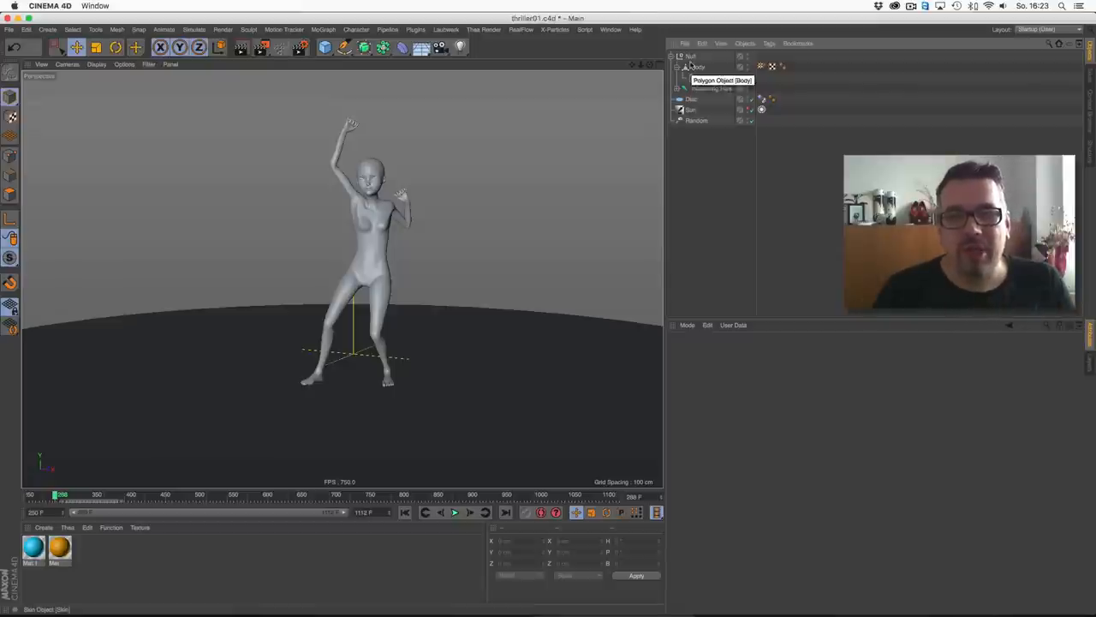
left_click(678, 66)
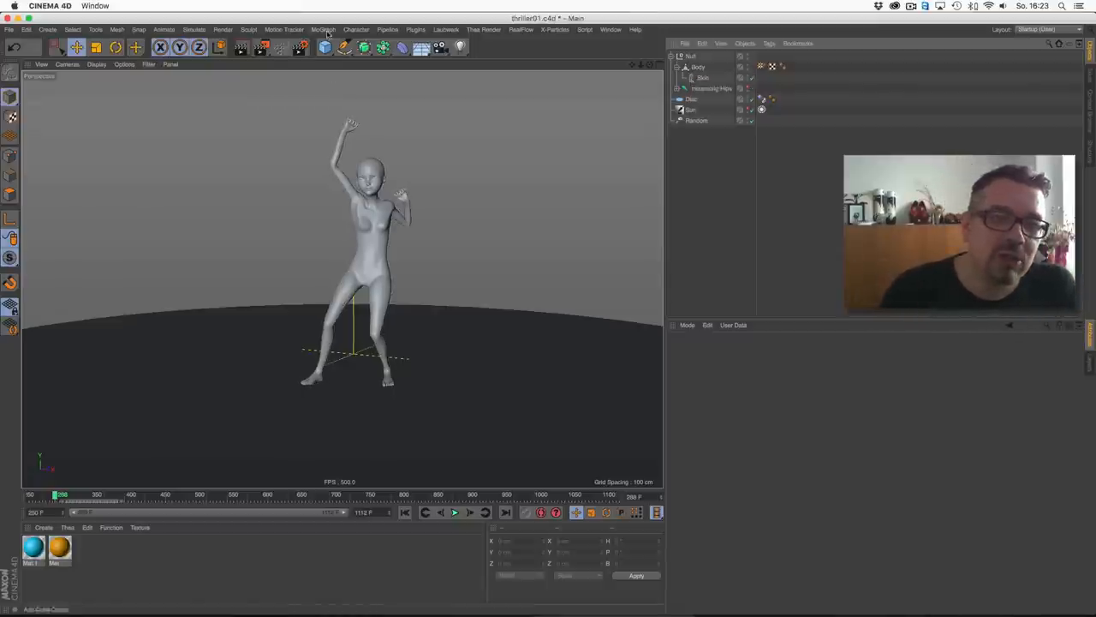
- Add a Cloner with a Sphere child and move them to the list's bottom
left_click(323, 29)
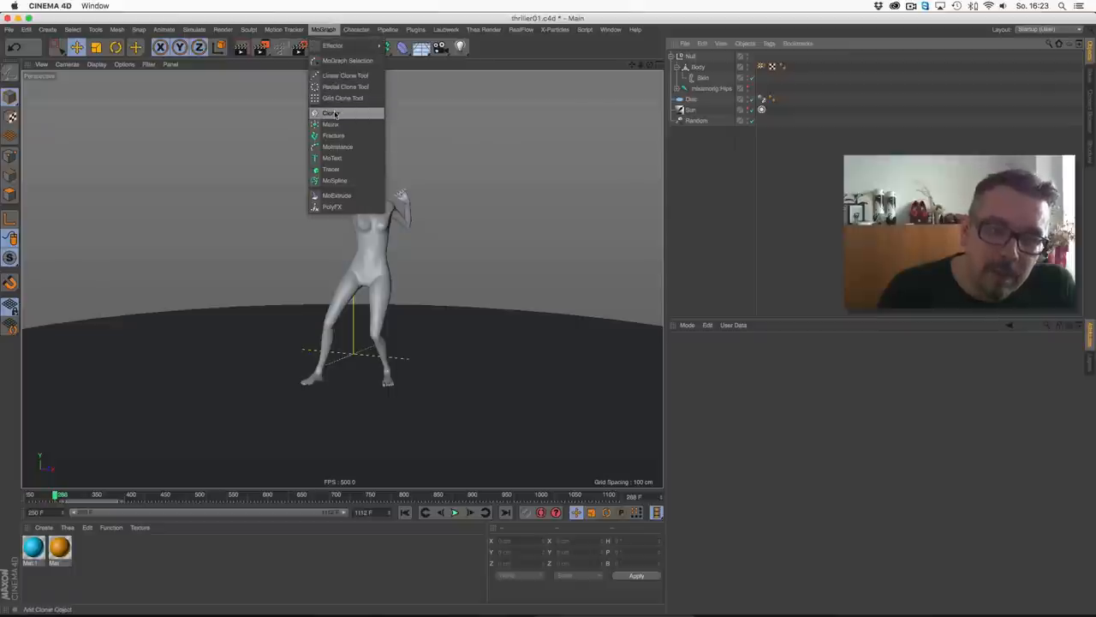
left_click(330, 112)
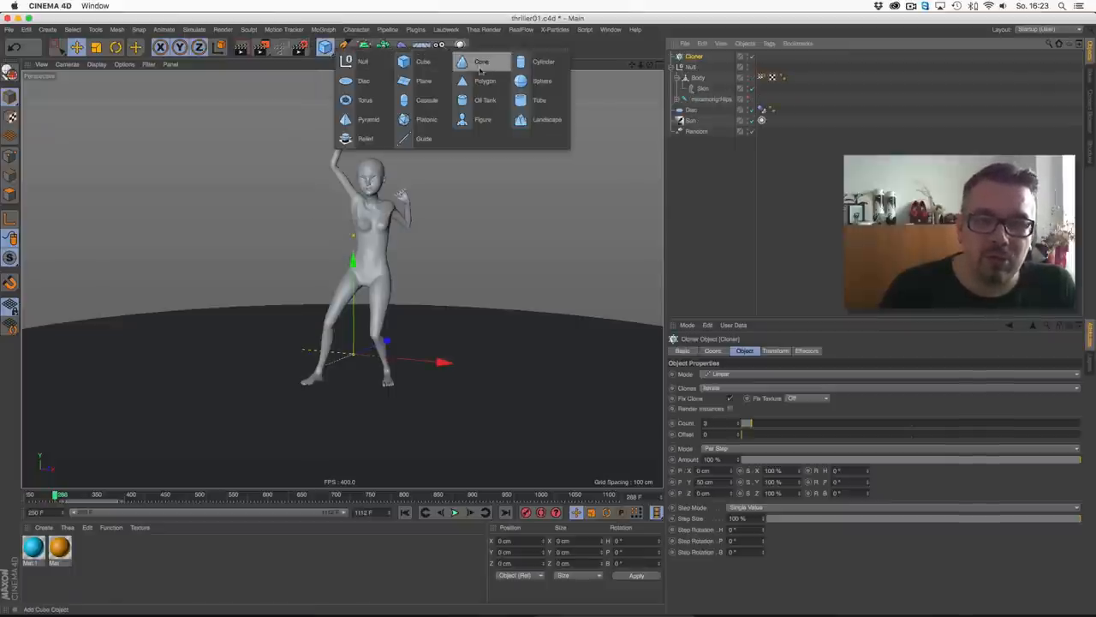
left_click(542, 80)
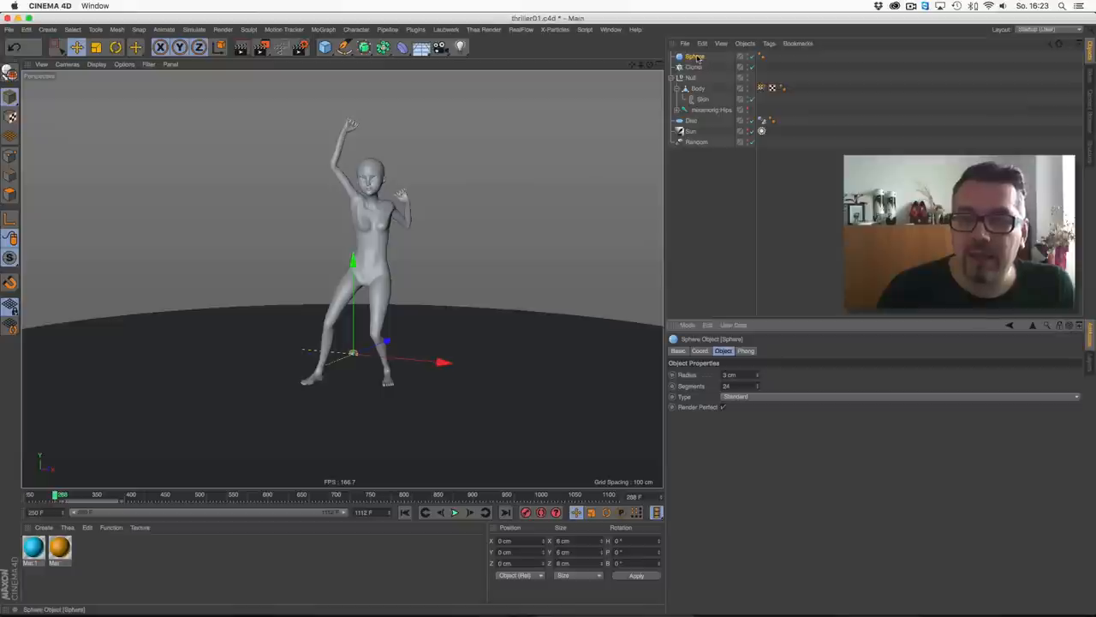
left_click(695, 57)
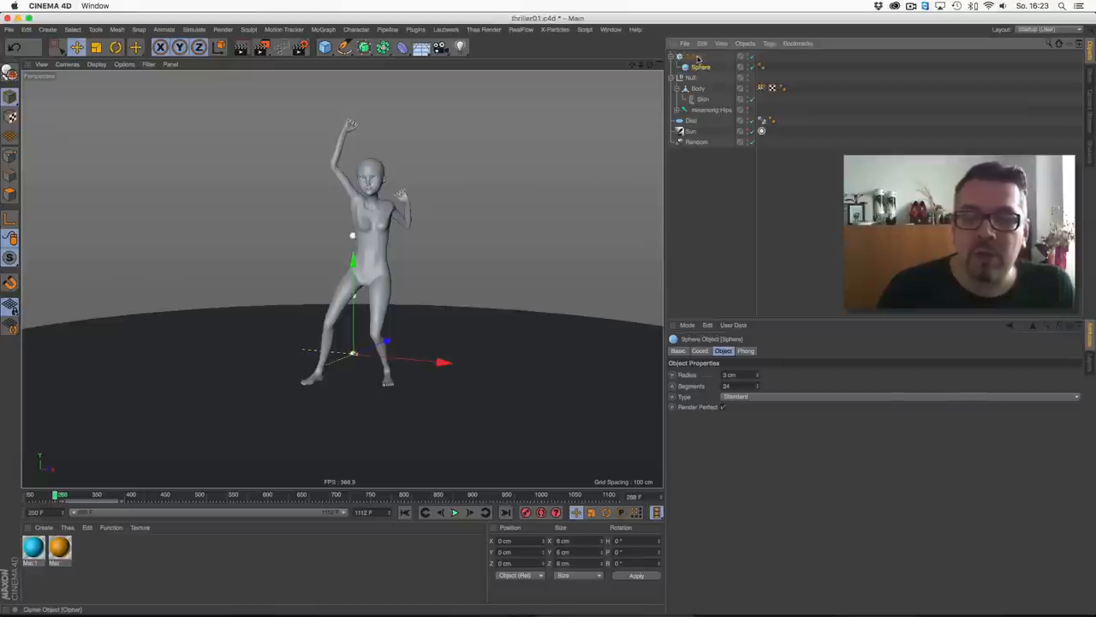
left_click(691, 77)
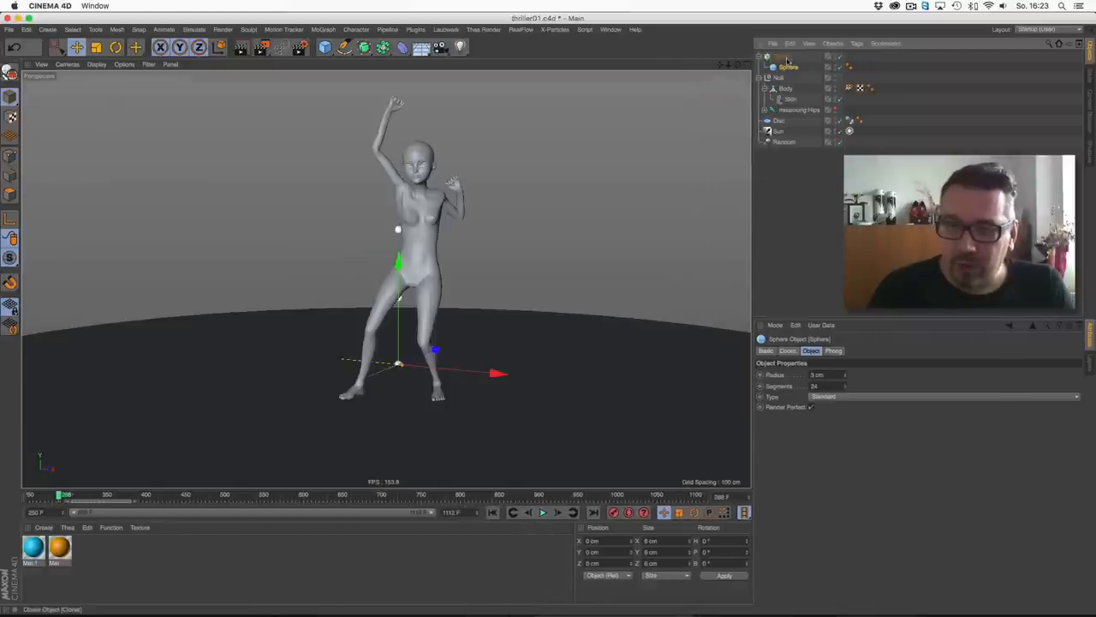
left_click(782, 131)
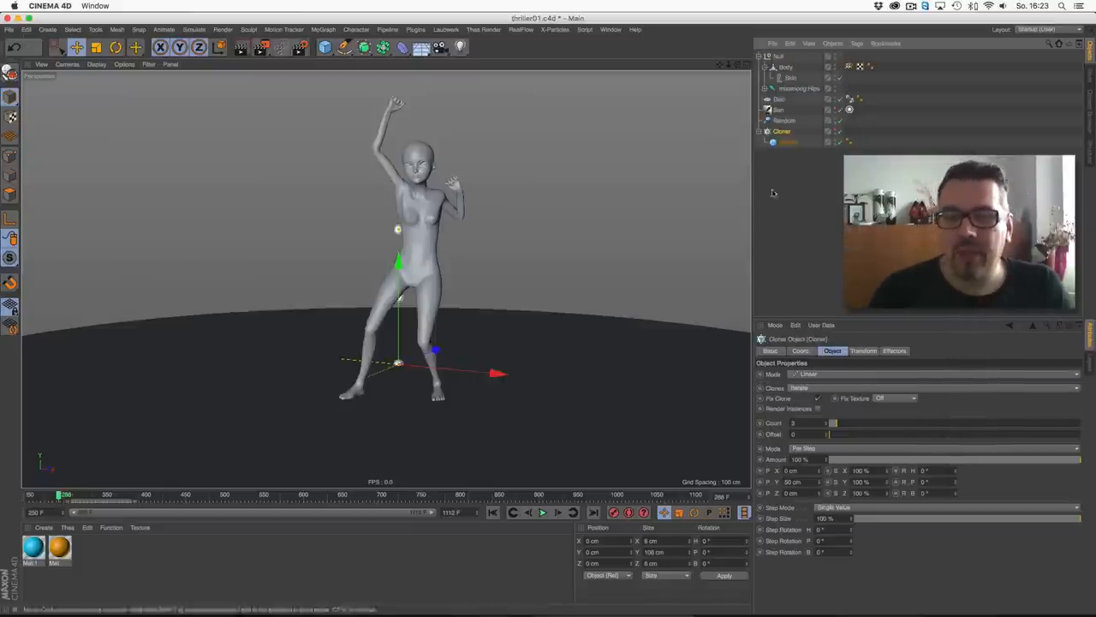
mouse_move(810, 231)
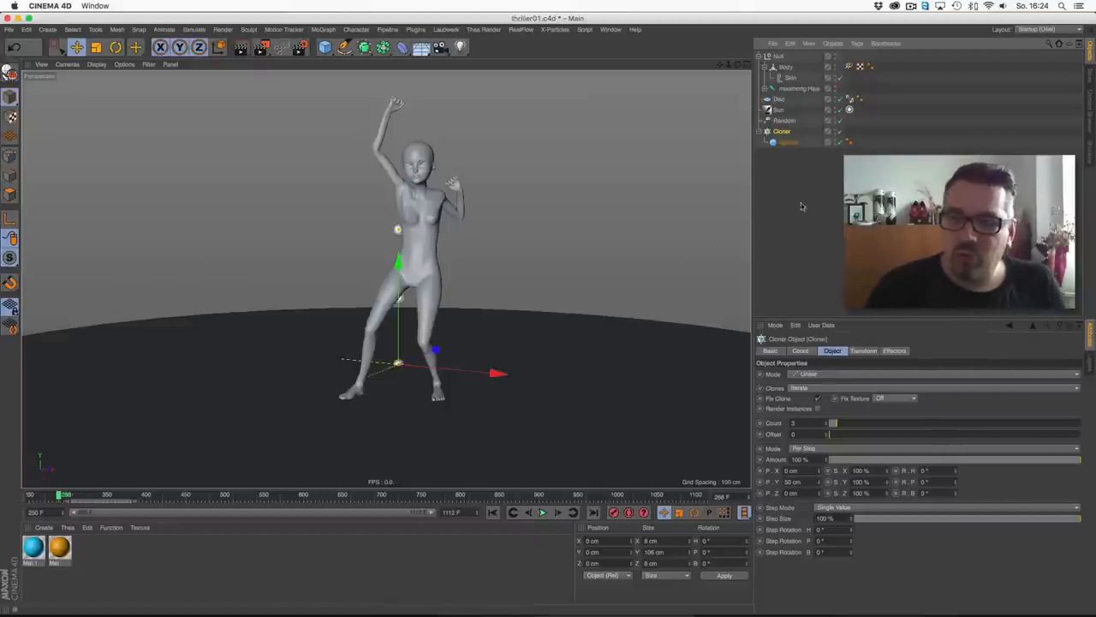
- Inspect the Skin deformer's settings, then show the Cloner's linear three-clone settings
left_click(785, 66)
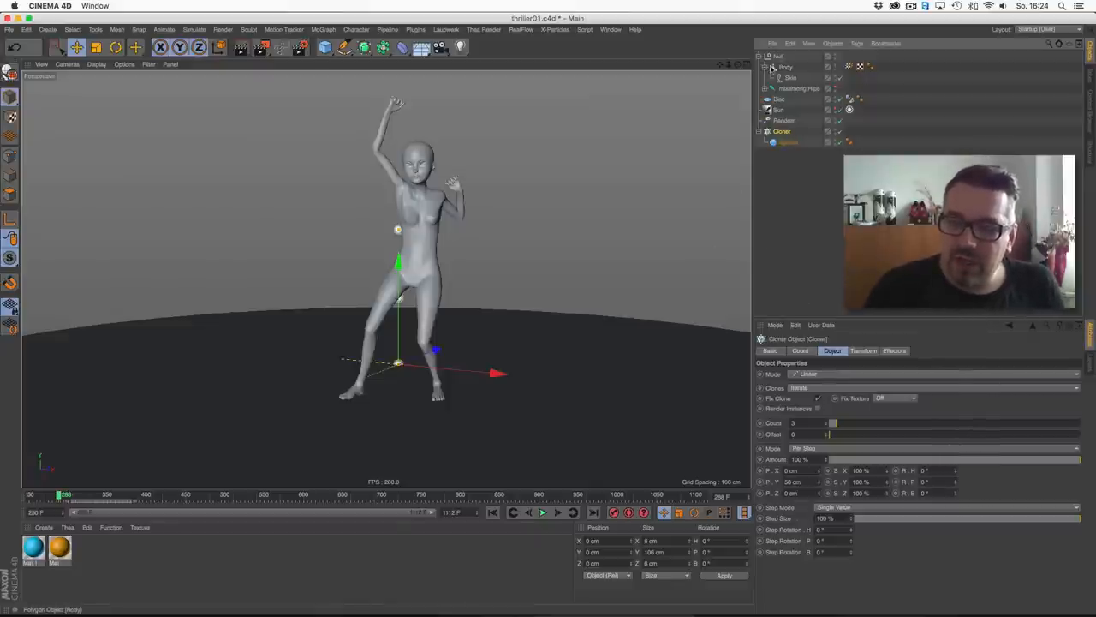
mouse_move(786, 67)
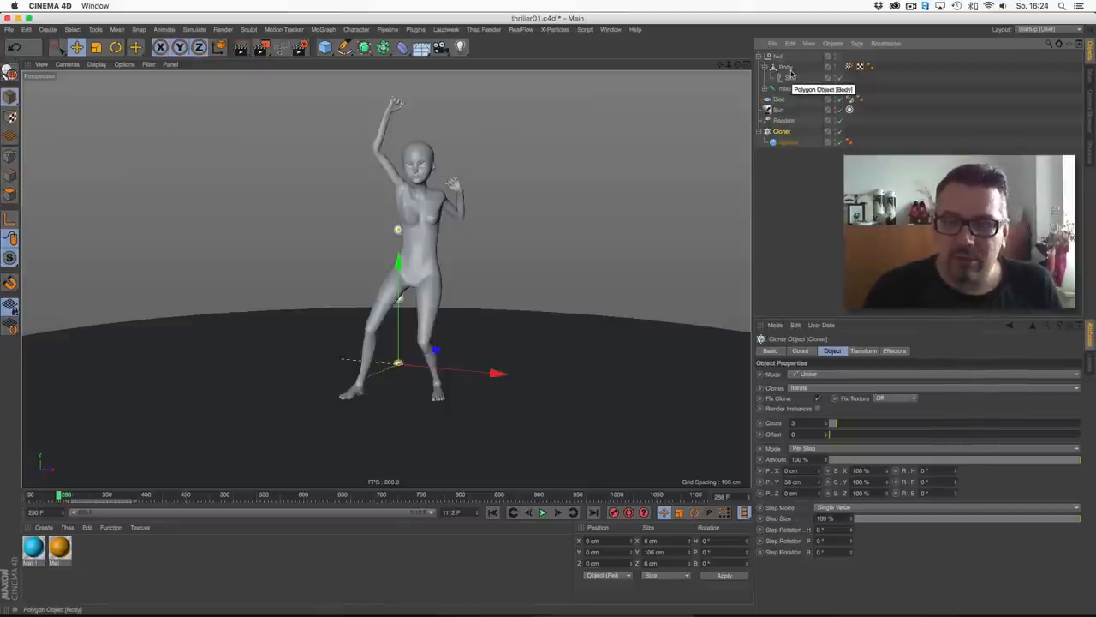
mouse_move(792, 78)
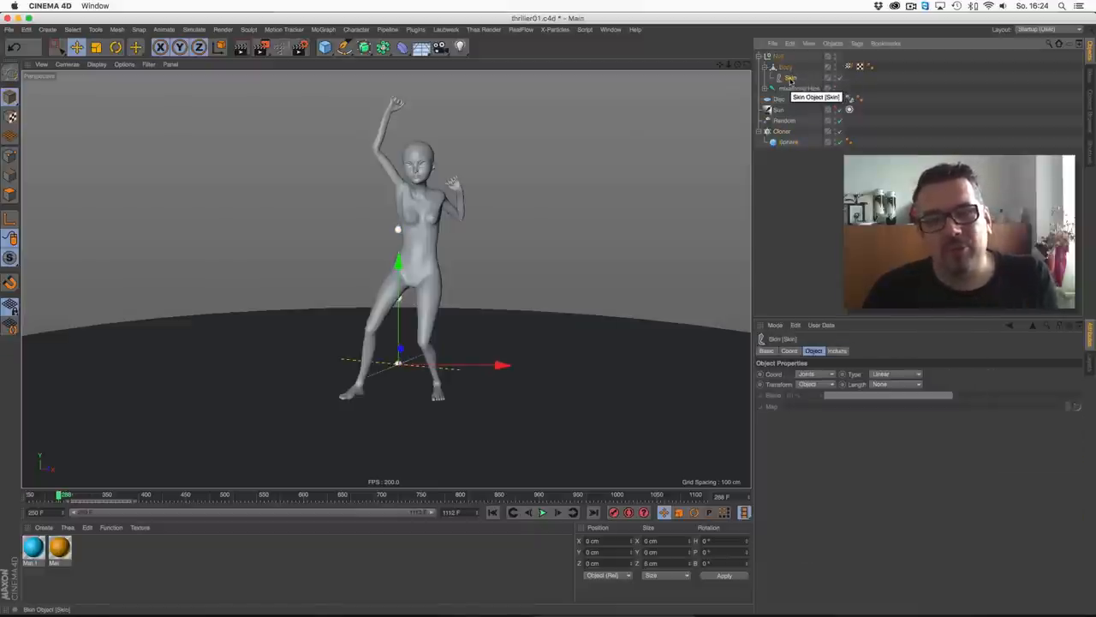
left_click(788, 77)
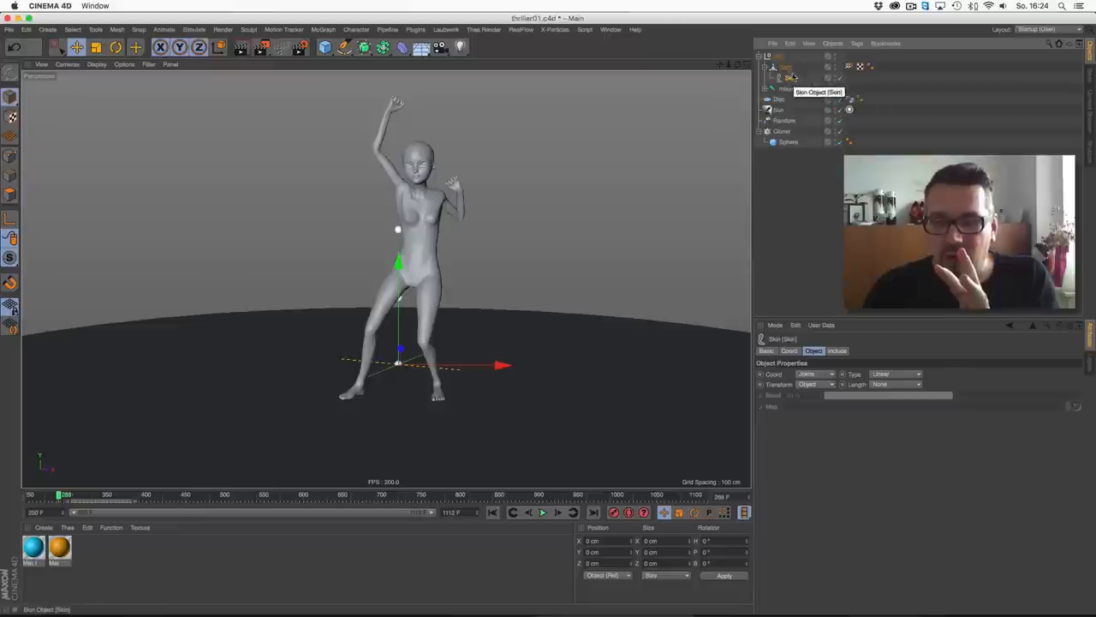
mouse_move(781, 131)
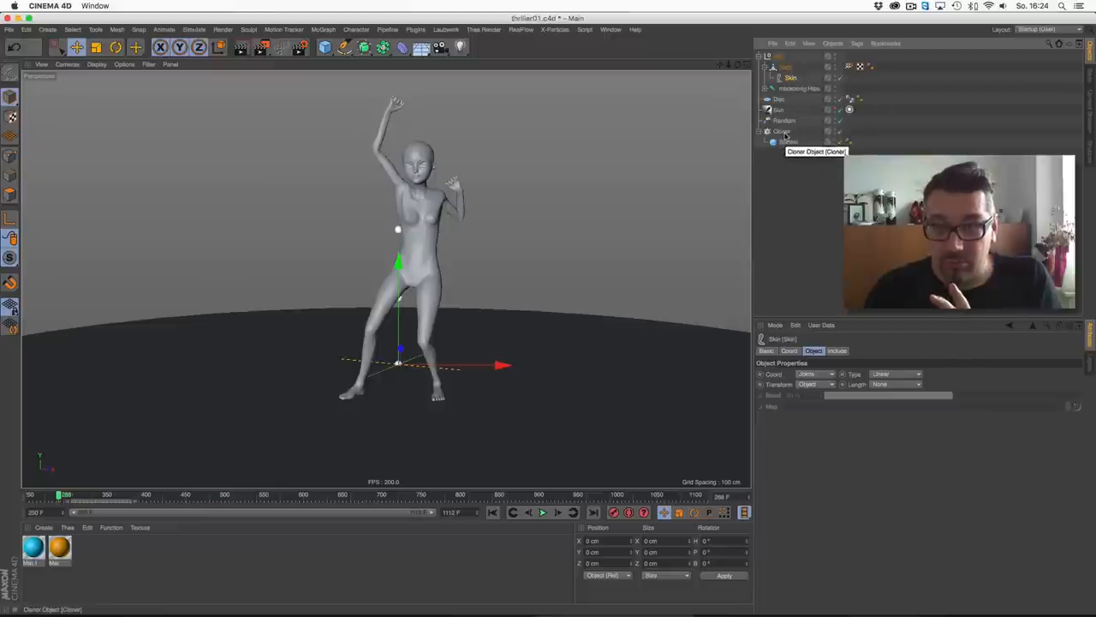
left_click(782, 131)
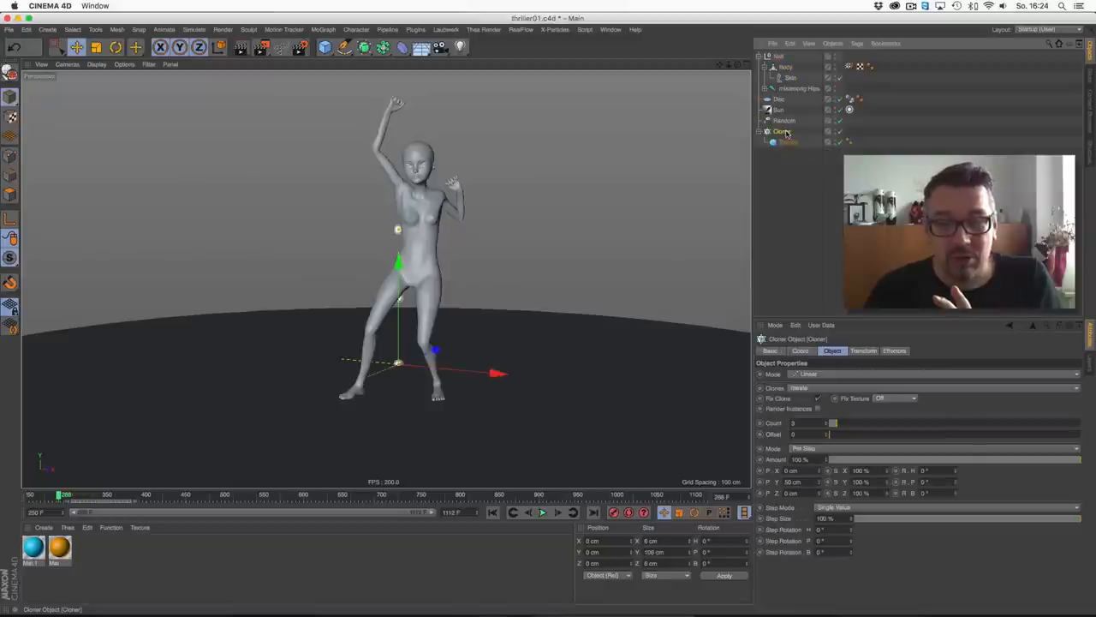
mouse_move(784, 133)
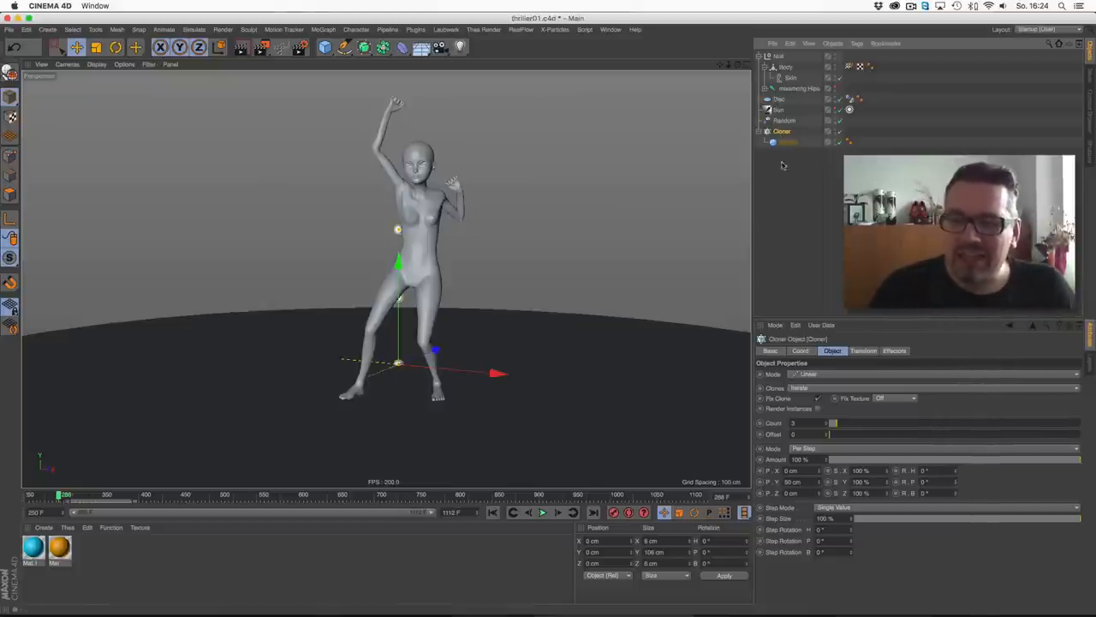
- Set the Cloner to Object mode on Body with Surface distribution and 500 clones
left_click(933, 374)
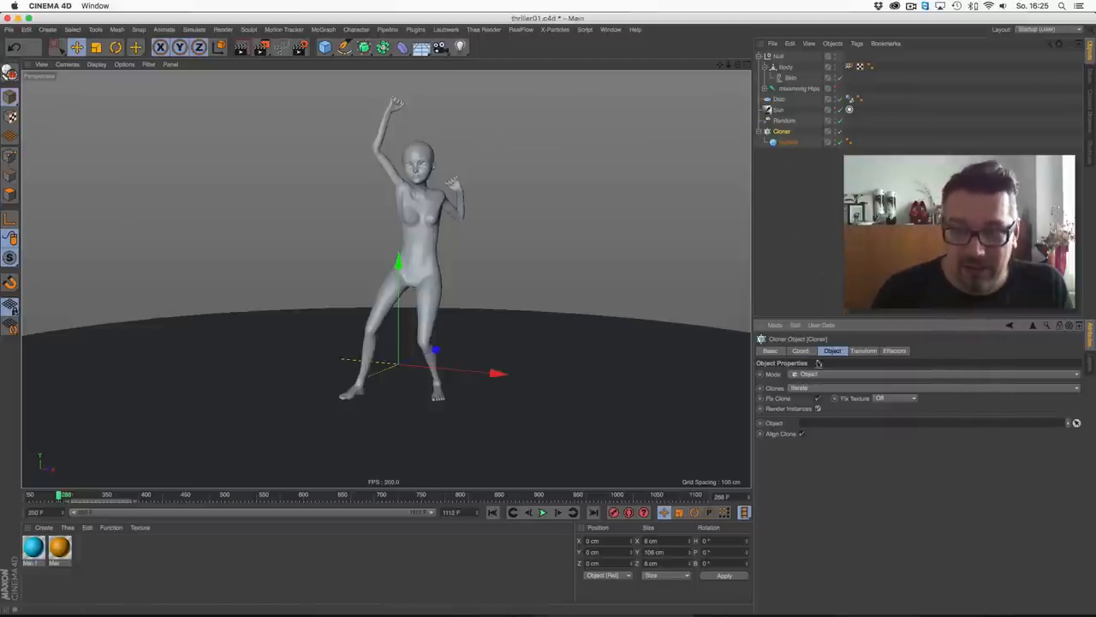
left_click(786, 67)
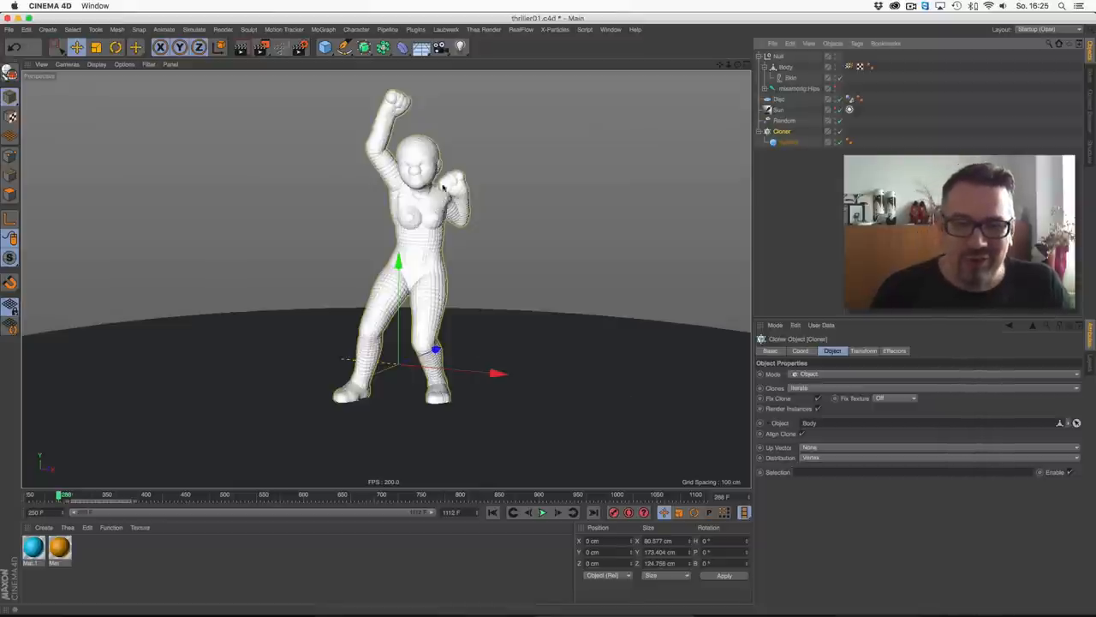
left_click(938, 457)
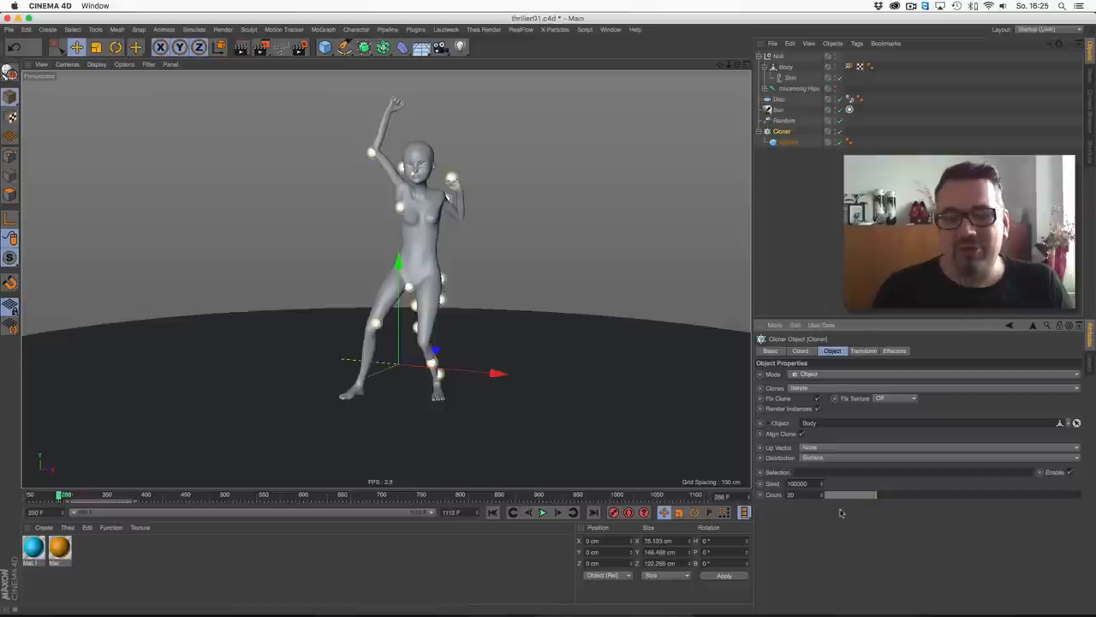
mouse_move(843, 469)
type("500")
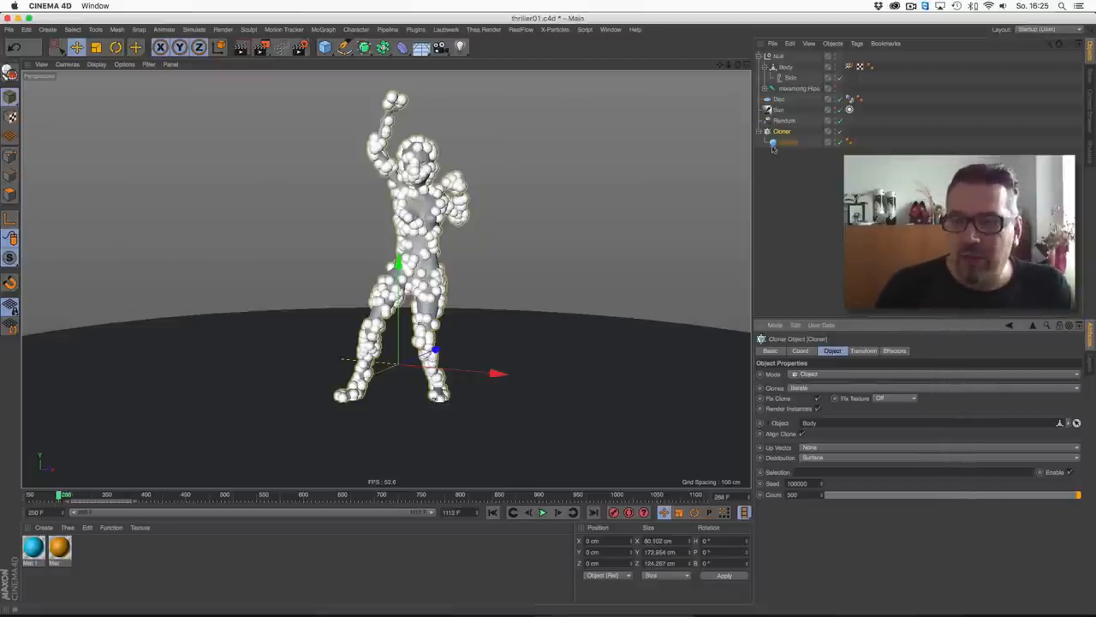
mouse_move(781, 134)
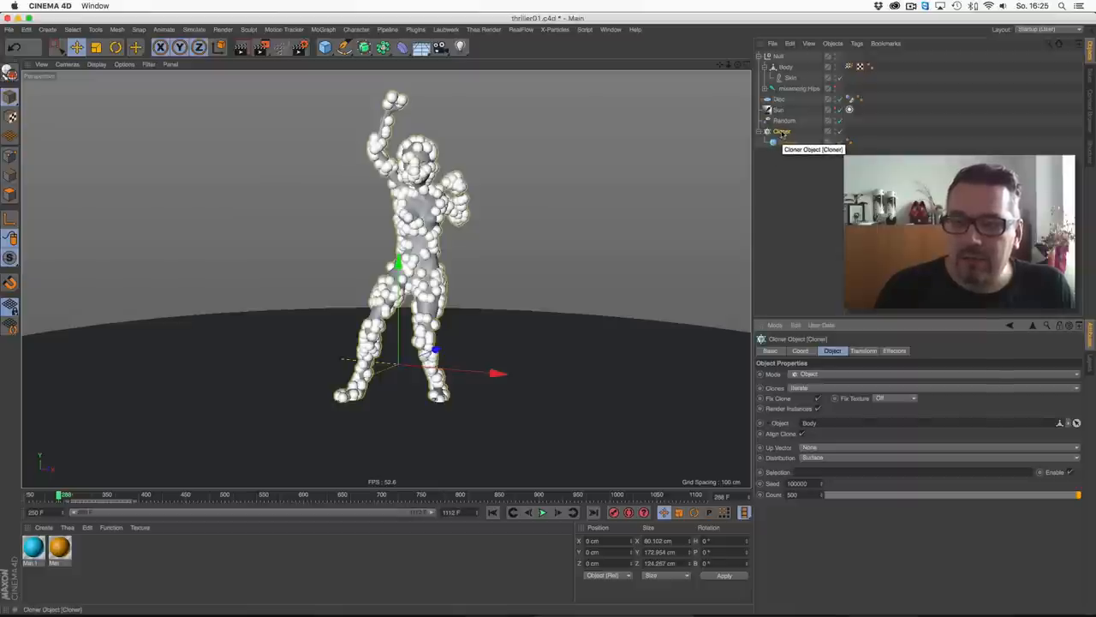
left_click(324, 29)
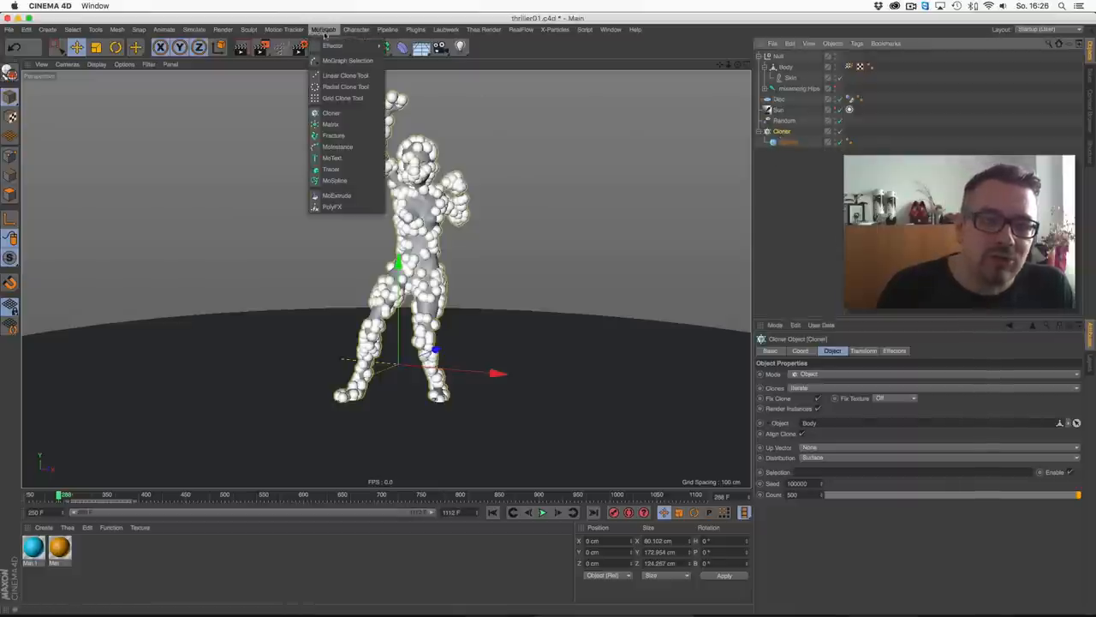
- Add a Random effector and confirm it is linked to the Cloner
left_click(333, 44)
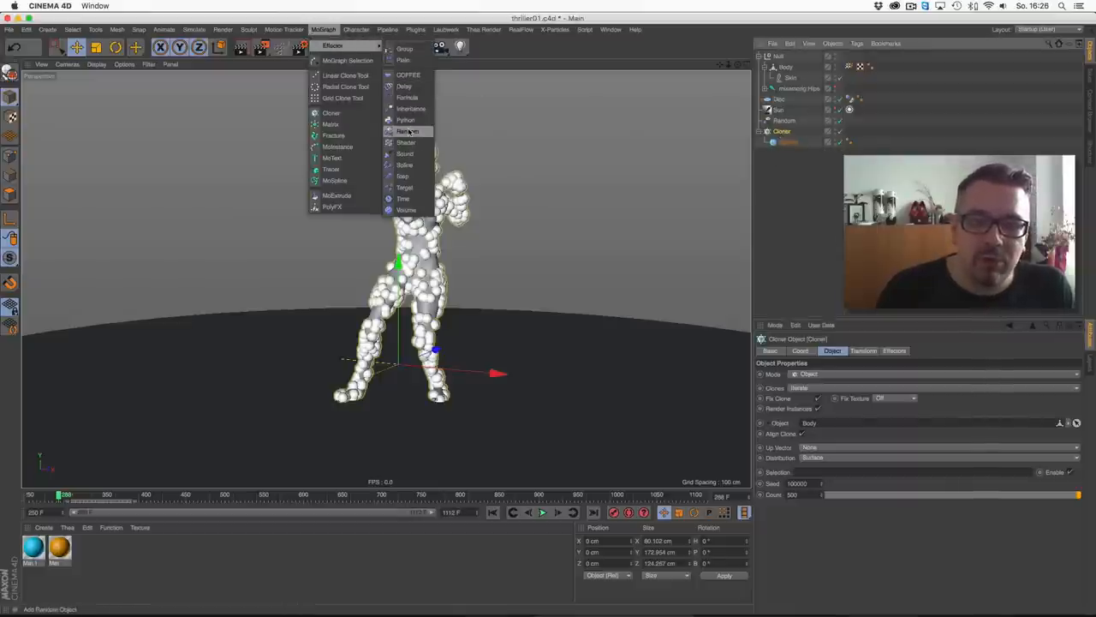
left_click(410, 131)
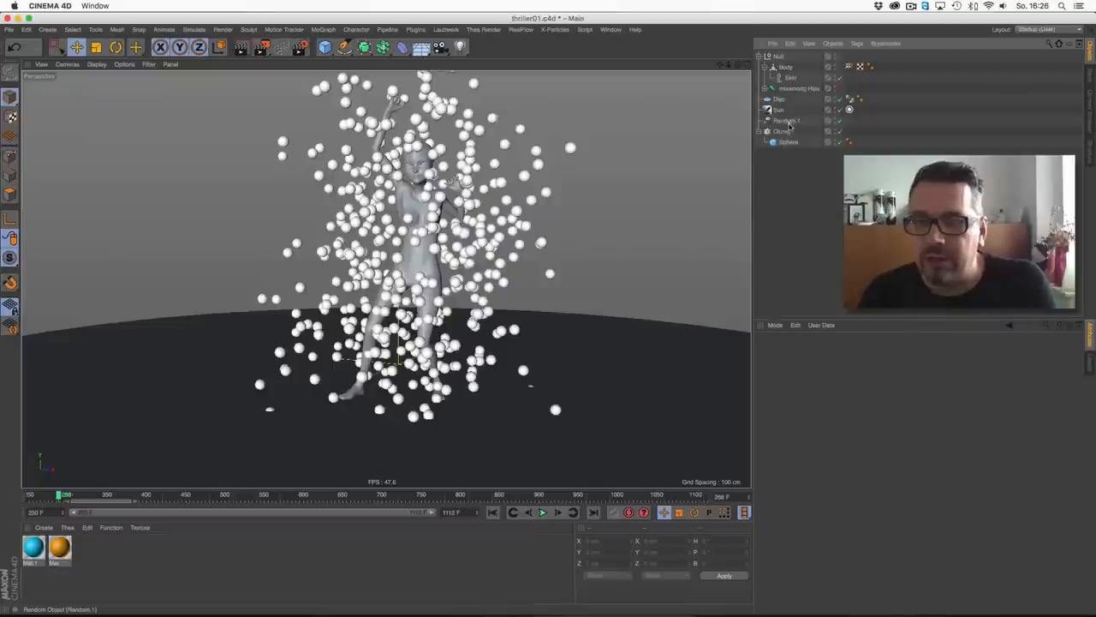
left_click(786, 120)
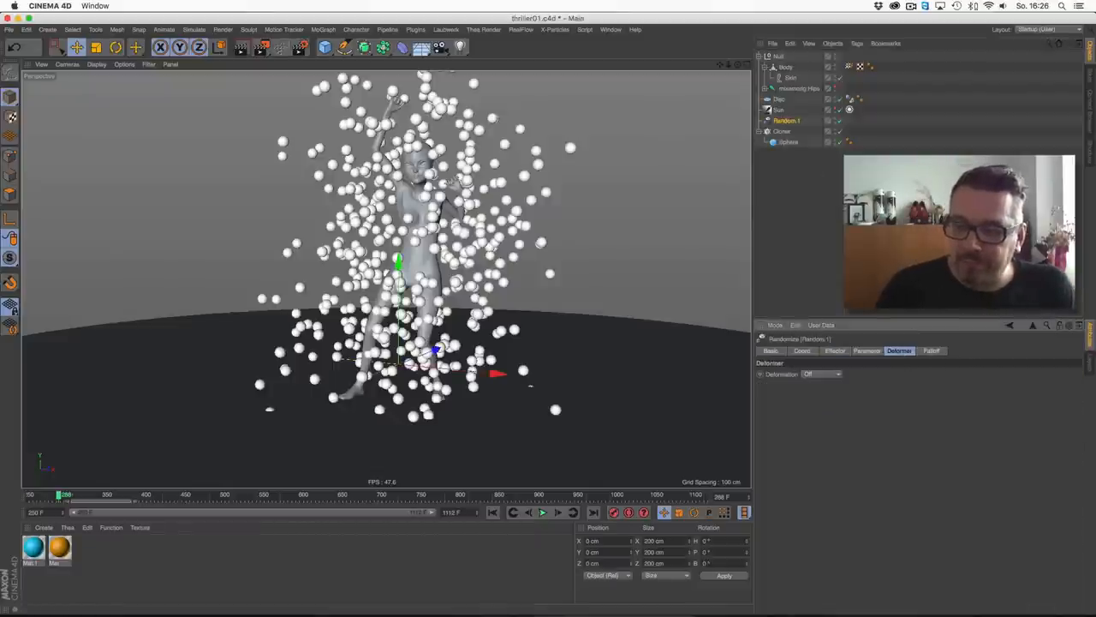
left_click(782, 131)
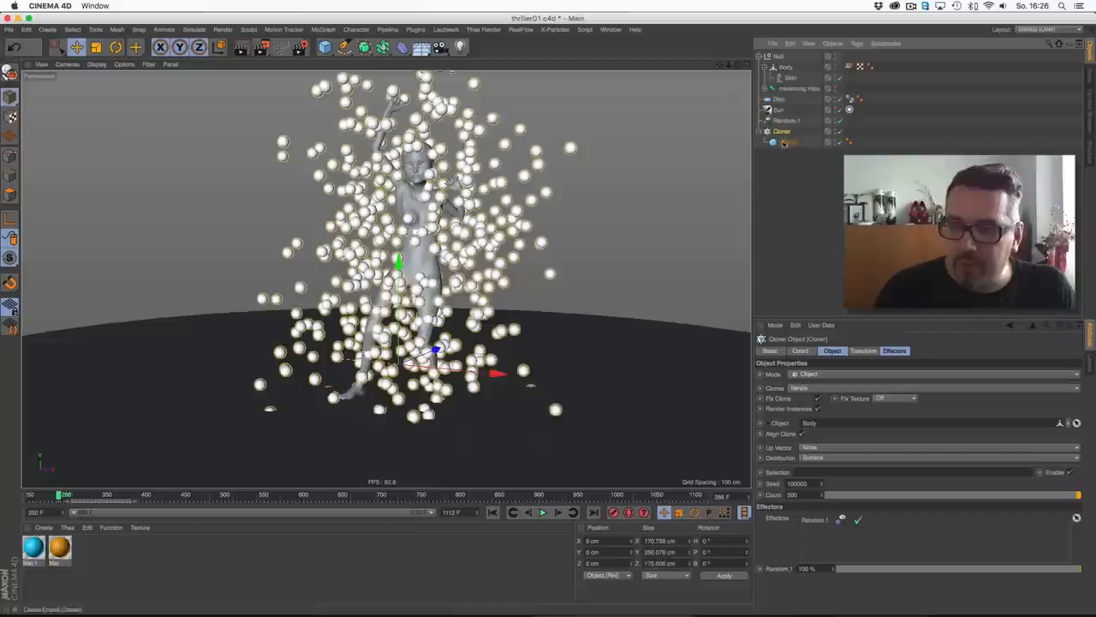
- Make the Random effector vary uniform scale instead of position, and preview playback
left_click(895, 350)
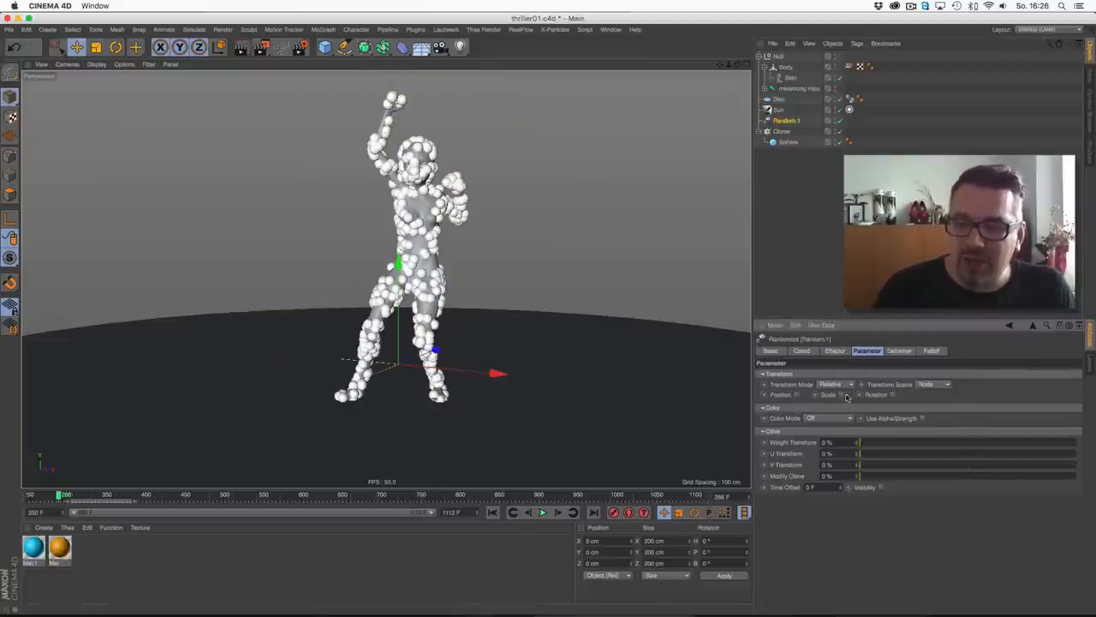
left_click(844, 394)
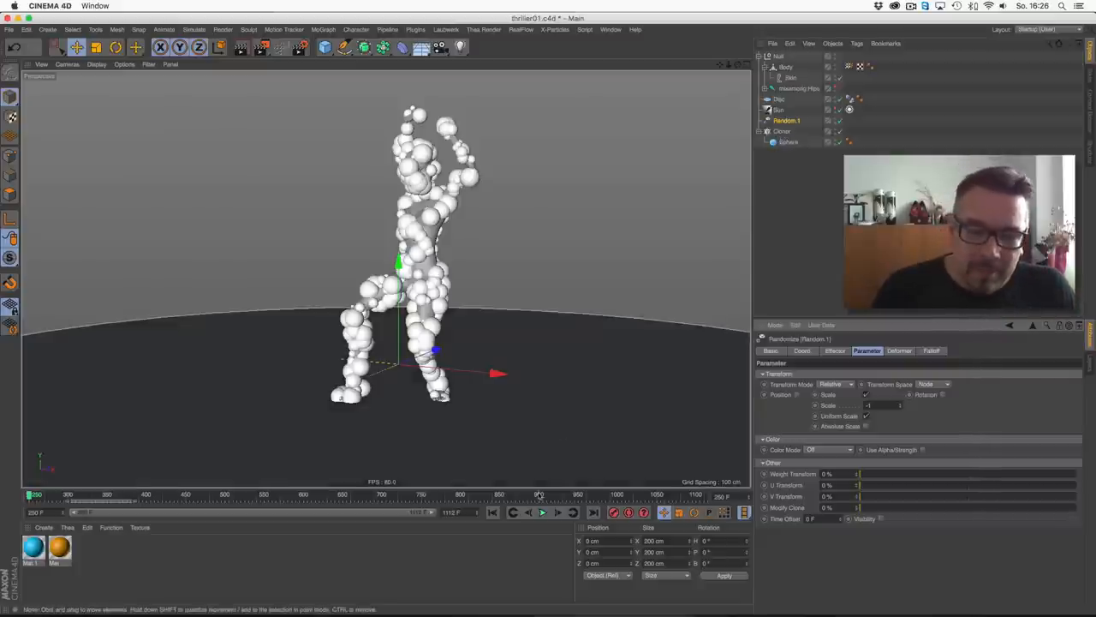
left_click(542, 512)
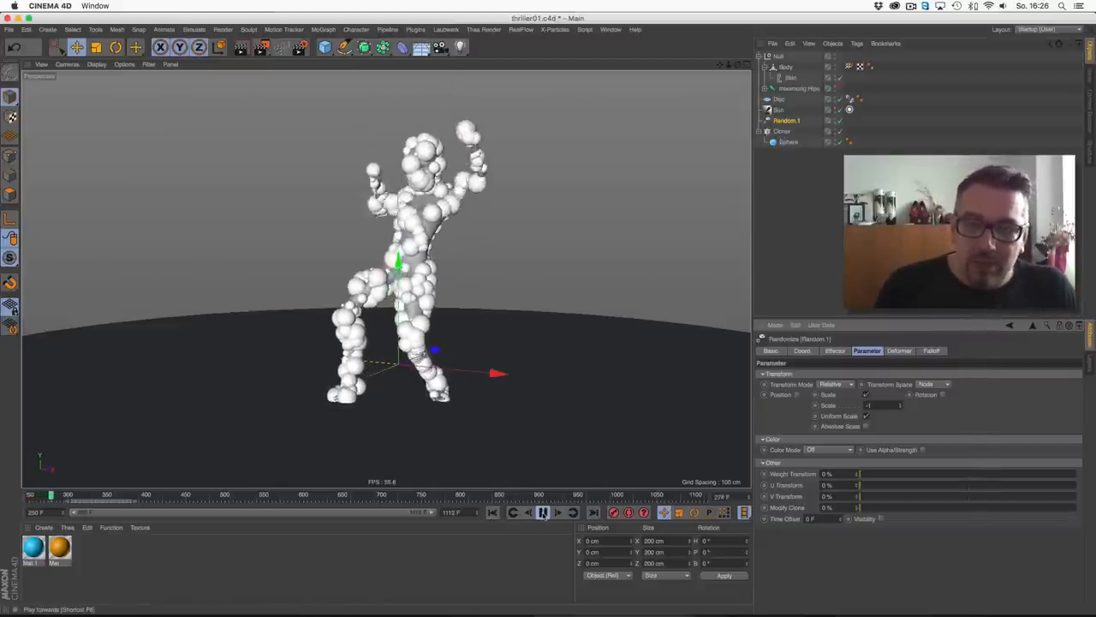
left_click(543, 513)
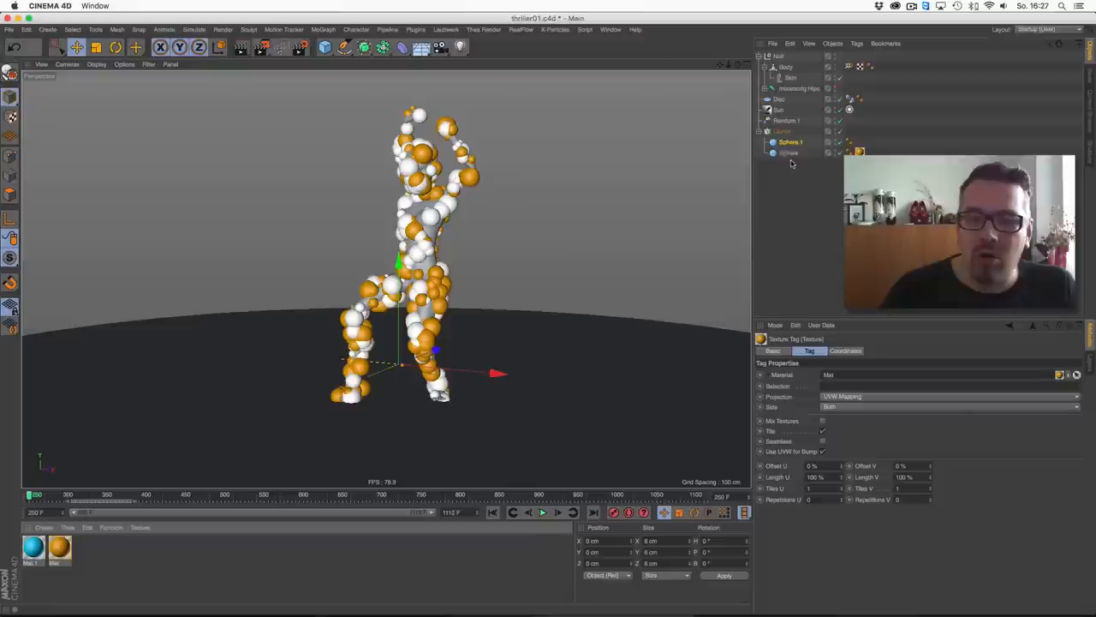
- Play back the dance to preview the mixed orange and white sphere clones
left_click(542, 512)
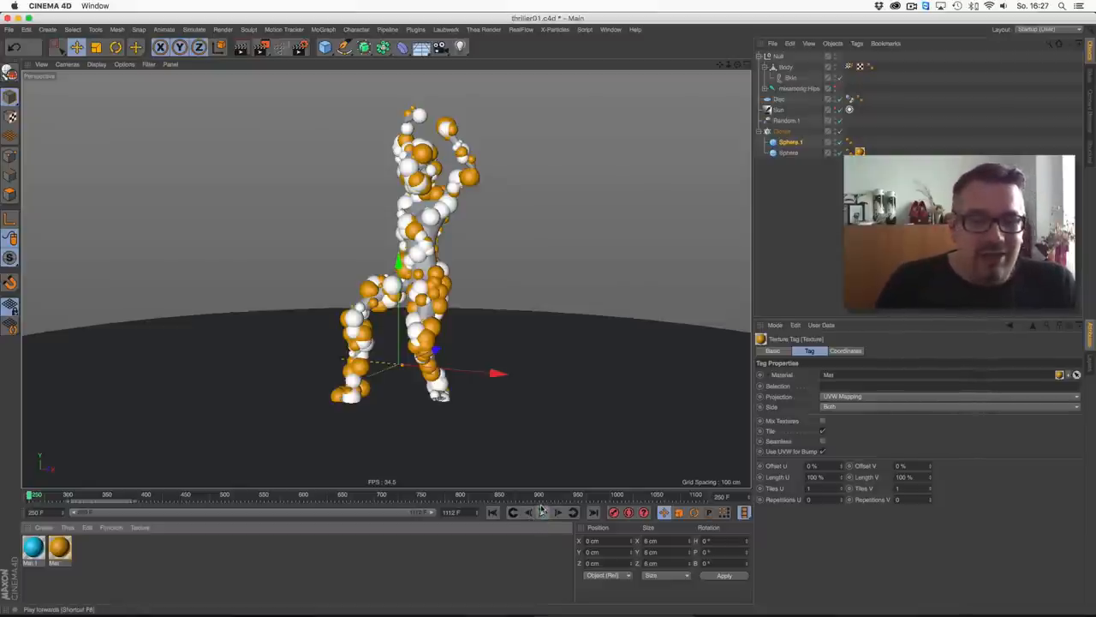
mouse_move(544, 512)
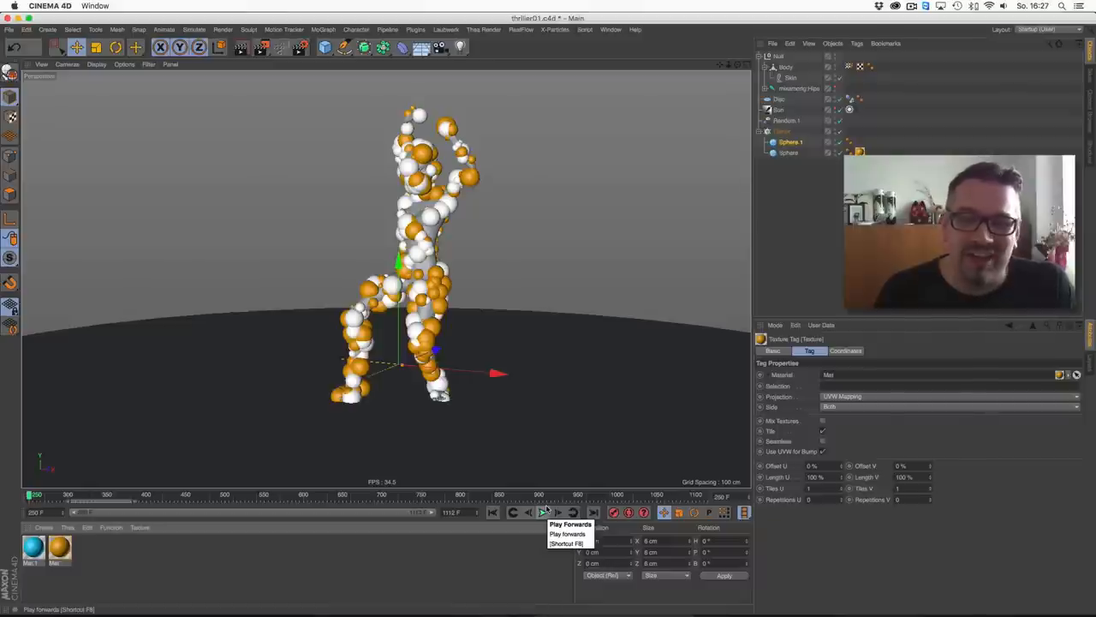
left_click(543, 512)
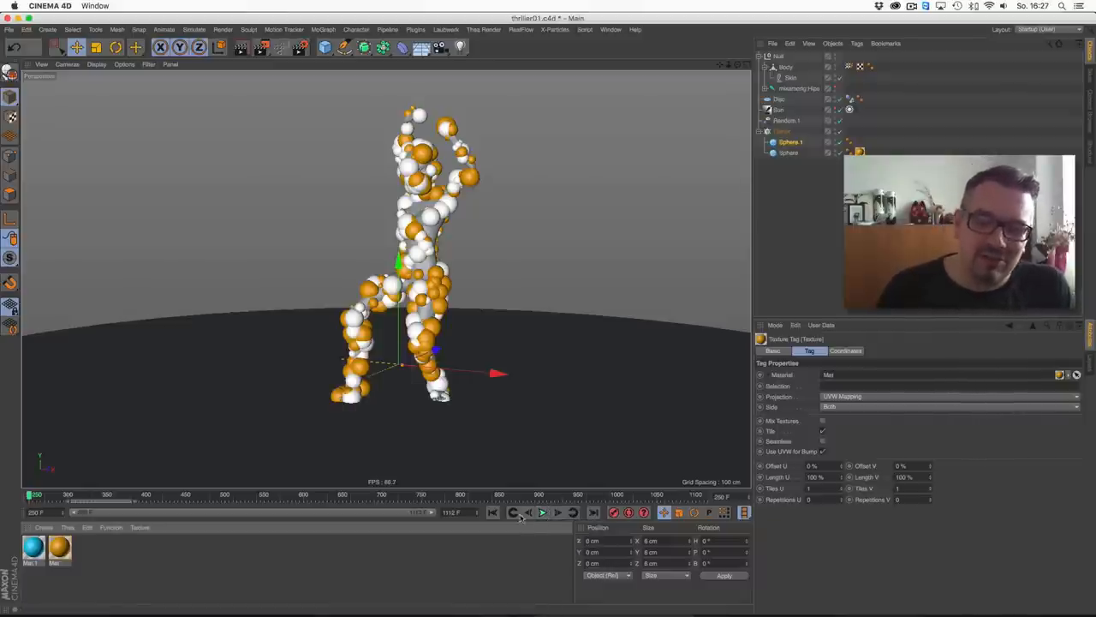
left_click(543, 512)
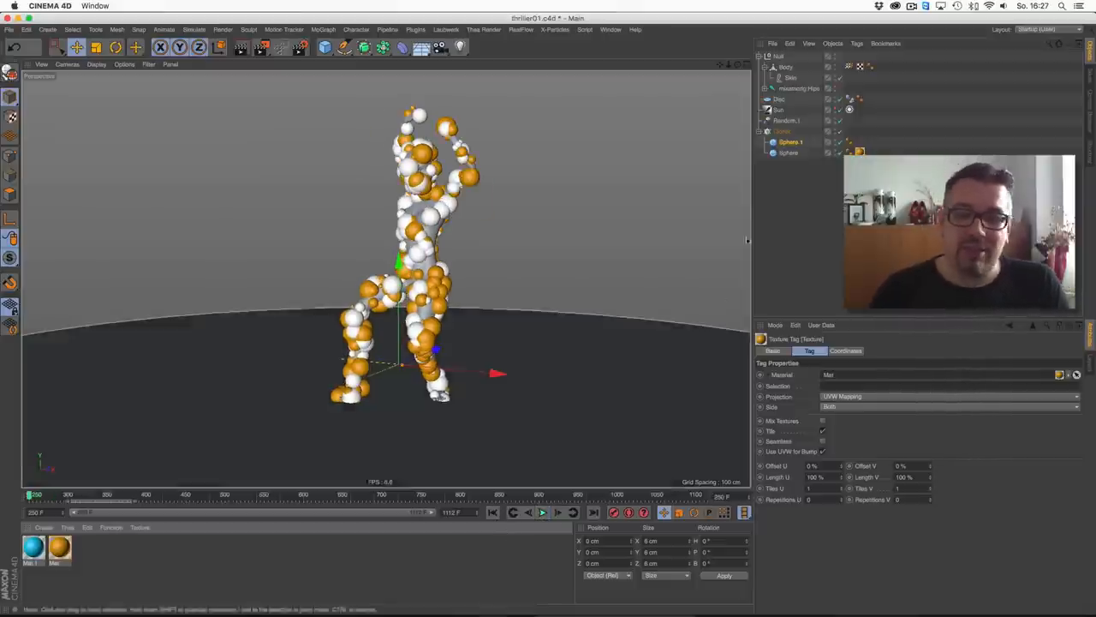
- Review the second cloner's sphere and distribution settings, then preview both cloners
left_click(782, 131)
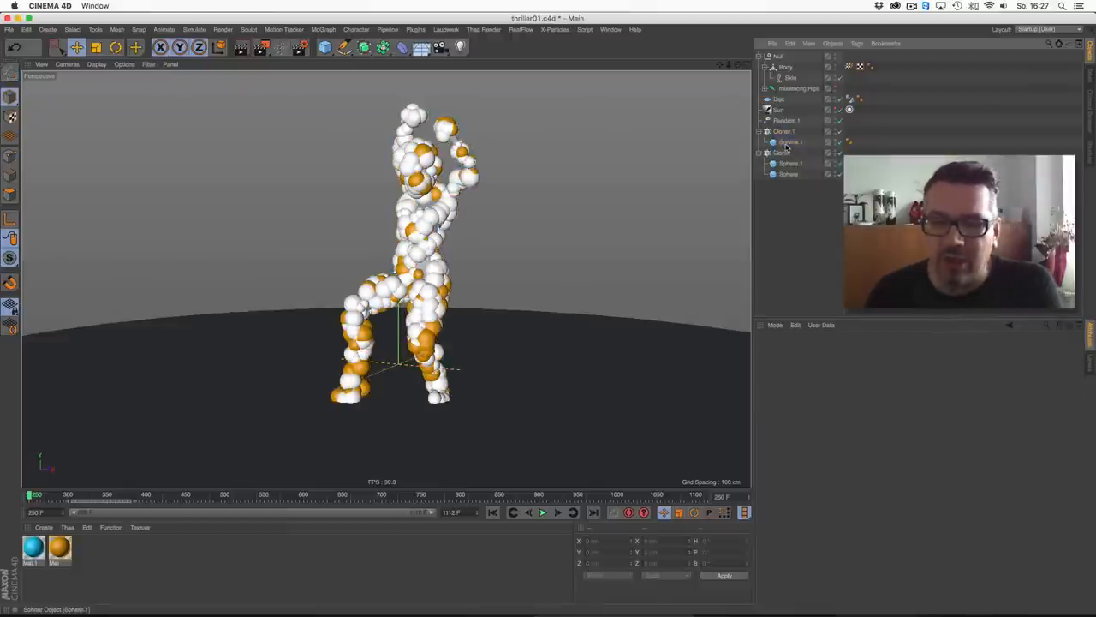
left_click(790, 142)
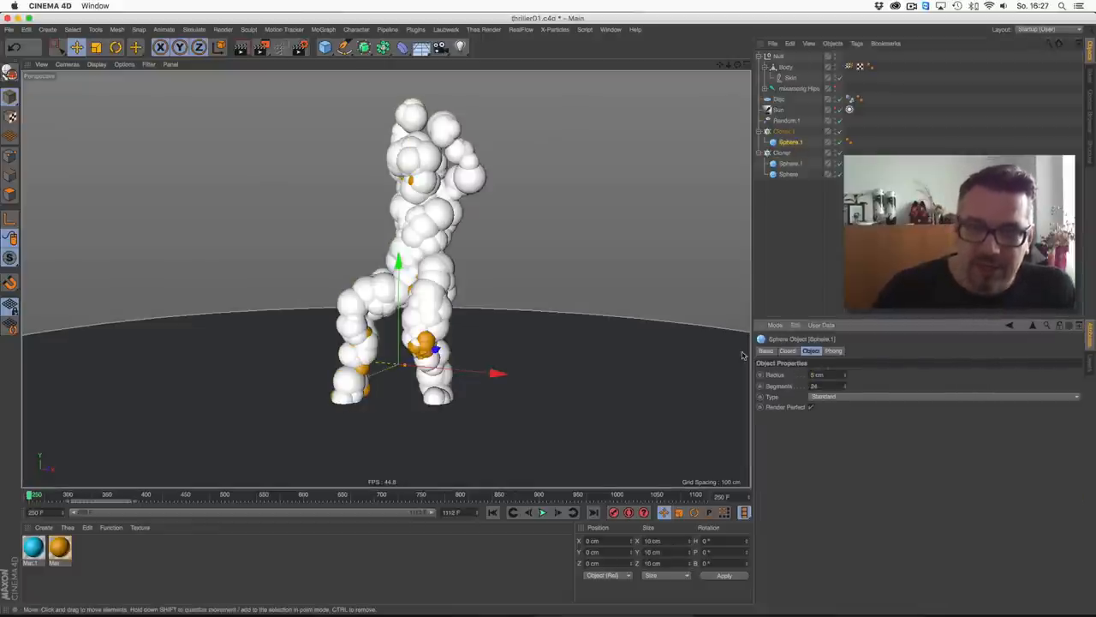
left_click(783, 132)
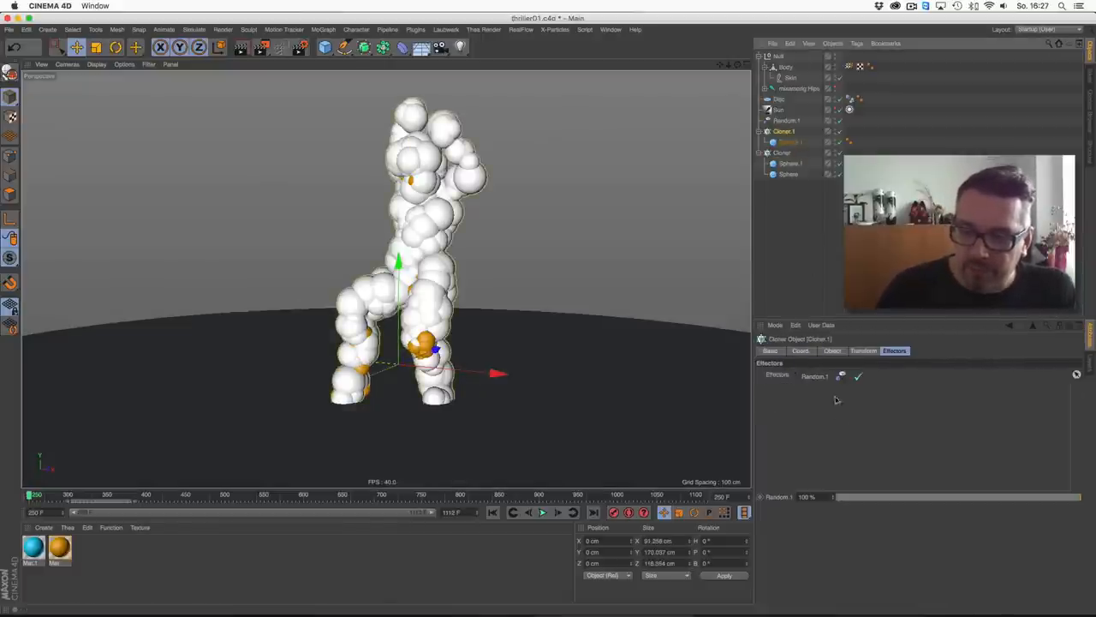
left_click(831, 350)
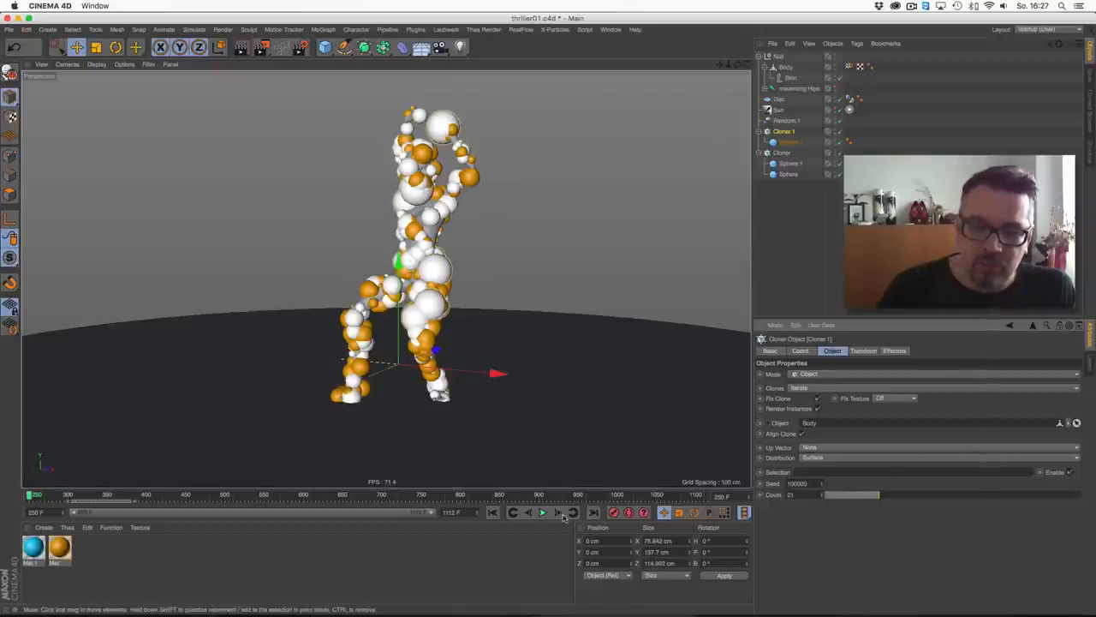
left_click(543, 513)
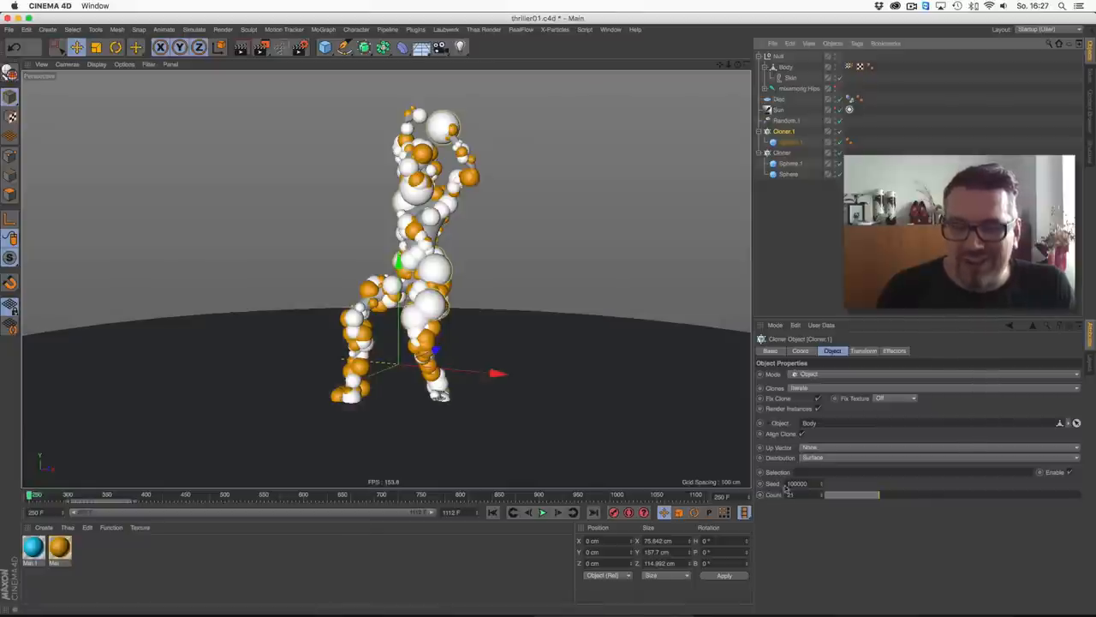
- Change the second cloner's random seed and replay to check the arrangement
left_click(797, 483)
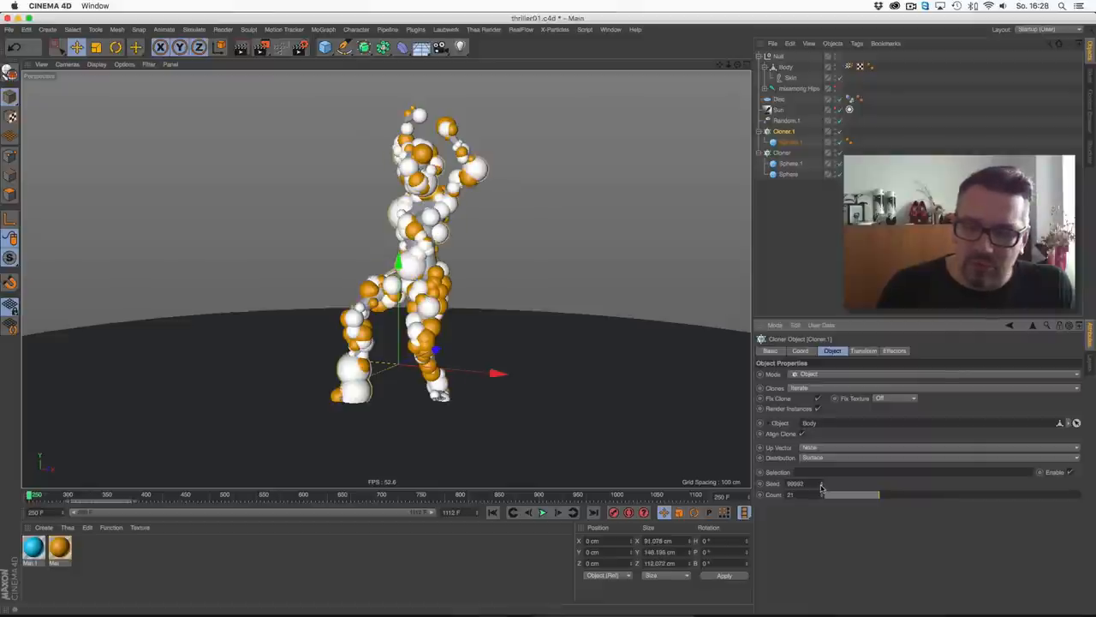
left_click(542, 512)
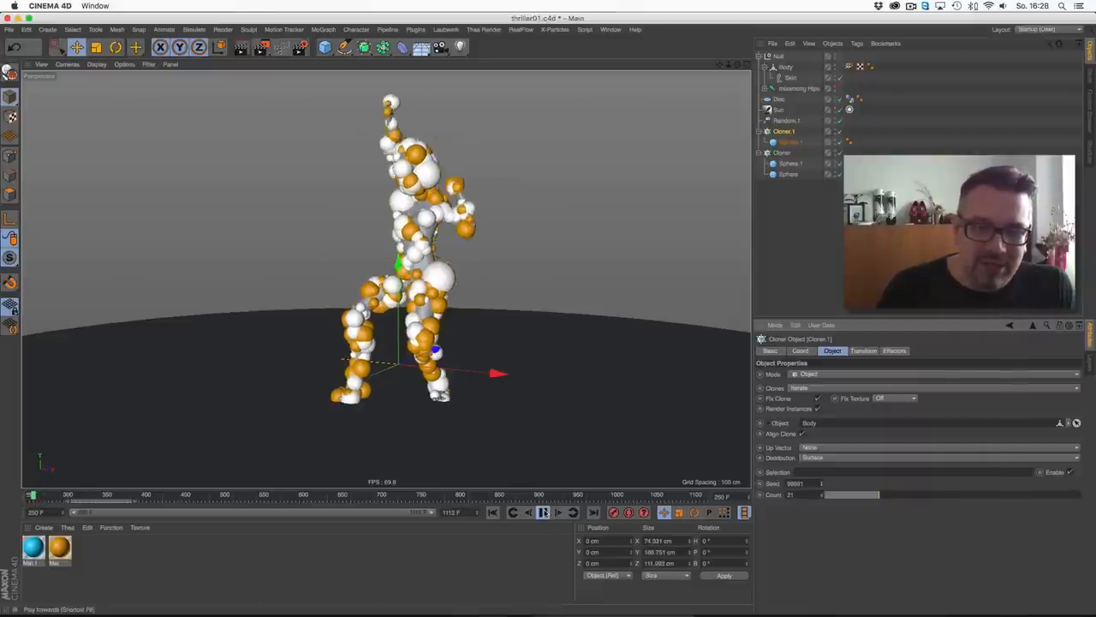
left_click(494, 512)
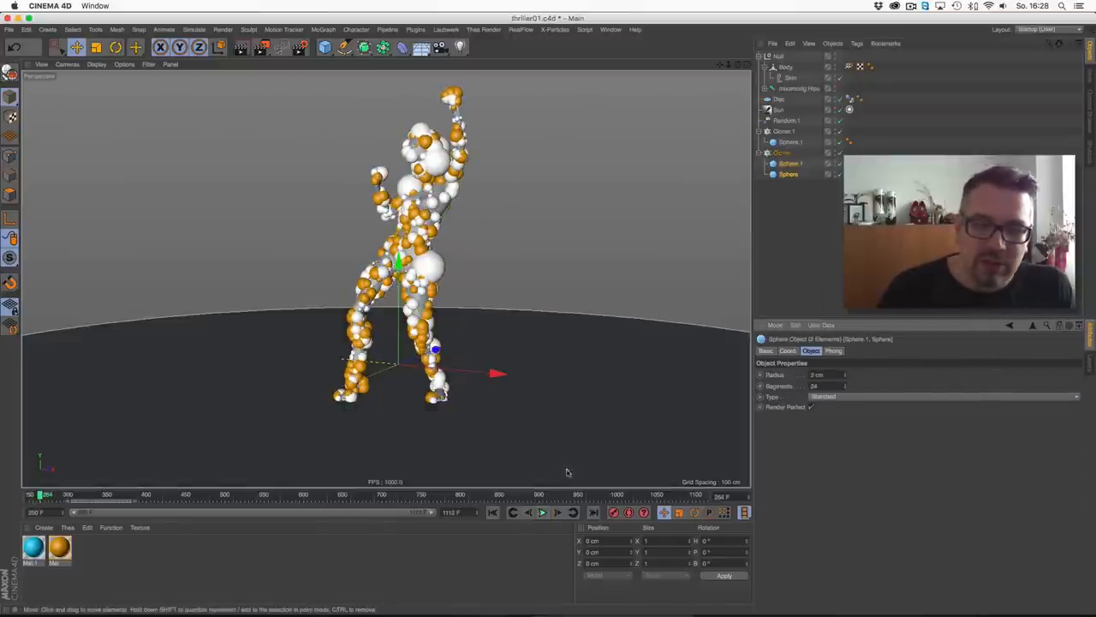
- Run the simulation past frame 350 as spheres fall into a heap around the legs
left_click(542, 512)
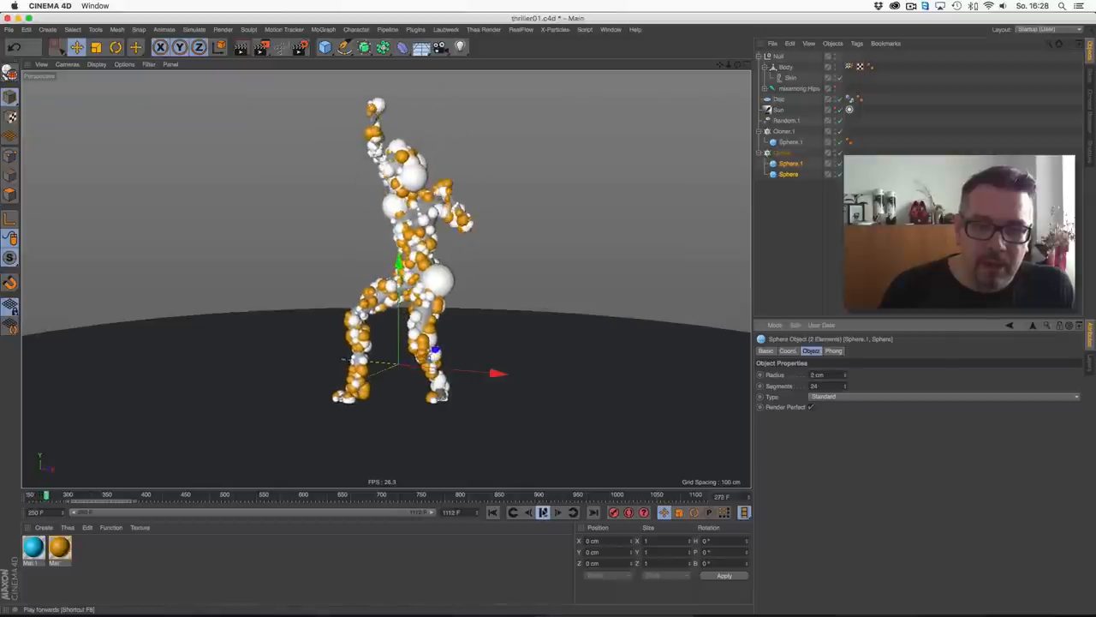
left_click(542, 512)
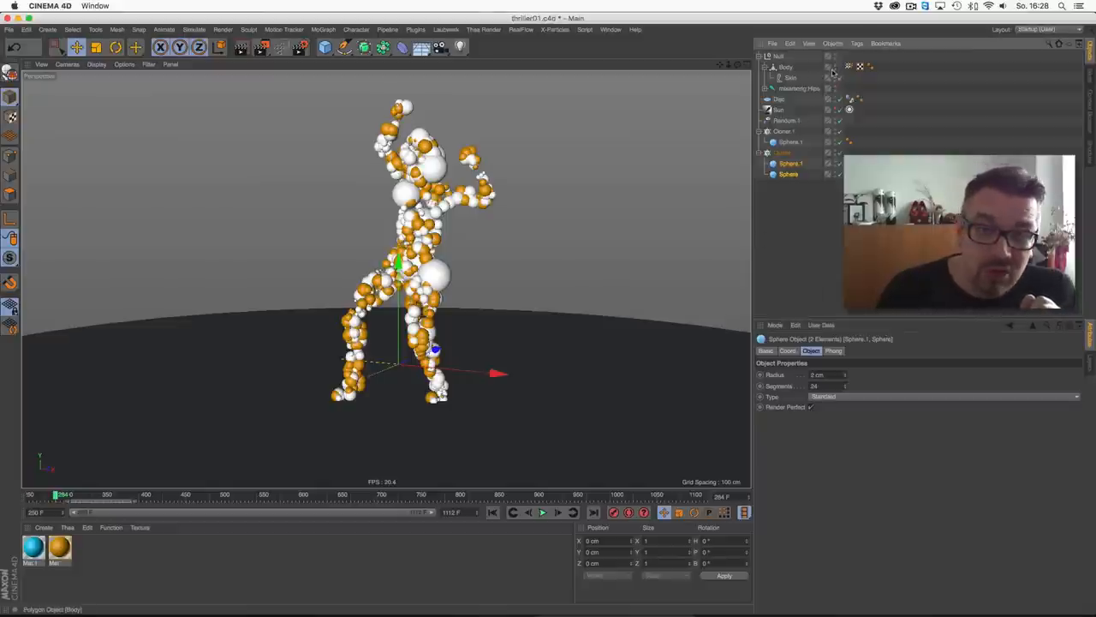
left_click(543, 512)
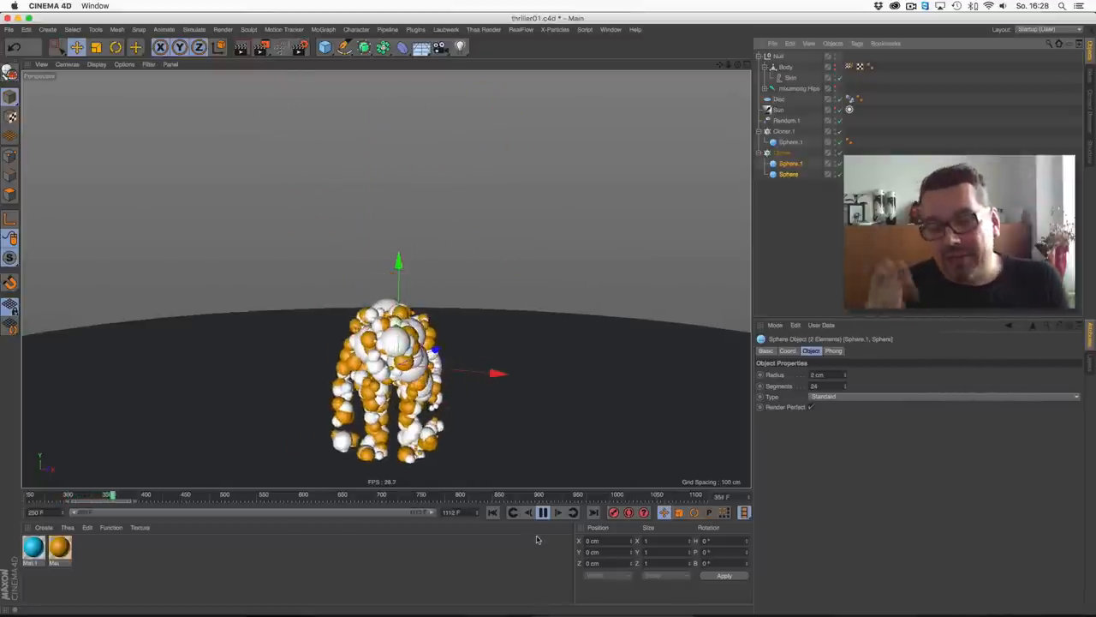
left_click(542, 512)
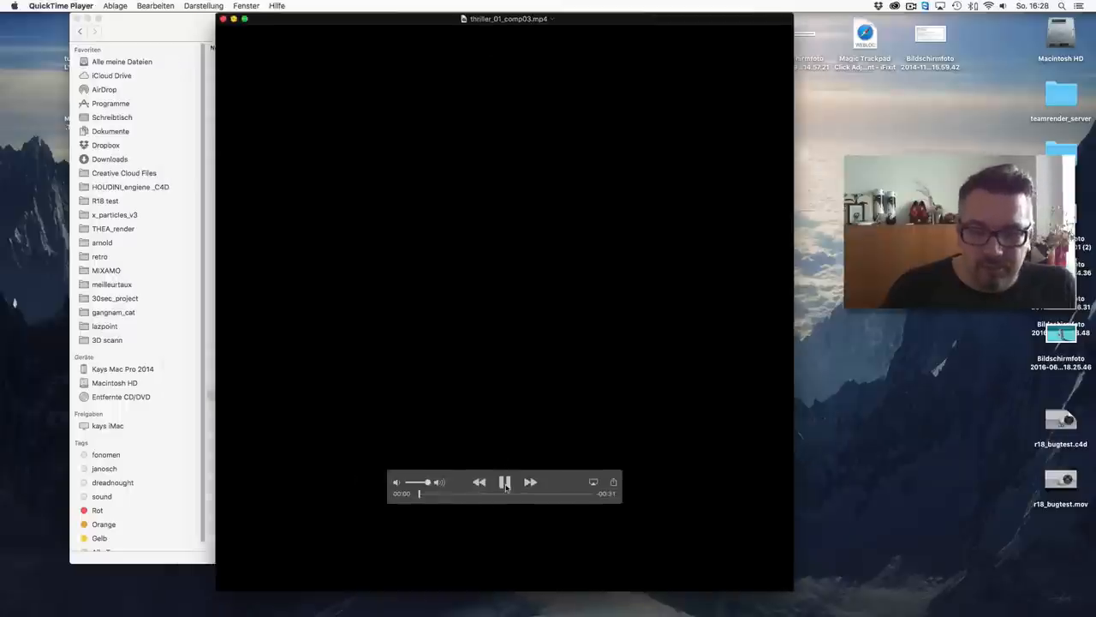
- Play the finished thriller_01_comp03.mp4 clip in QuickTime Player
left_click(504, 481)
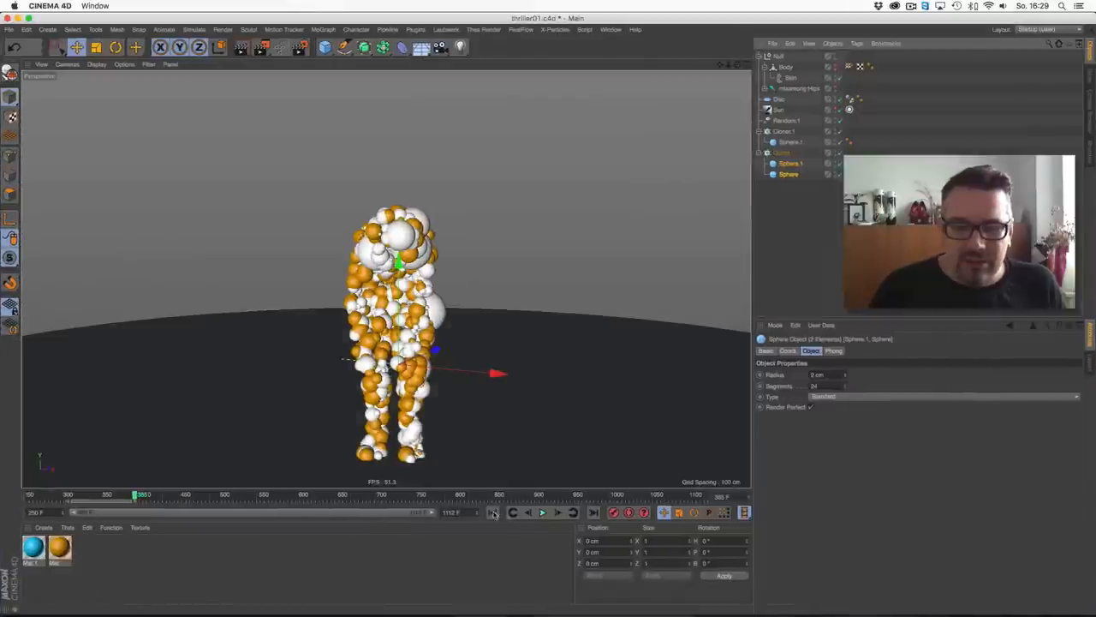
- Replay the sphere simulation from the first frame, then rewind to the start
left_click(542, 512)
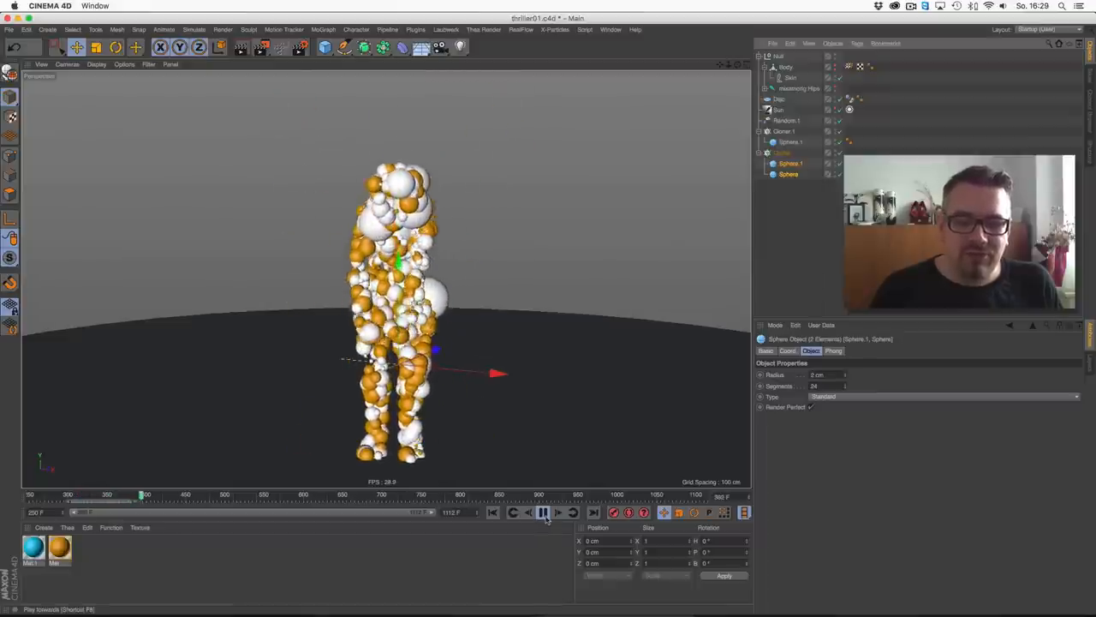
left_click(544, 512)
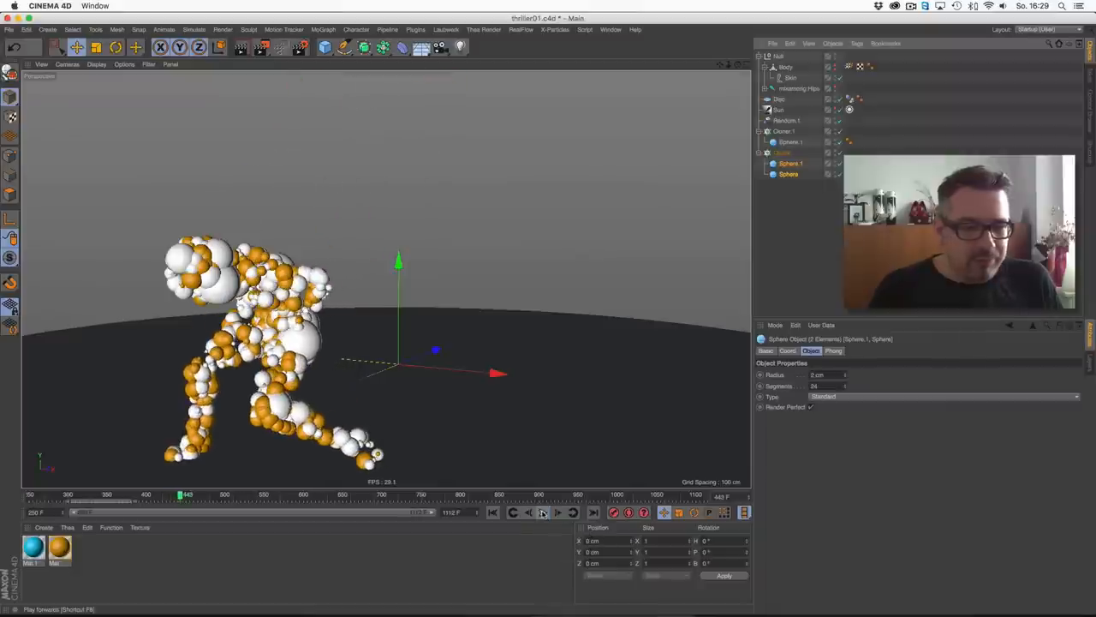
mouse_move(543, 513)
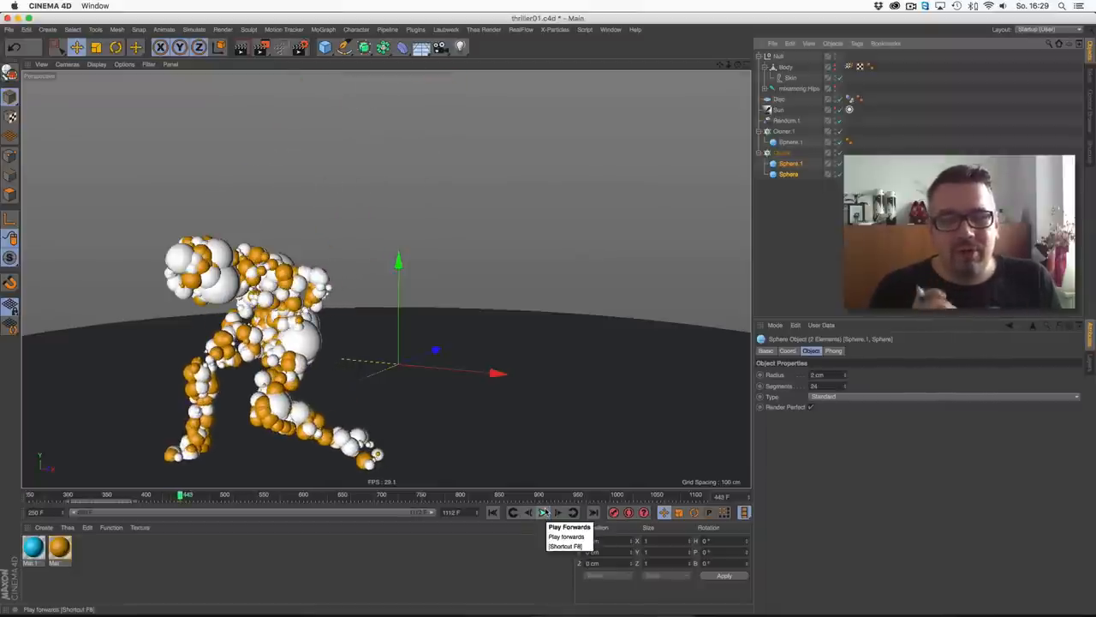
left_click(544, 512)
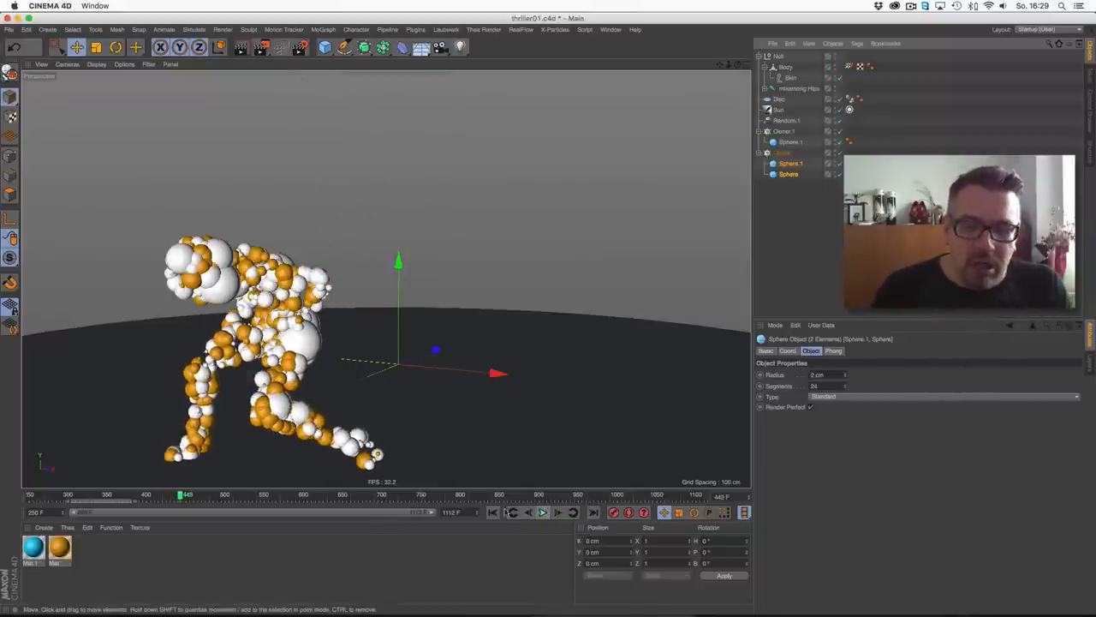
left_click(542, 511)
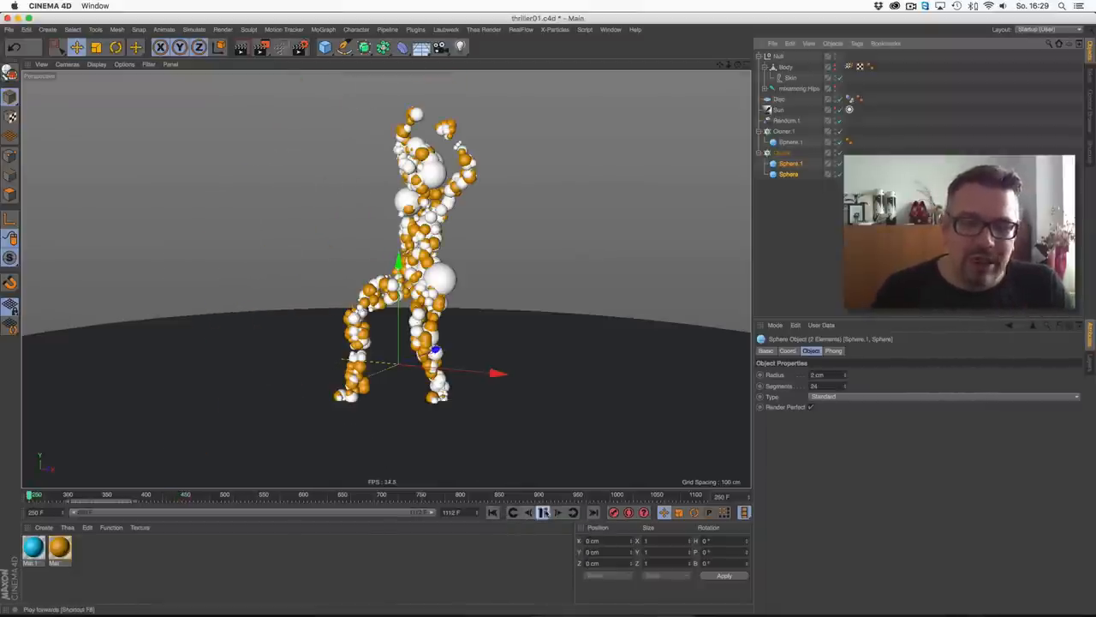
left_click(542, 512)
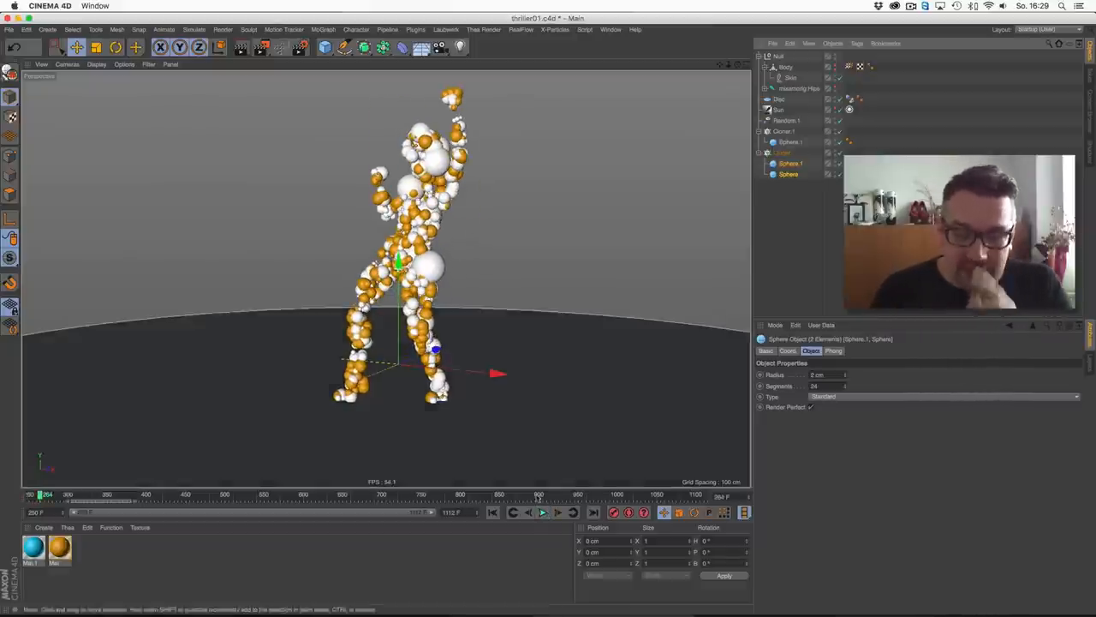
left_click(491, 513)
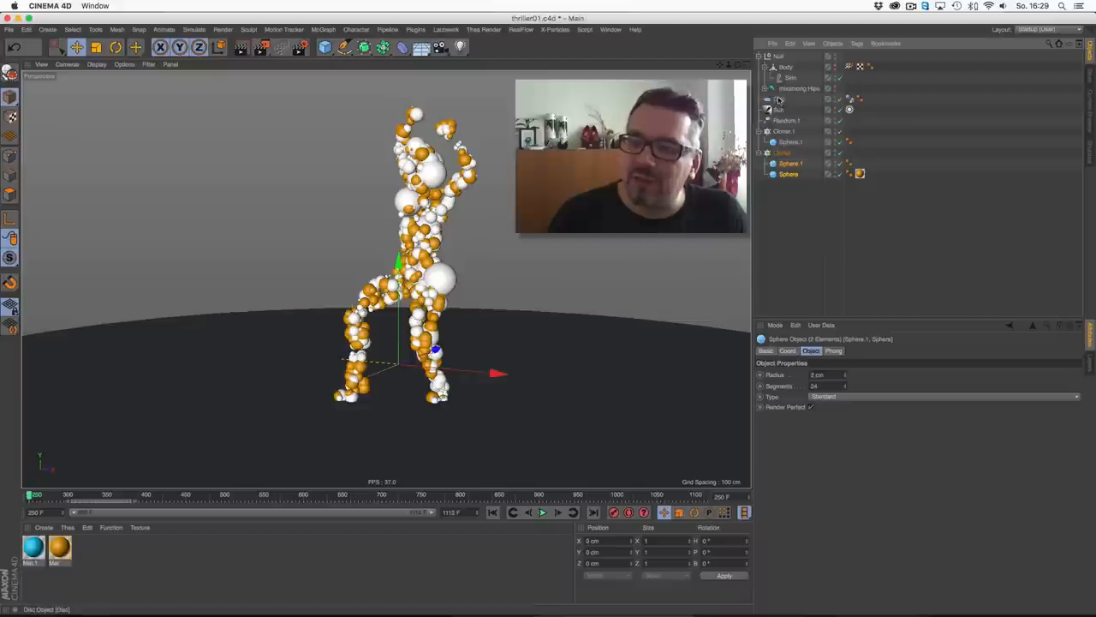
- Give the Disc floor a Collider Body tag, then play and rewind the simulation
left_click(779, 98)
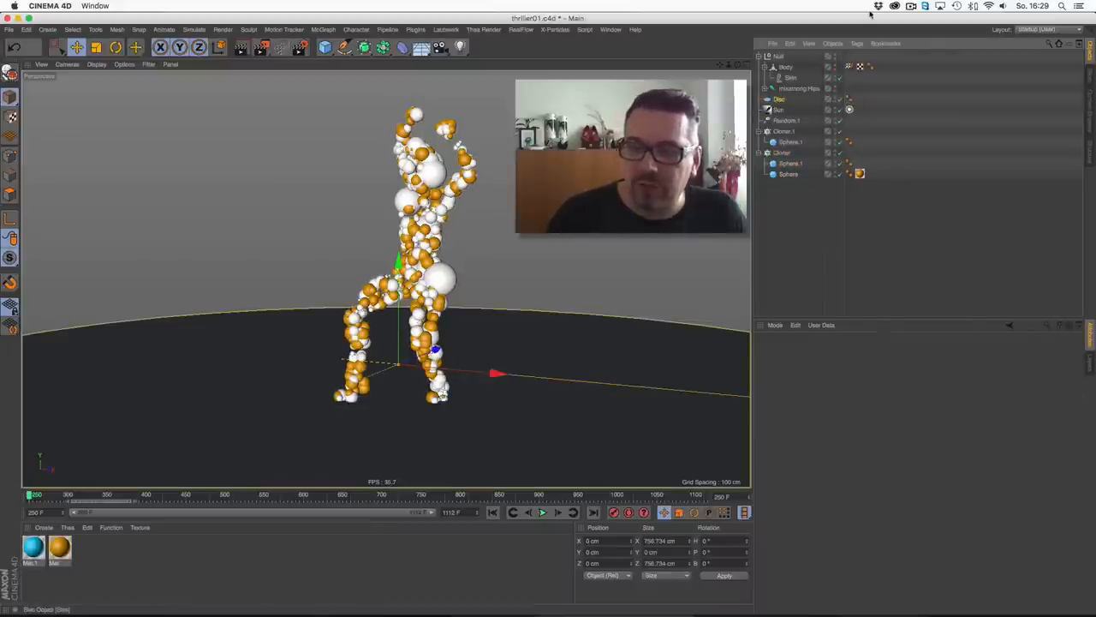
left_click(780, 99)
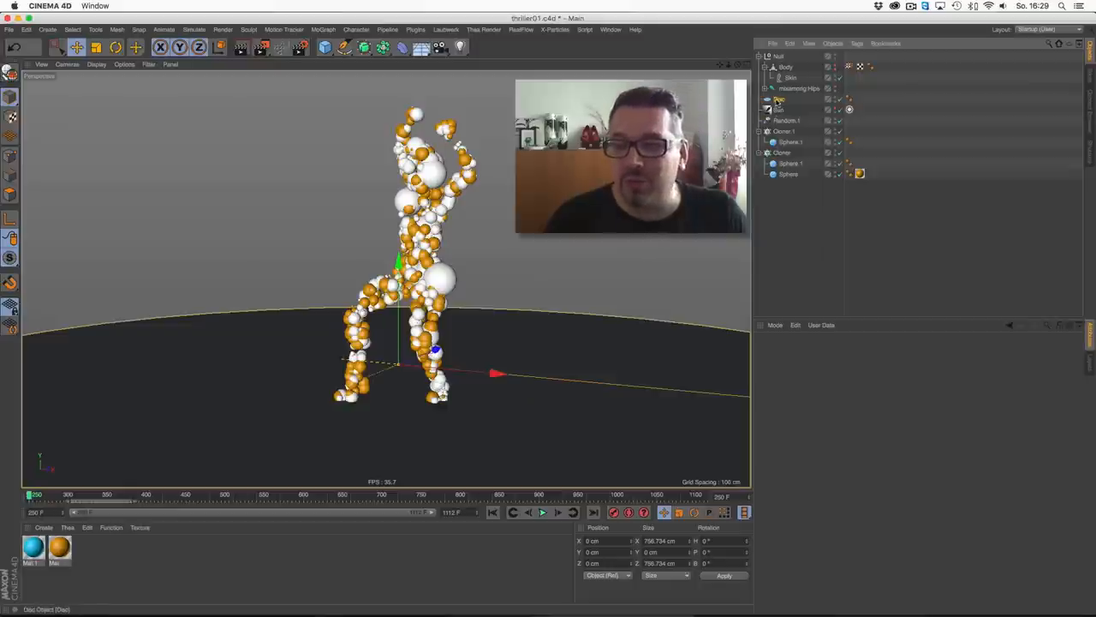
right_click(779, 99)
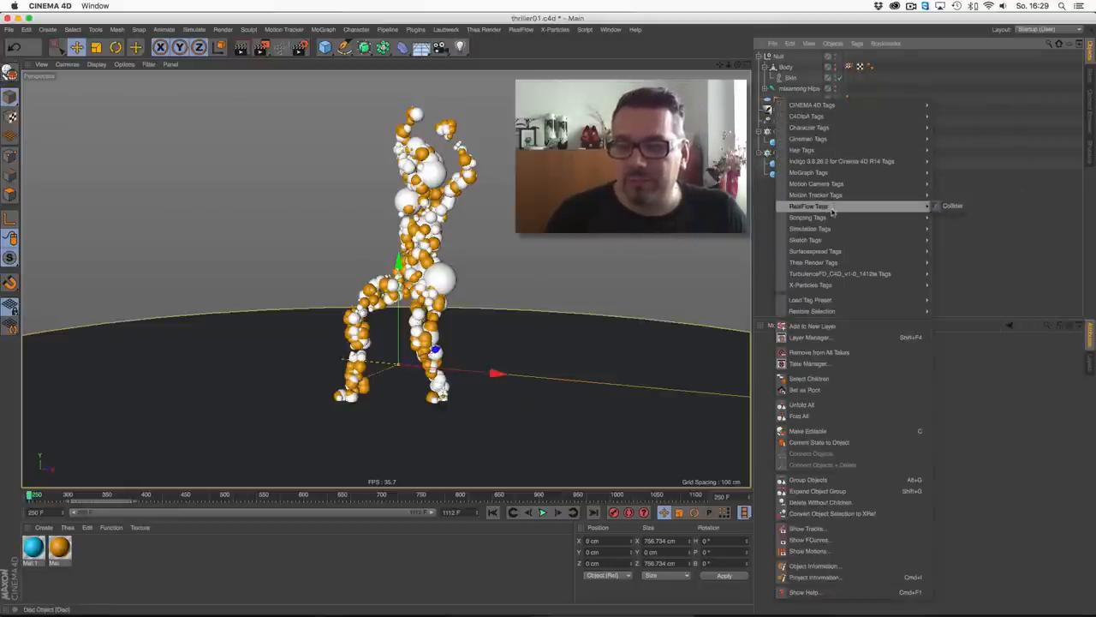
mouse_move(810, 229)
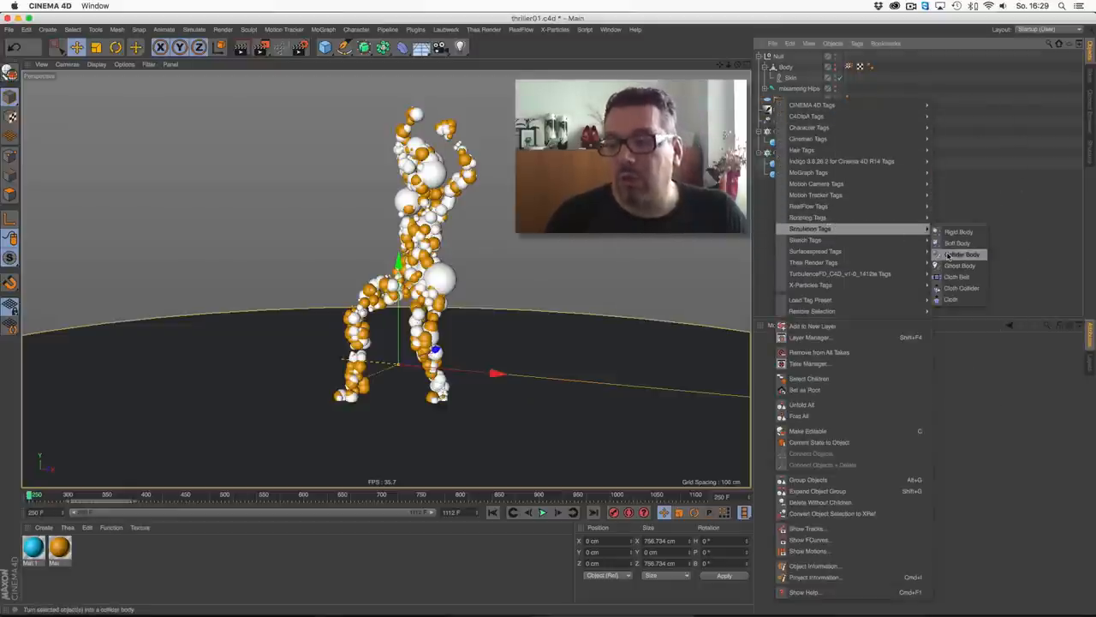
left_click(963, 255)
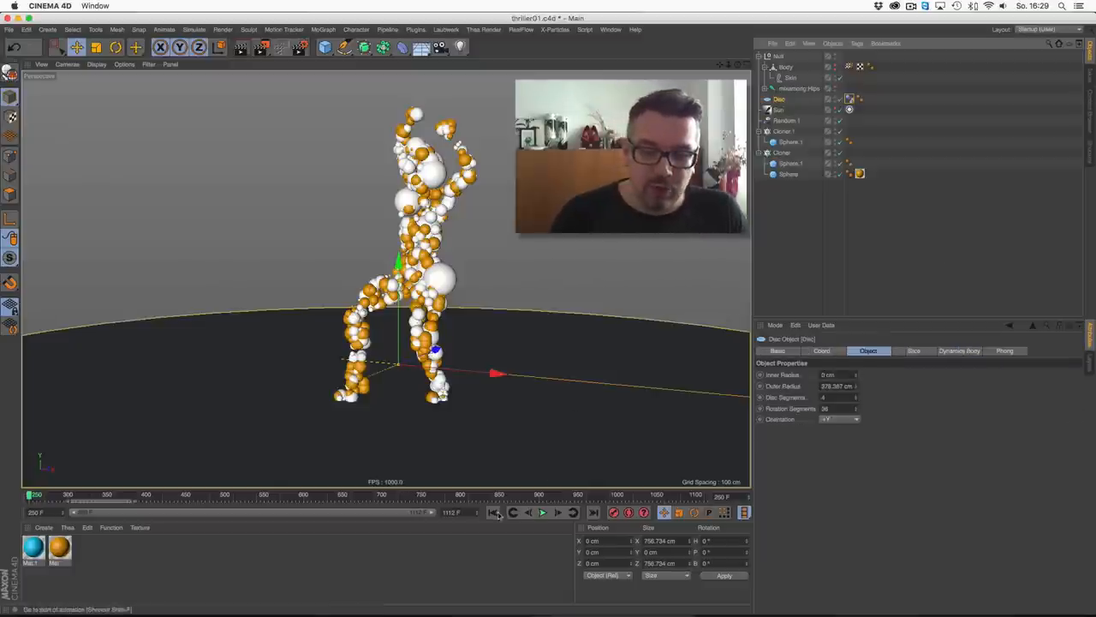
left_click(542, 512)
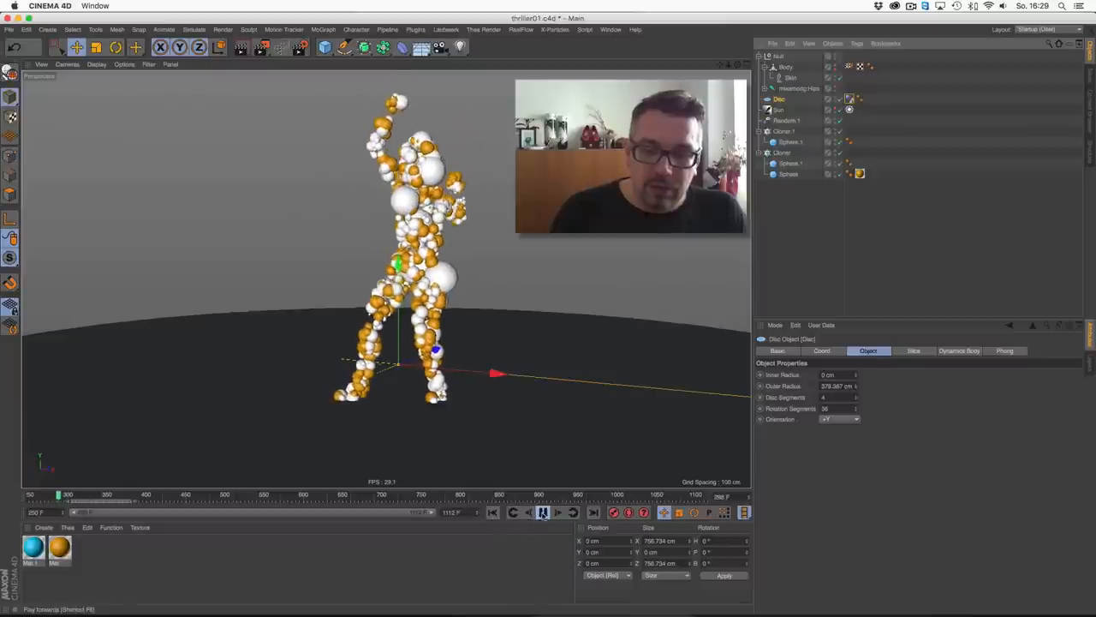
left_click(541, 512)
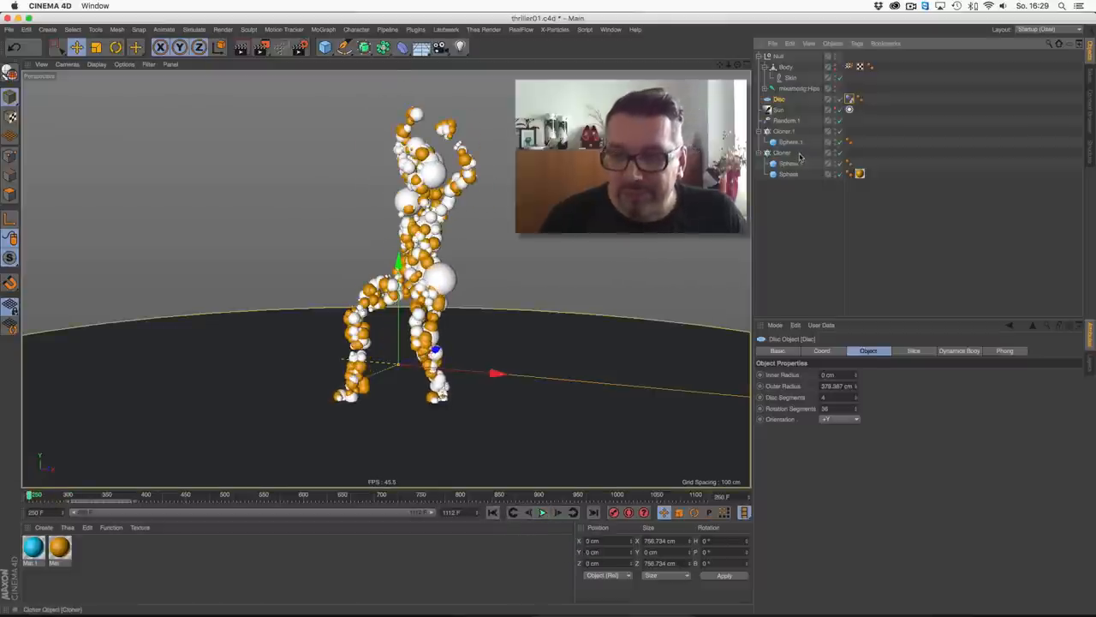
- Add a Rigid Body dynamics tag to Cloner.1 and Cloner and show its collision settings
left_click(782, 153)
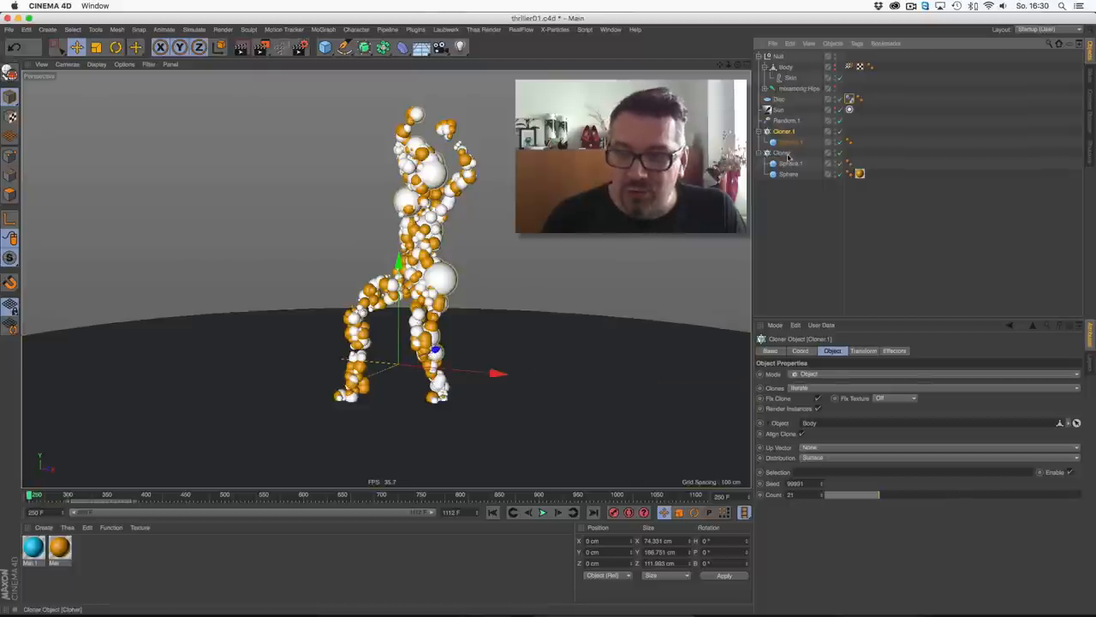
right_click(788, 152)
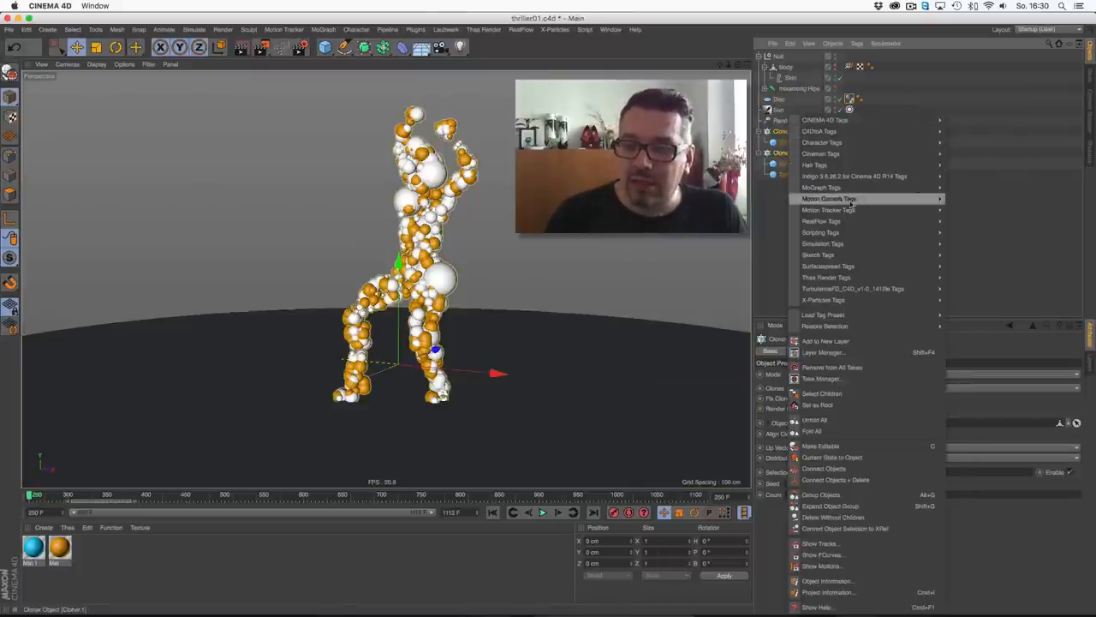
mouse_move(823, 243)
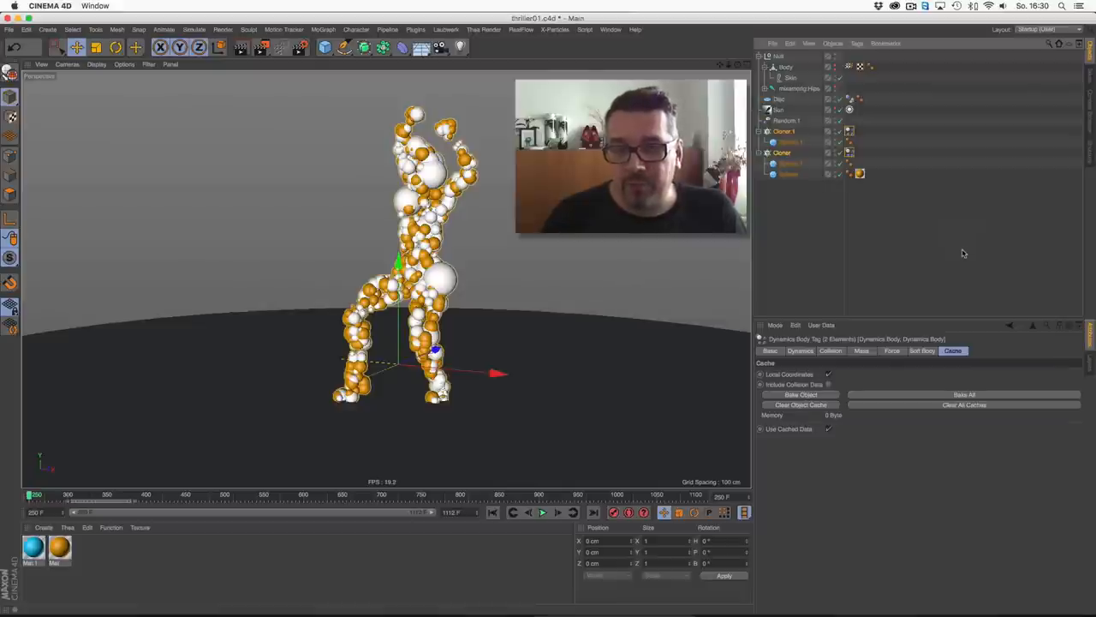
mouse_move(952, 203)
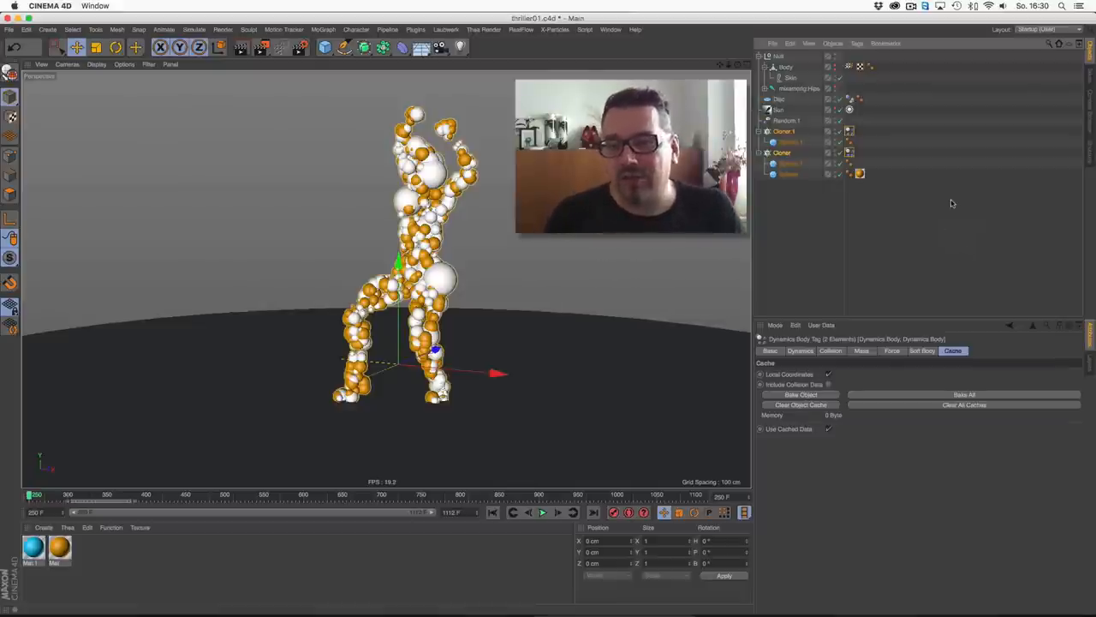
mouse_move(842, 219)
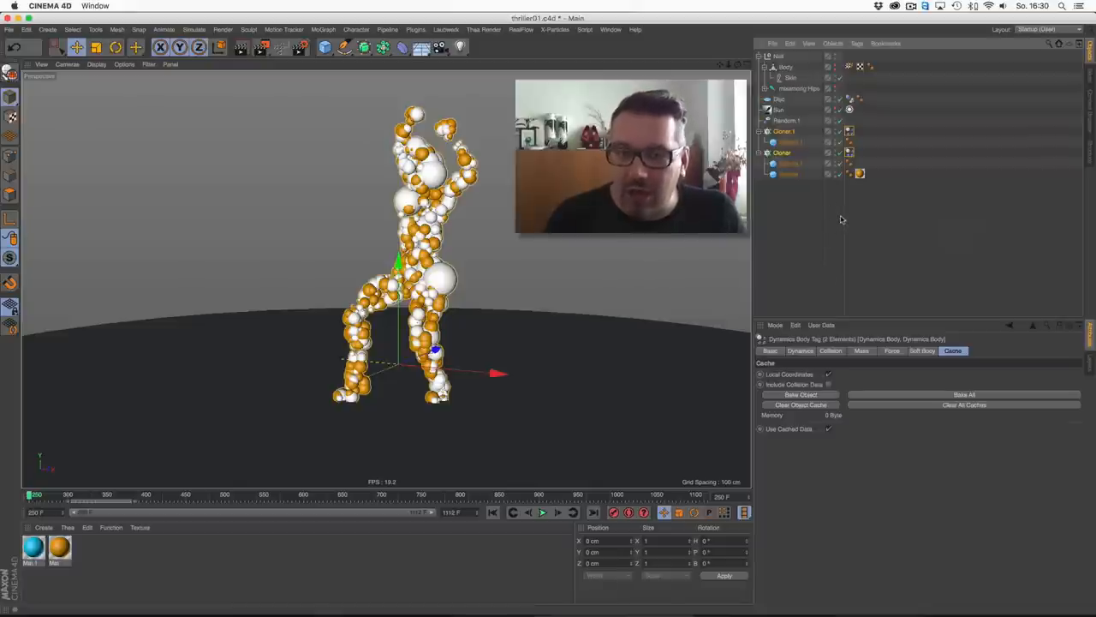
mouse_move(841, 217)
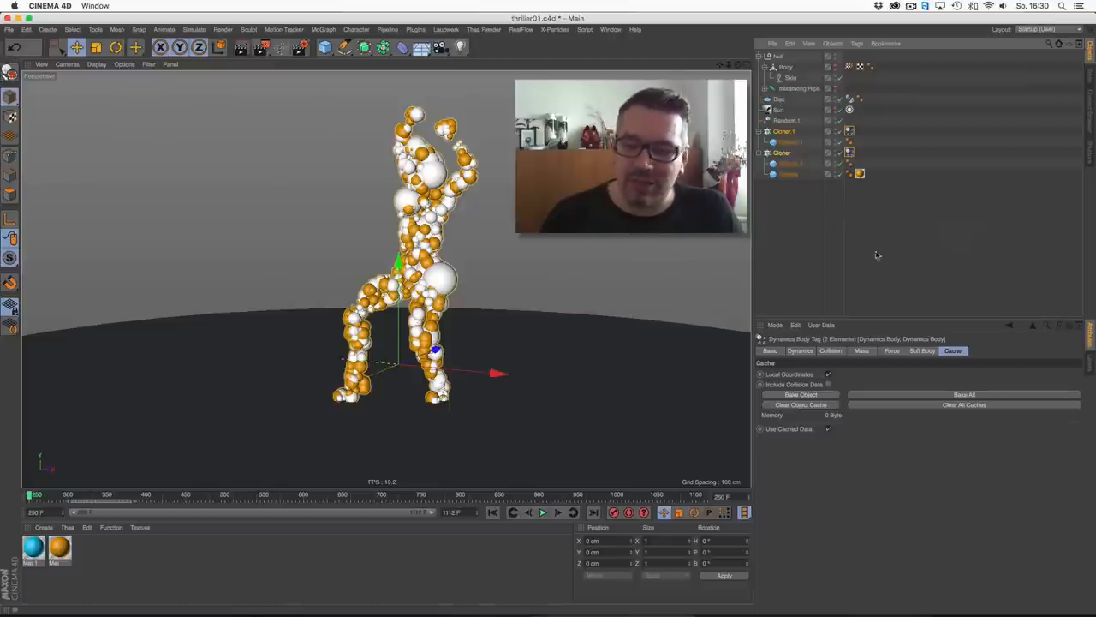
left_click(831, 351)
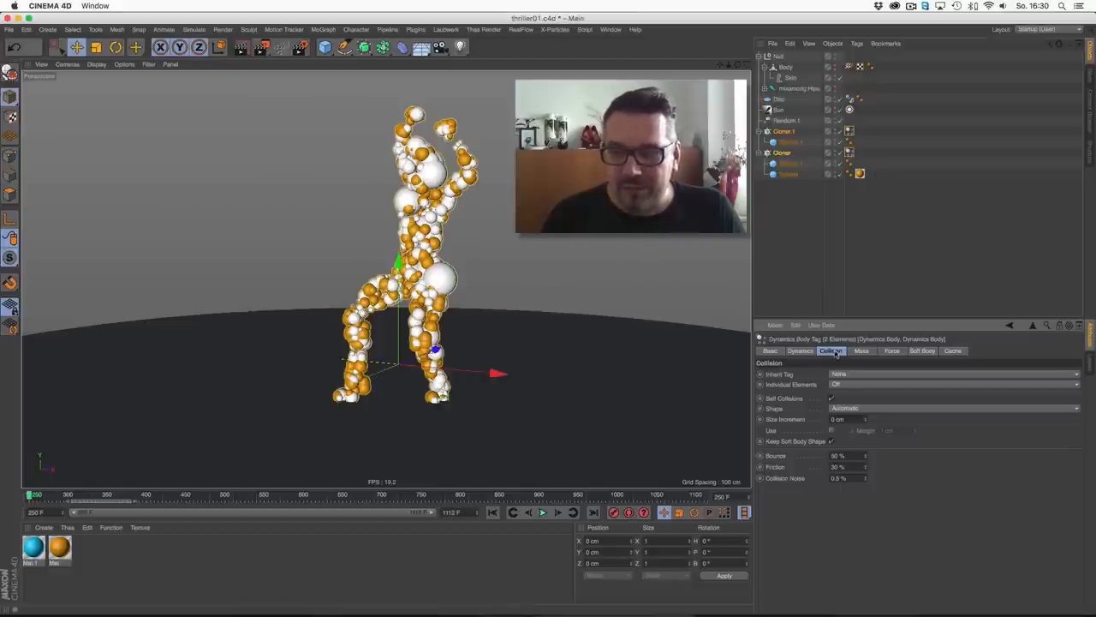
- Apply the Dynamics Body tag to children with Individual Elements set to Top Level, then rewind
left_click(849, 131)
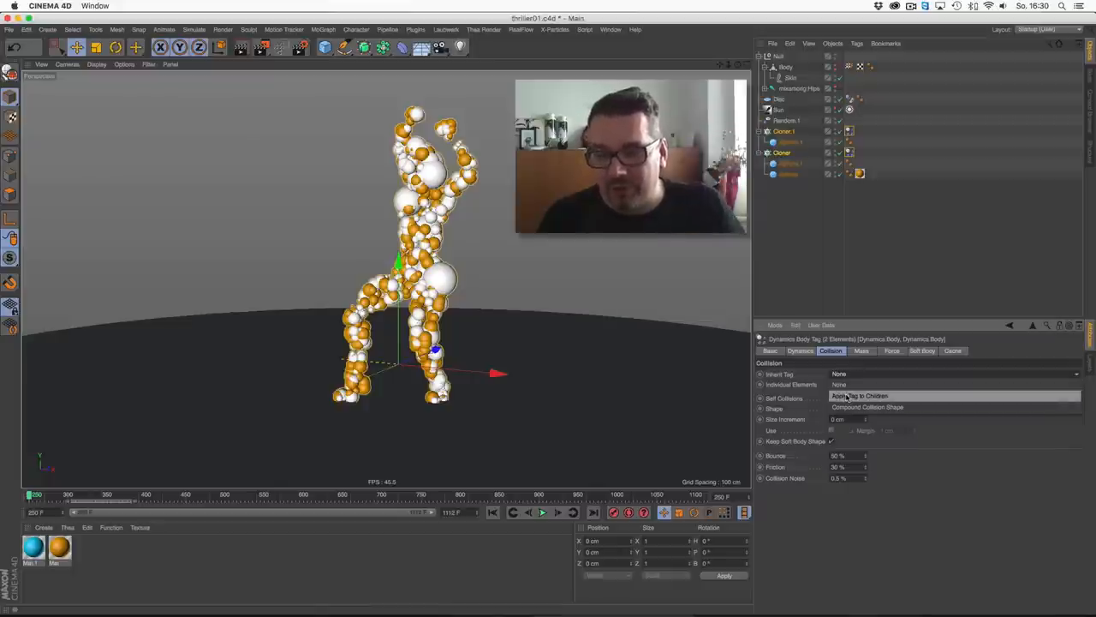
left_click(859, 395)
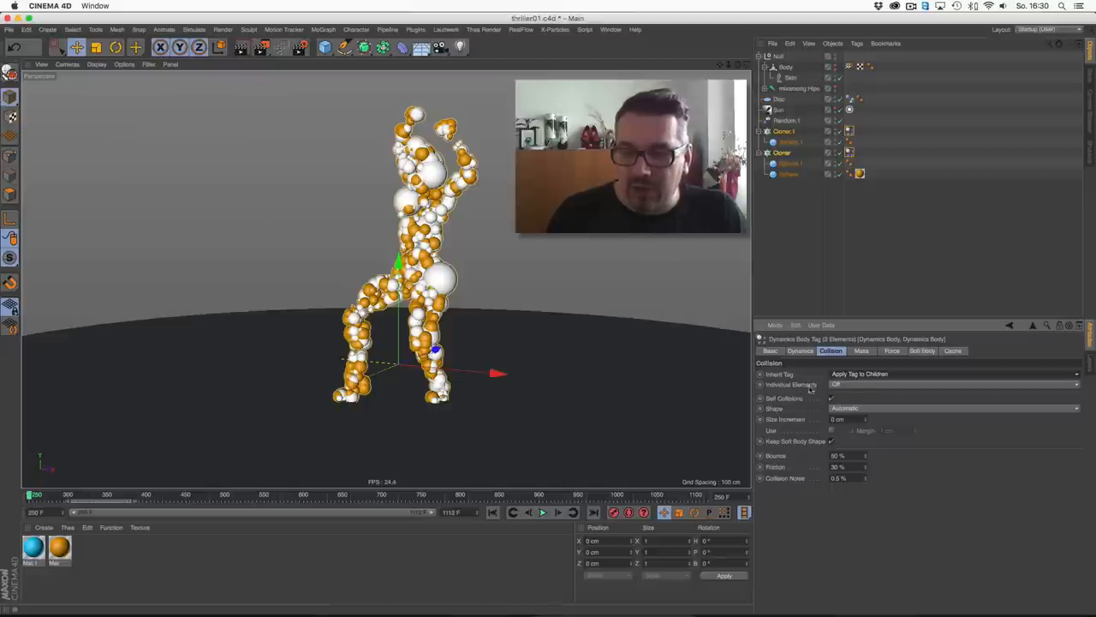
left_click(954, 383)
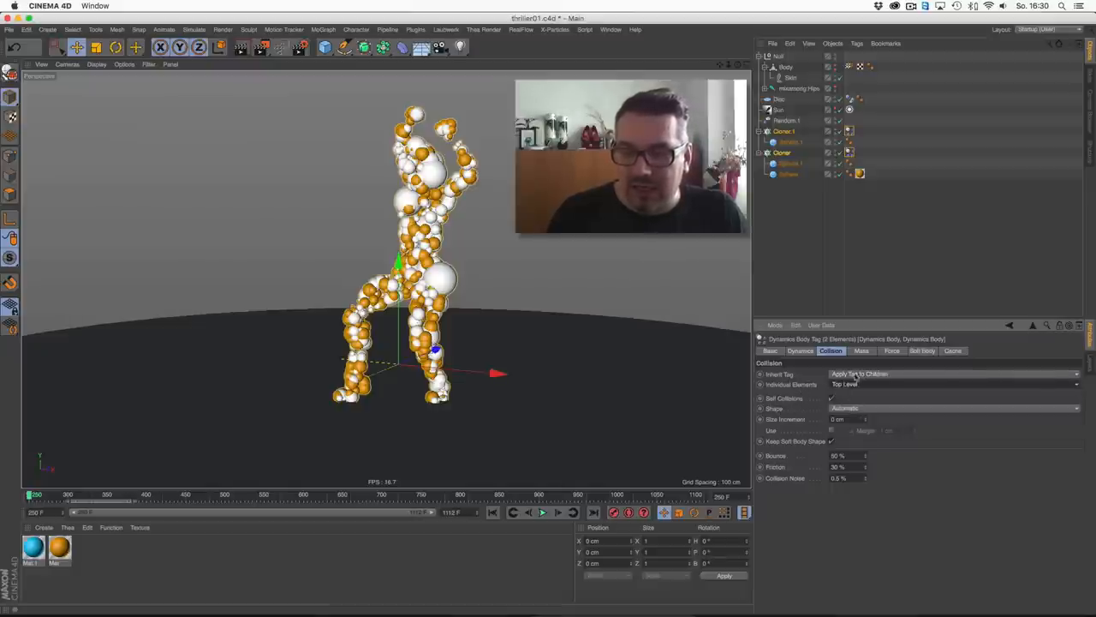
left_click(542, 512)
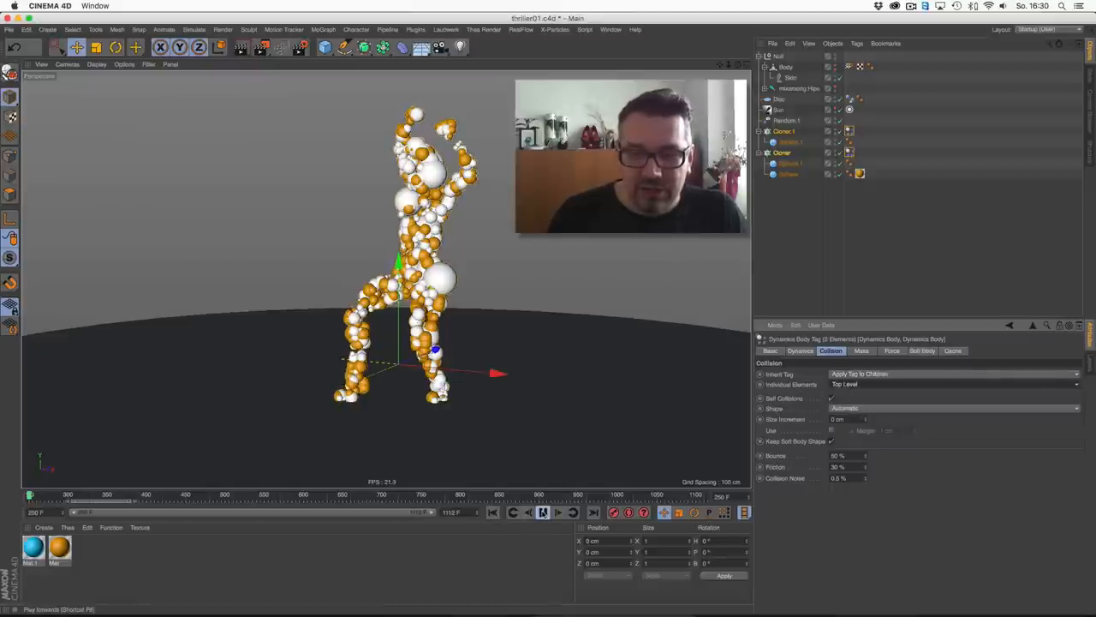
left_click(543, 512)
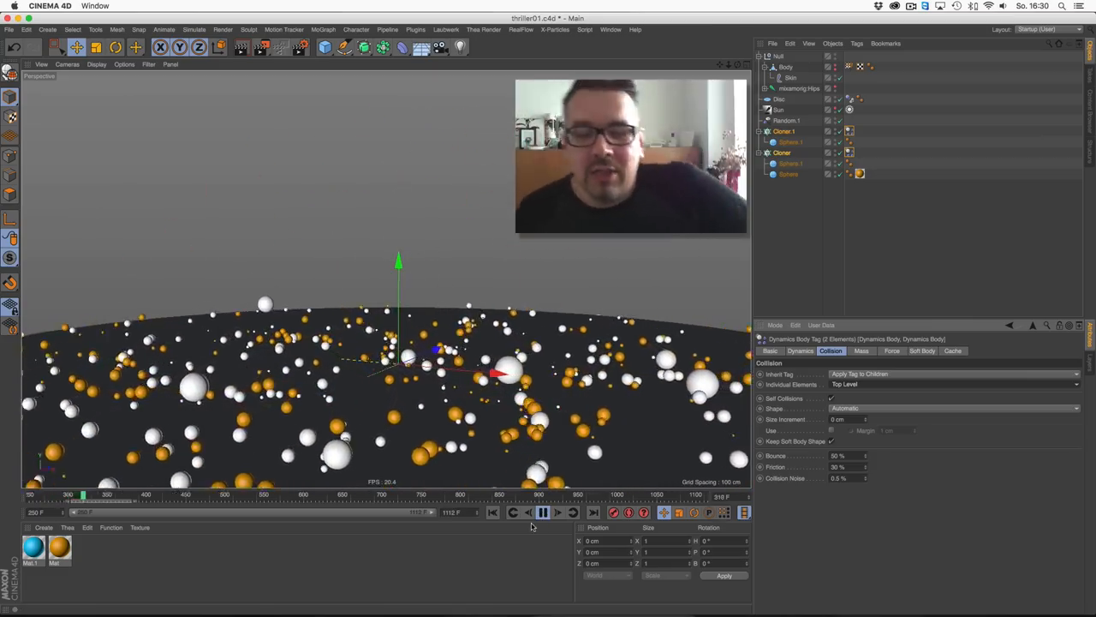
left_click(543, 512)
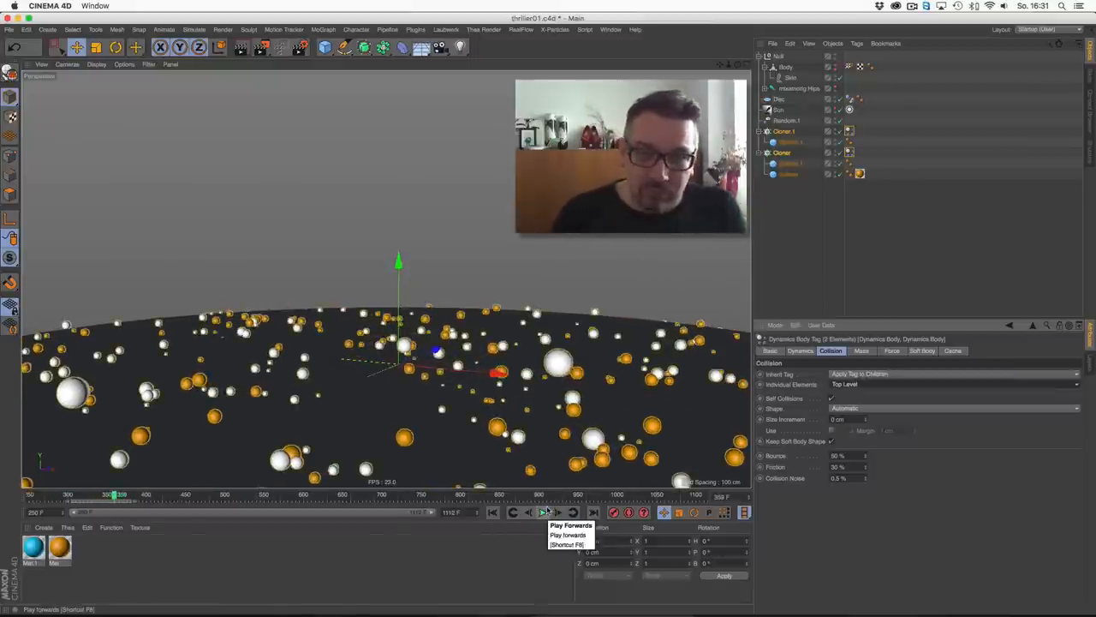
left_click(543, 513)
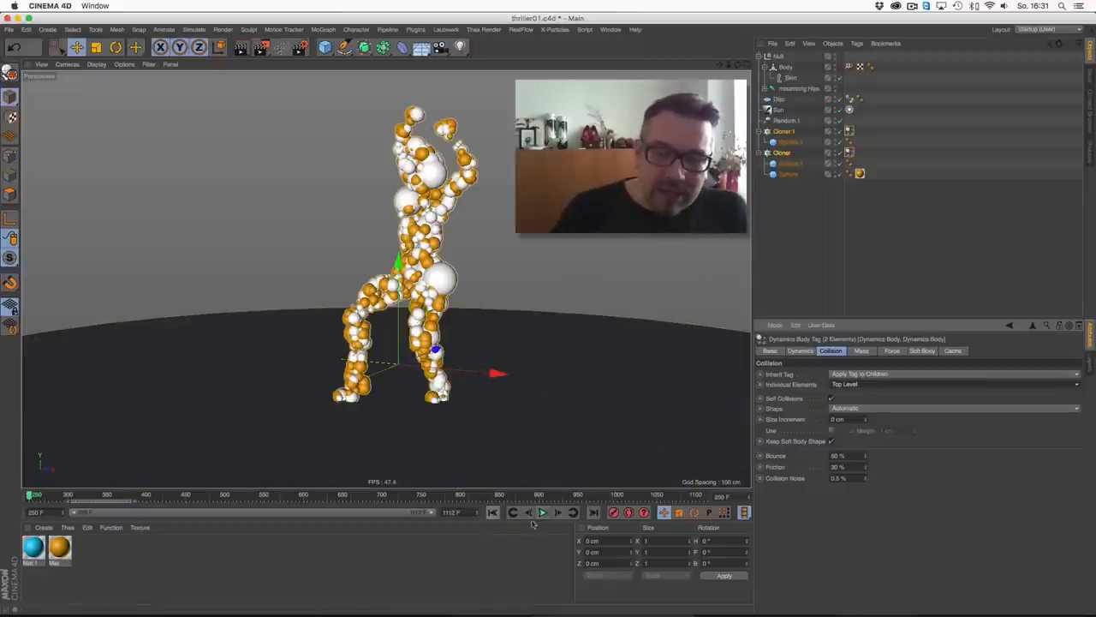
left_click(543, 513)
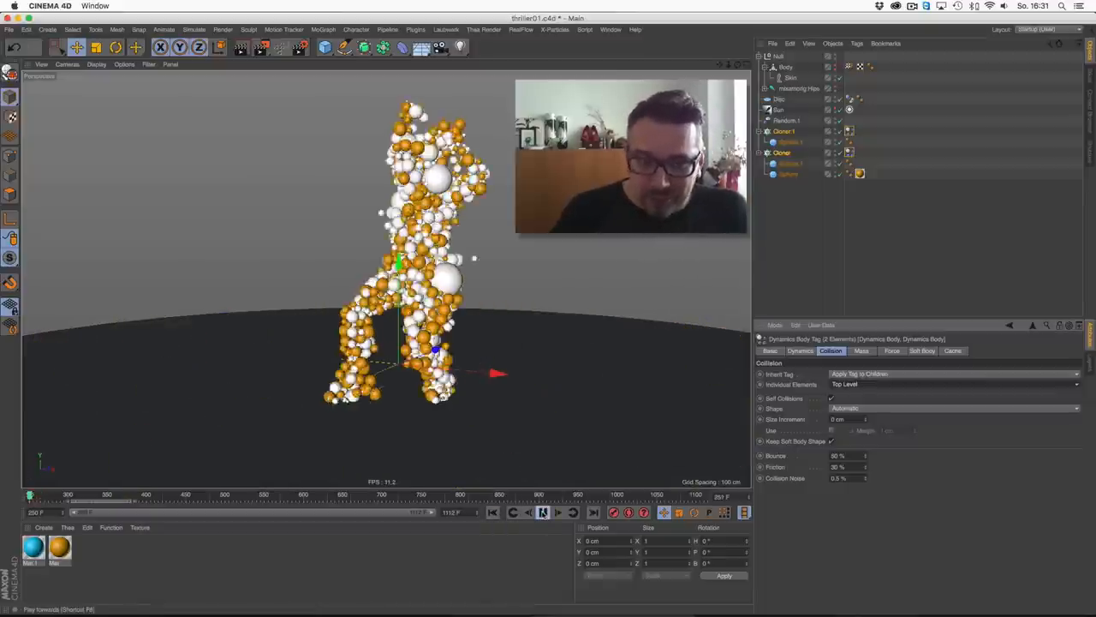
left_click(543, 513)
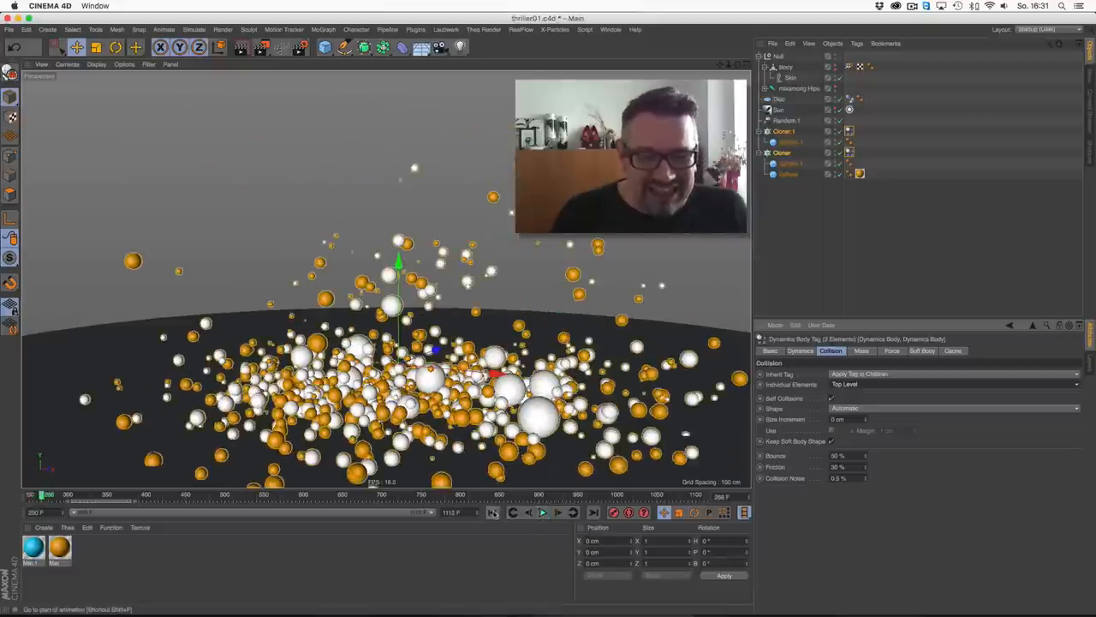
left_click(543, 513)
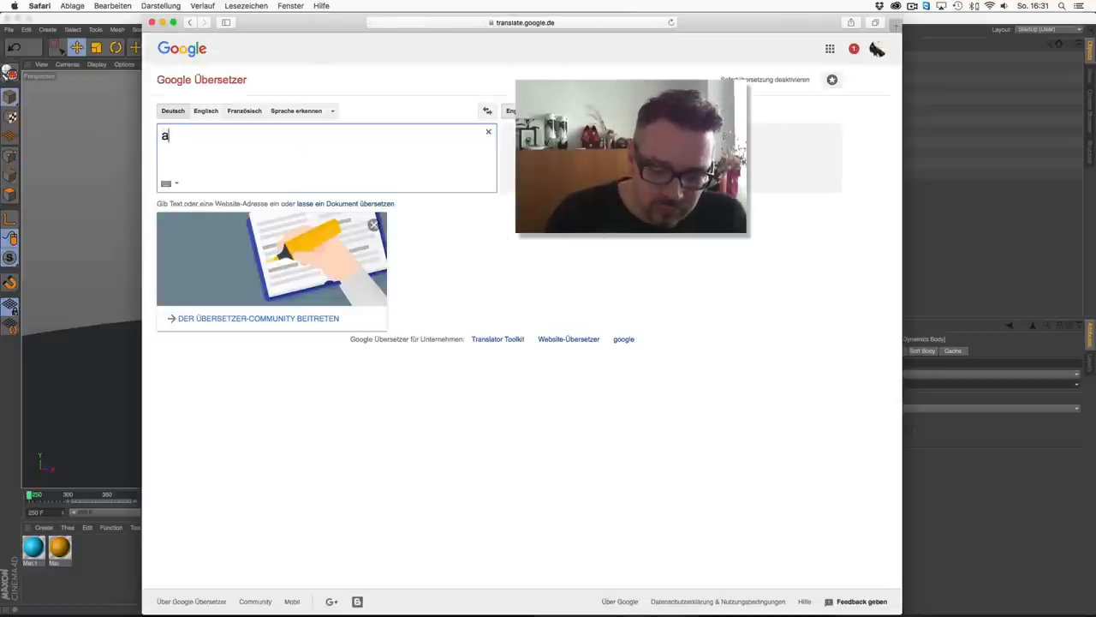
- Enter 'abstoßen' in Google Translate to get the English 'repel'
type("bstoßen")
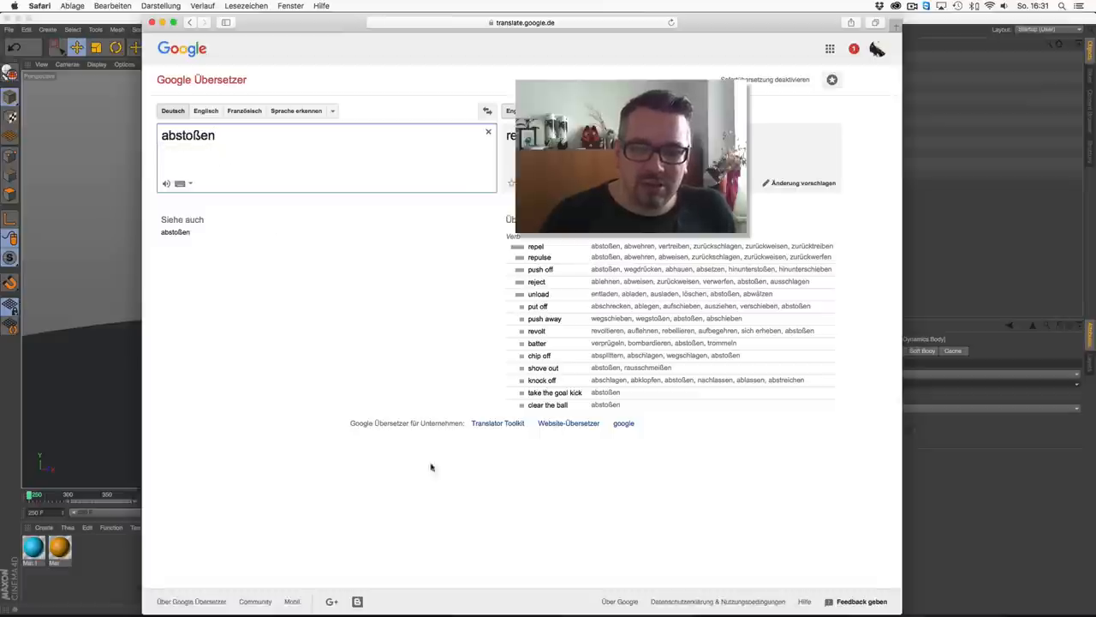
mouse_move(495, 503)
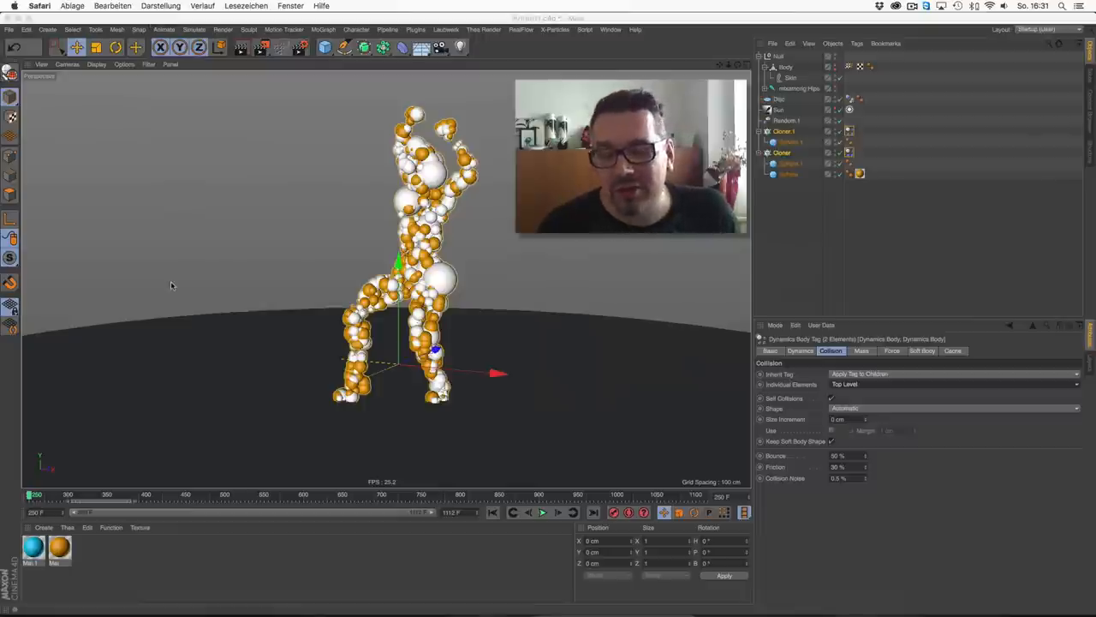
left_click(492, 512)
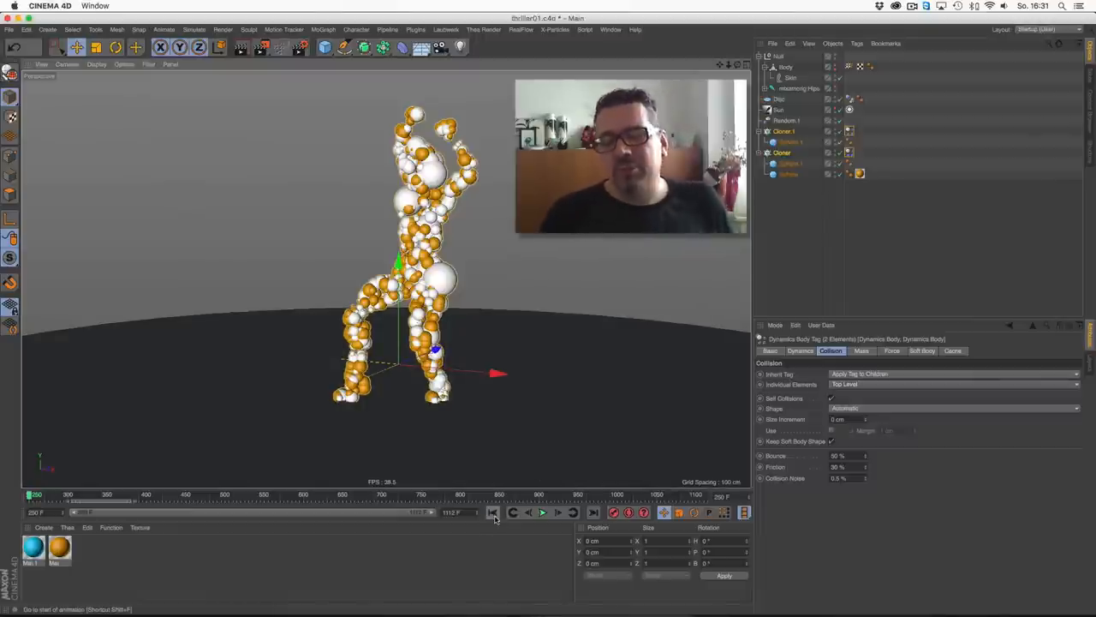
mouse_move(492, 512)
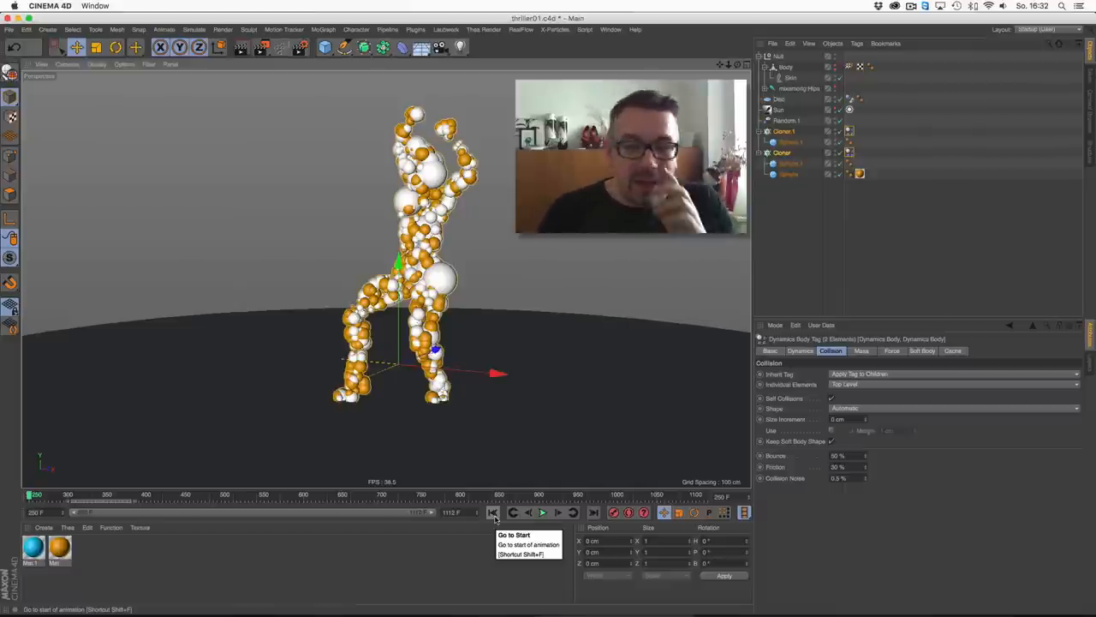
left_click(493, 512)
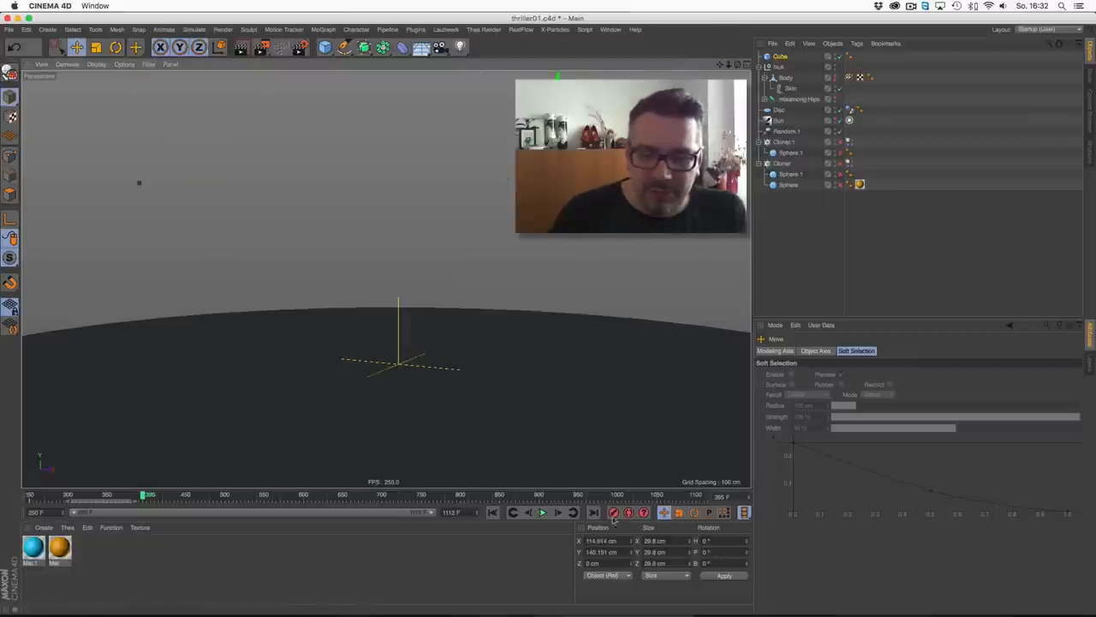
- Play back the animation with the new test cube moving above the dancer
left_click(542, 512)
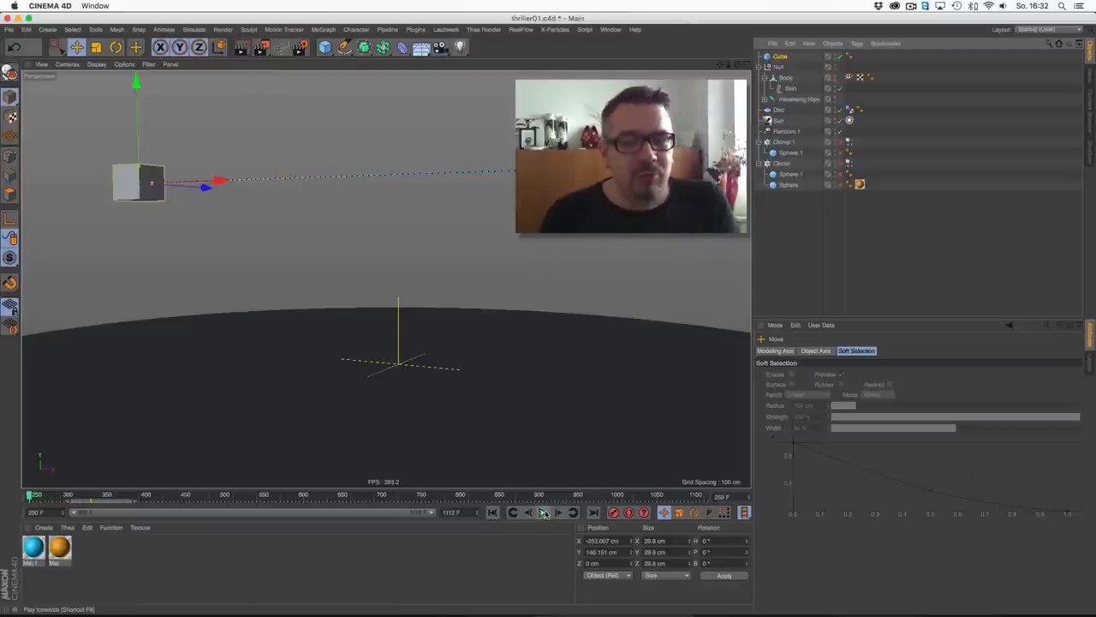
left_click(543, 512)
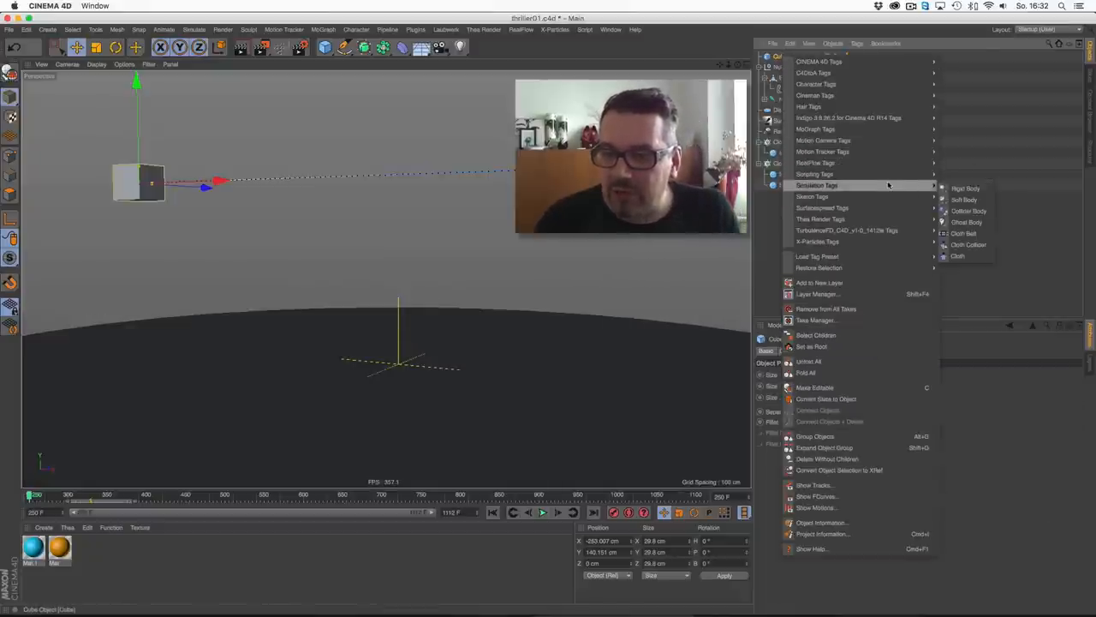
- Add a Rigid Body tag to the Cube, watch it fall, then reset to start
left_click(969, 211)
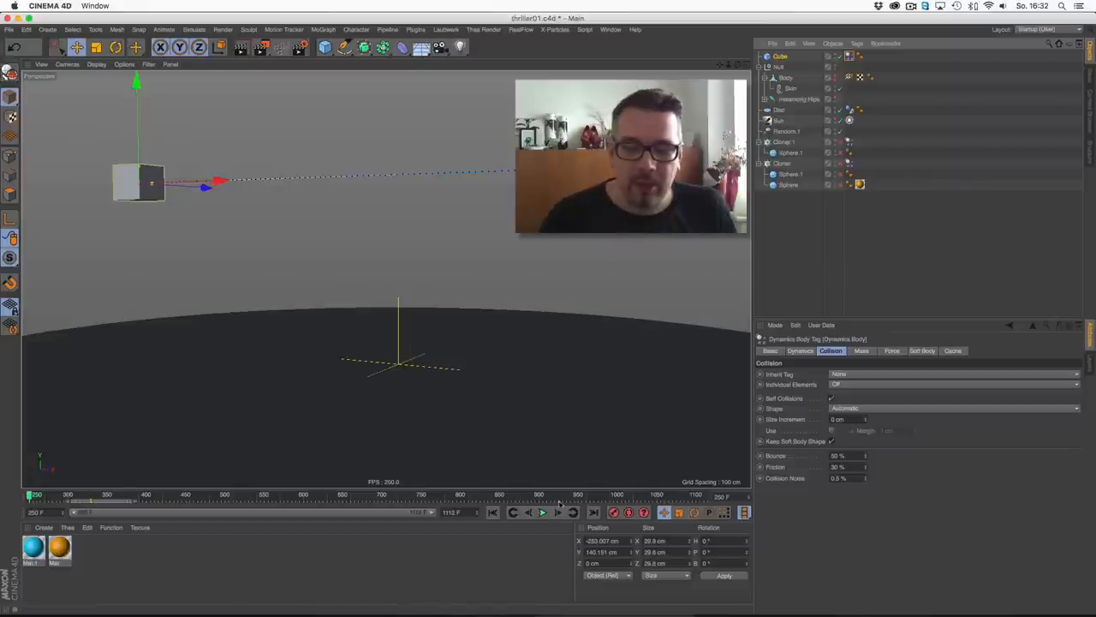
left_click(542, 512)
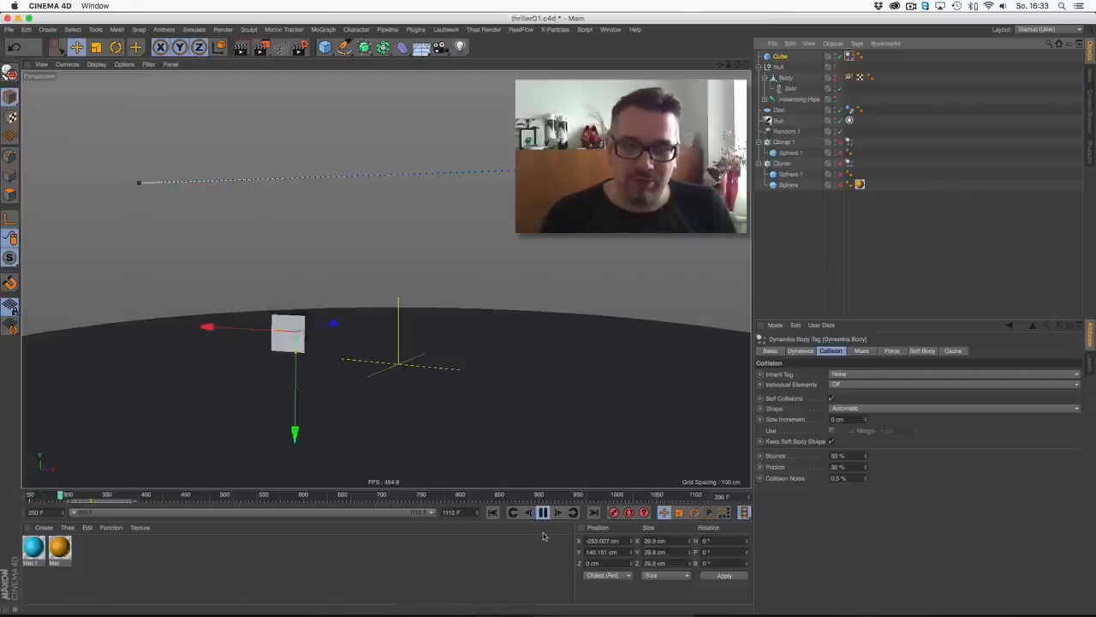
left_click(493, 513)
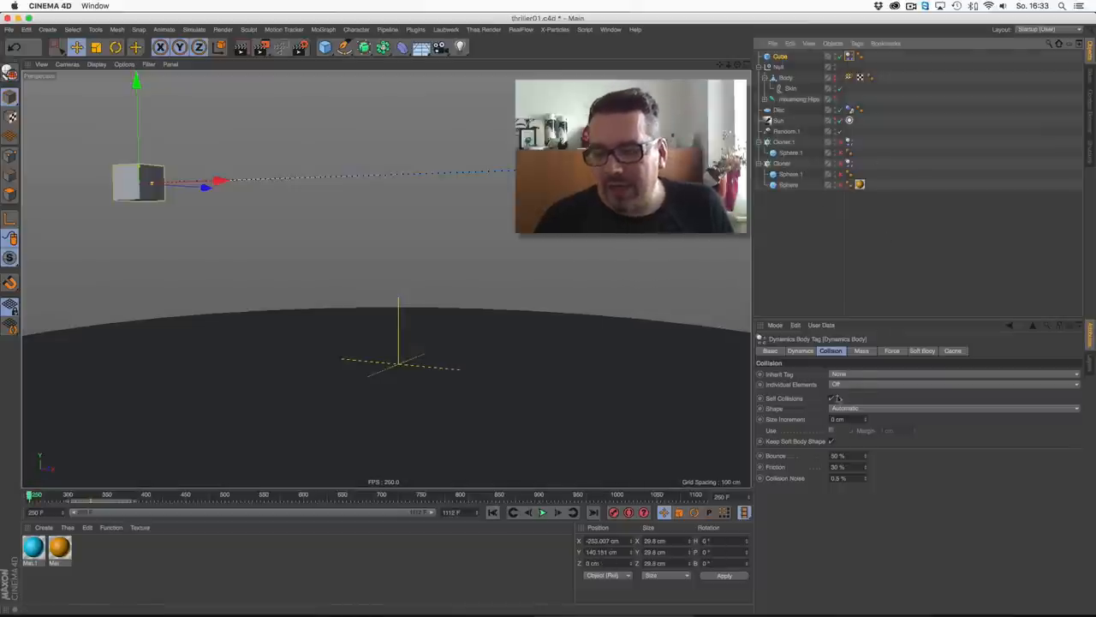
left_click(892, 350)
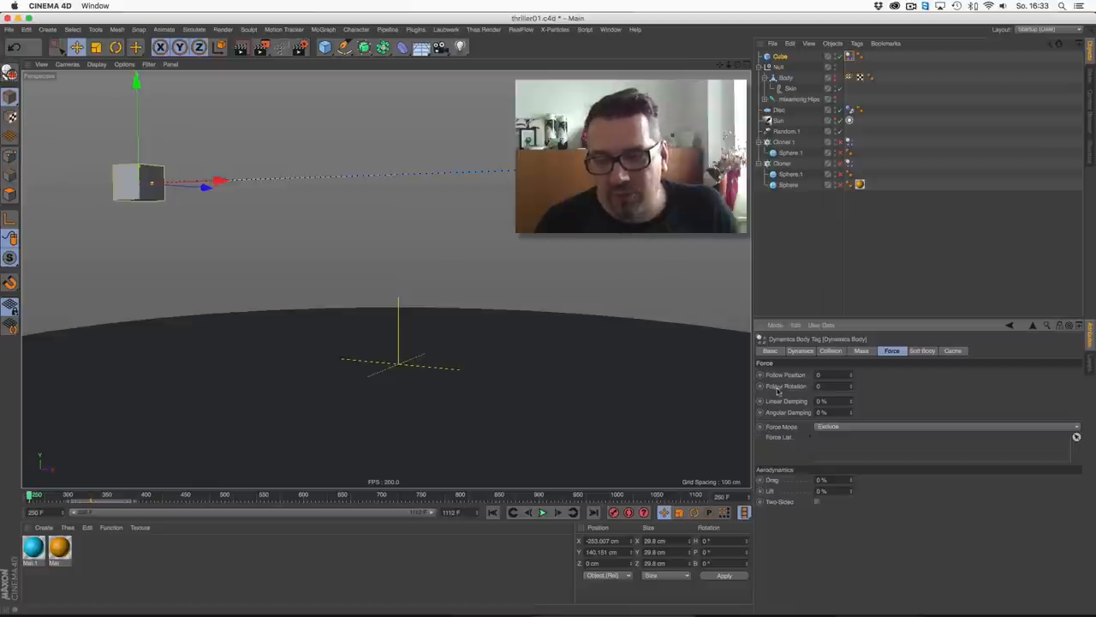
mouse_move(779, 390)
type("50")
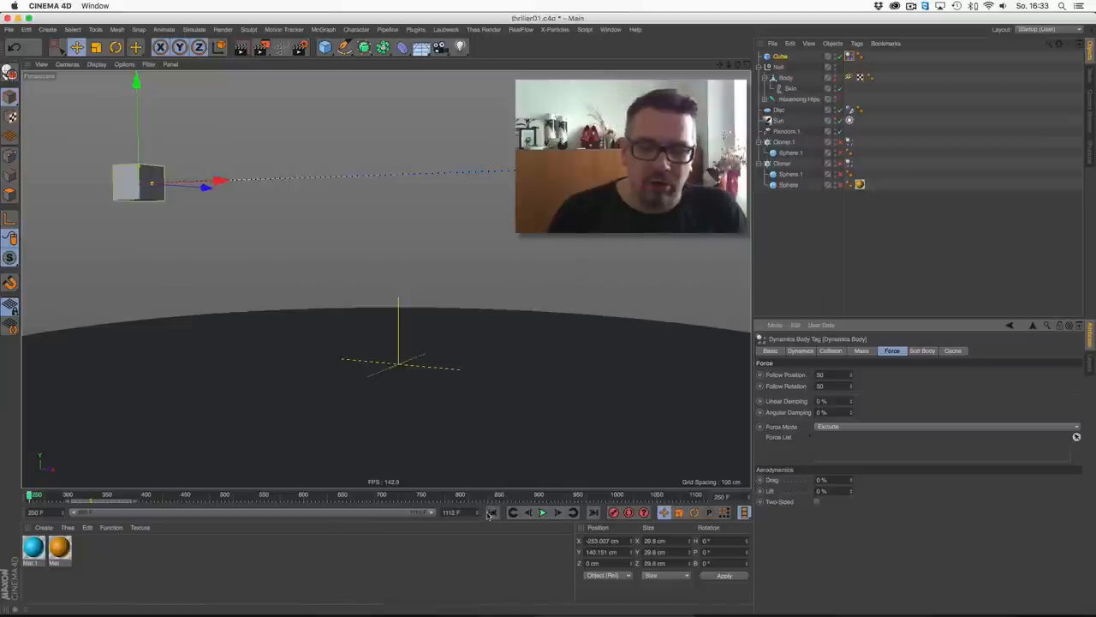
- Test the cube's Follow Position and Rotation at 50 by rewinding and replaying the simulation
left_click(542, 512)
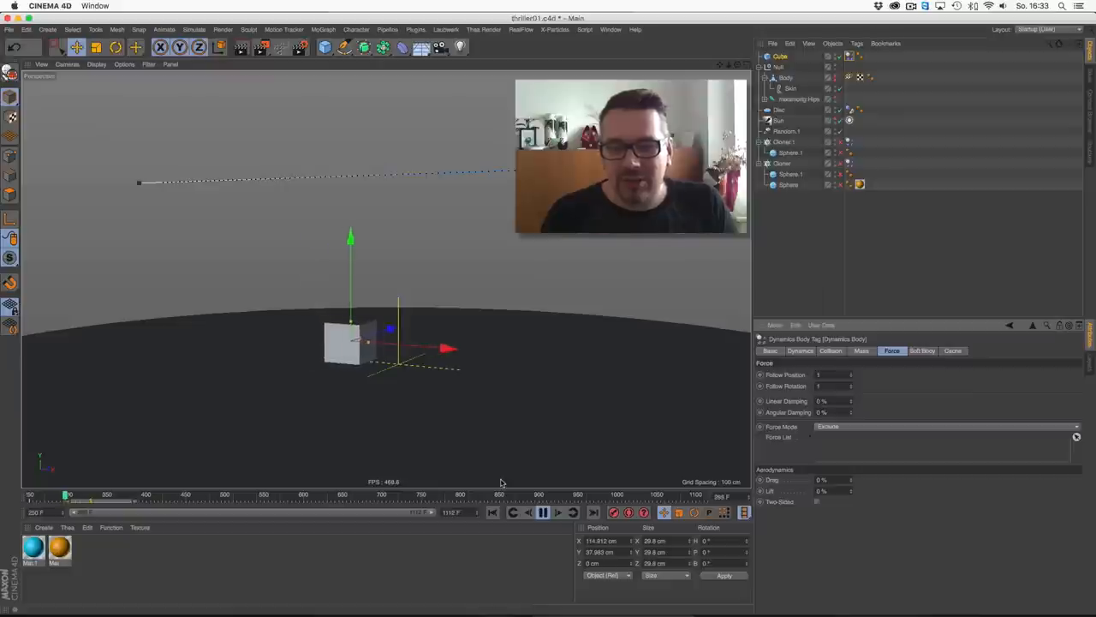
left_click(543, 512)
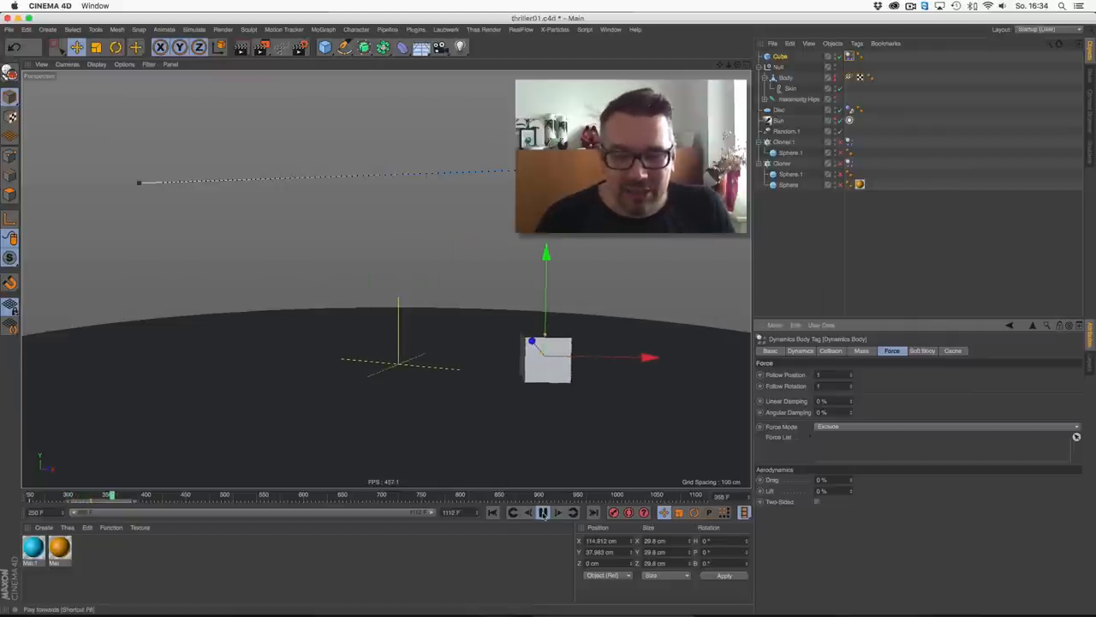
left_click(543, 512)
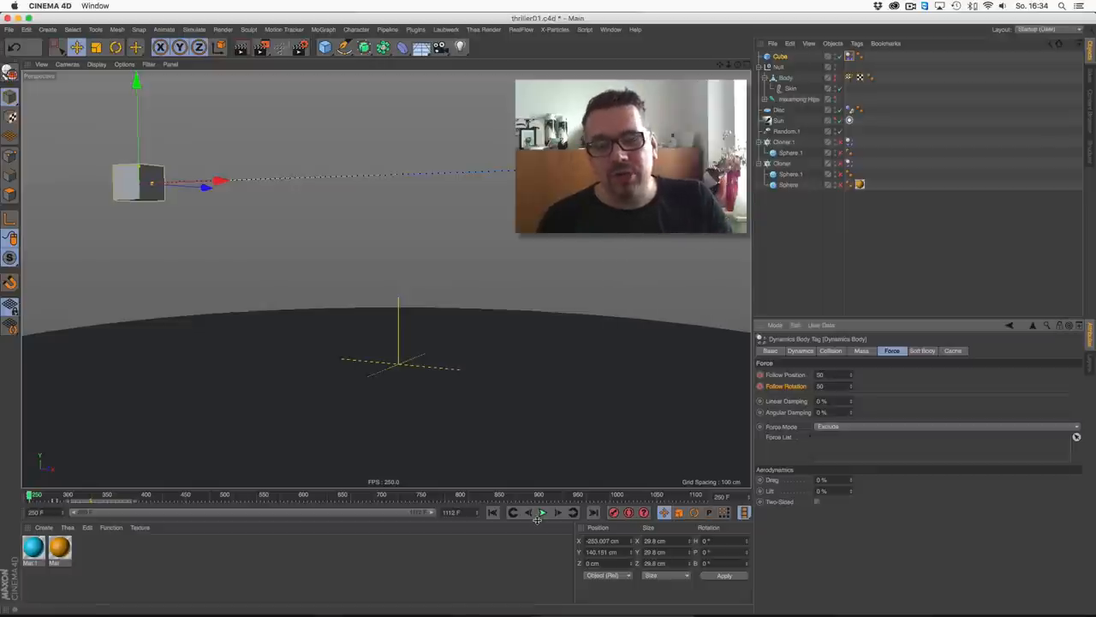
left_click(543, 512)
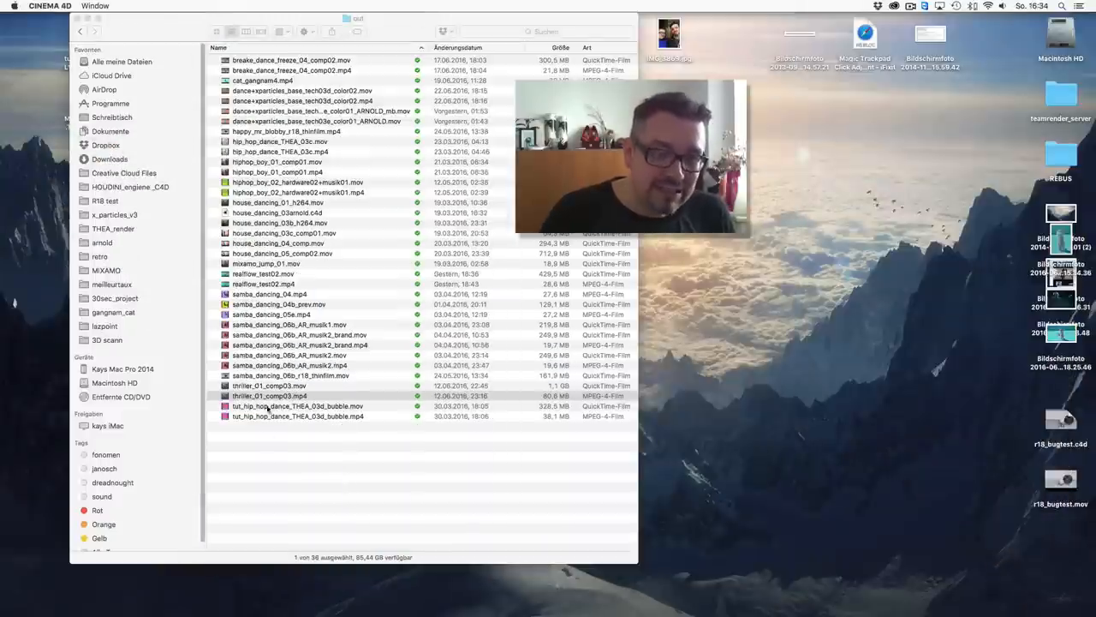
- Open and play tut_hip_hop_dance_THEA_03d_bubble.mov in QuickTime Player
double_click(298, 415)
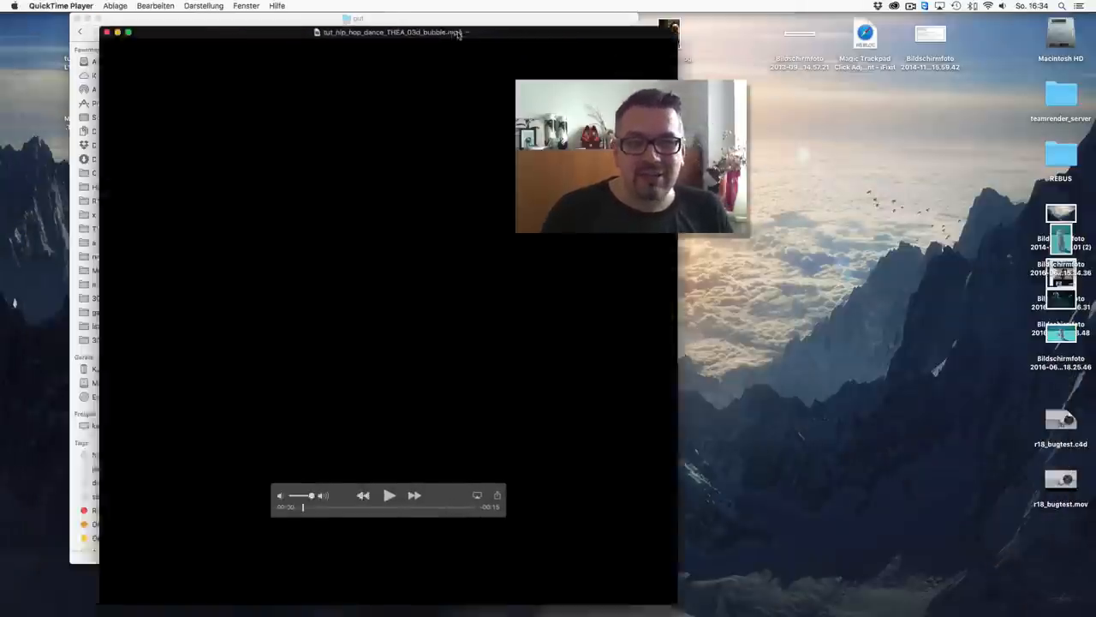
left_click(389, 495)
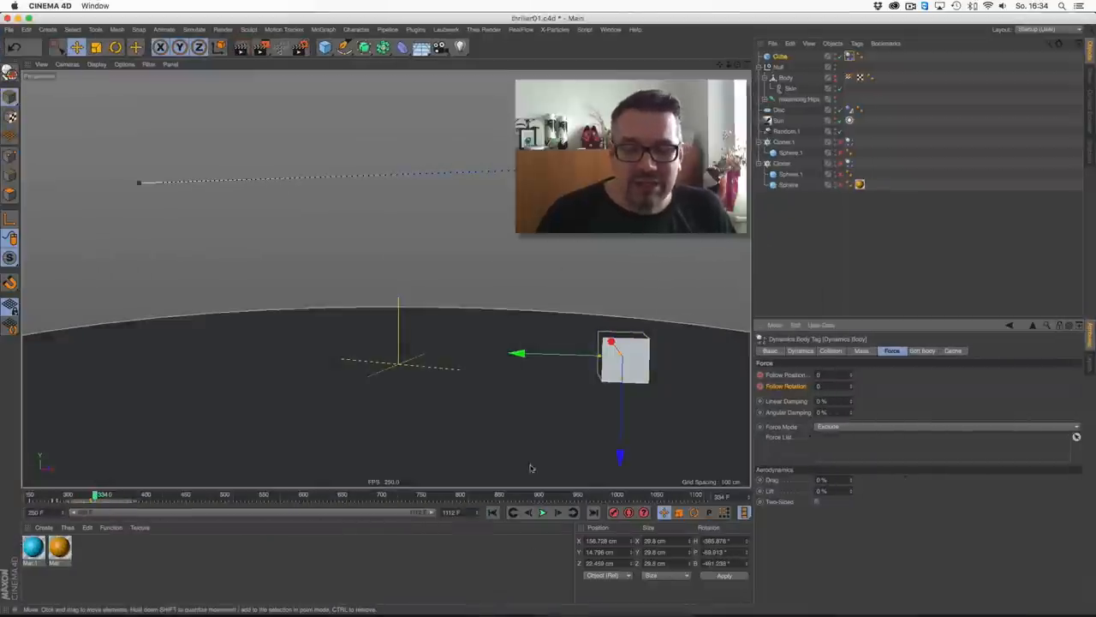
- Remove the test Cube and display the cloners' Dynamics Body tag force settings
left_click(542, 512)
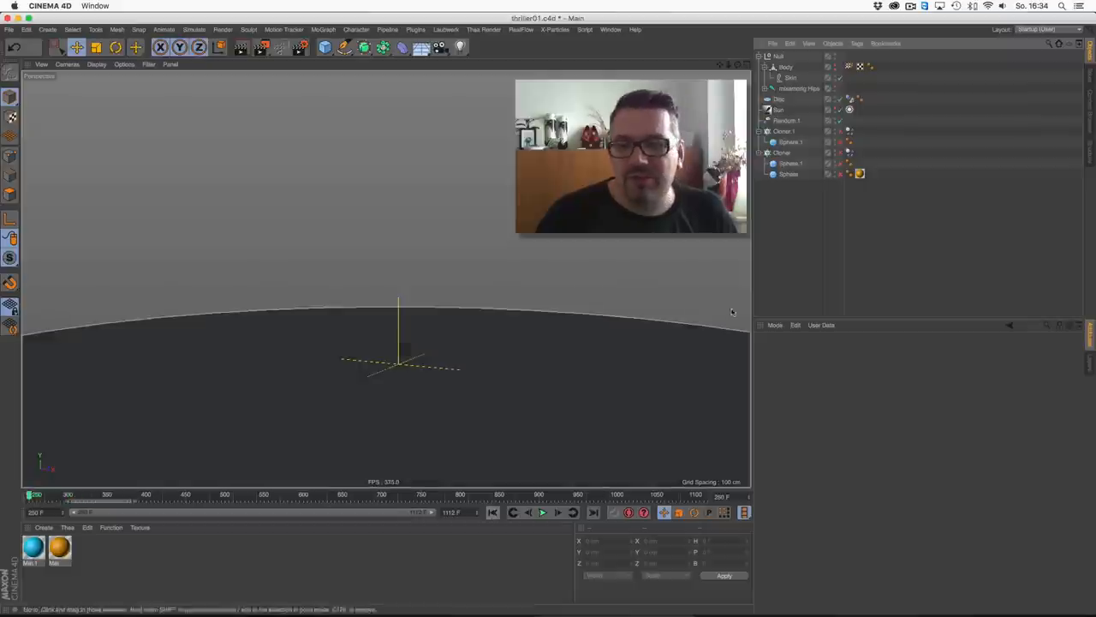
left_click(839, 173)
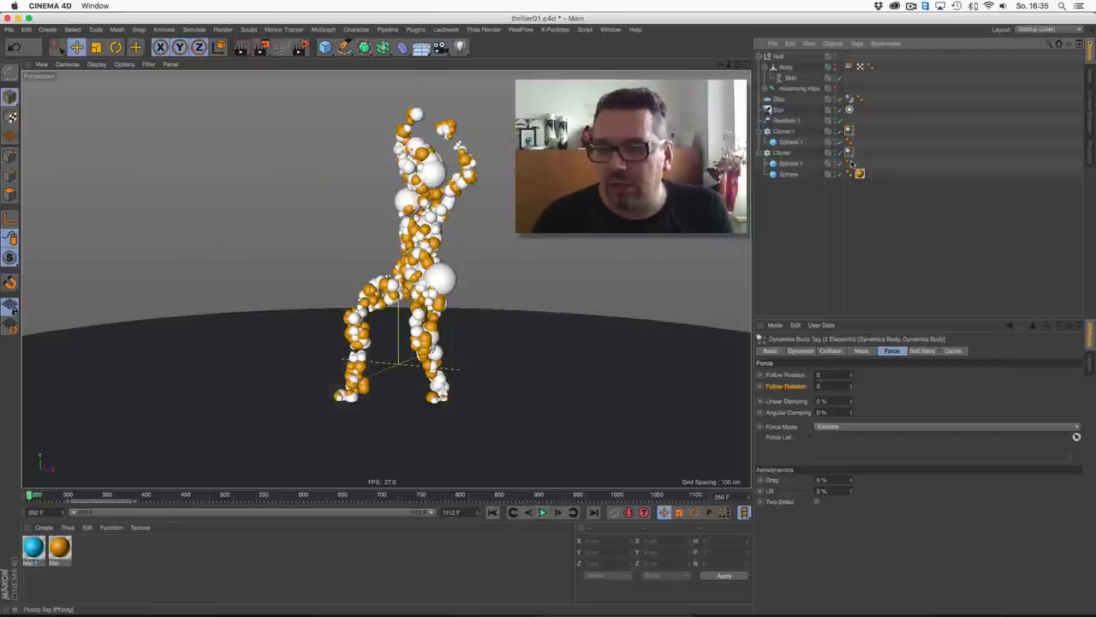
mouse_move(876, 367)
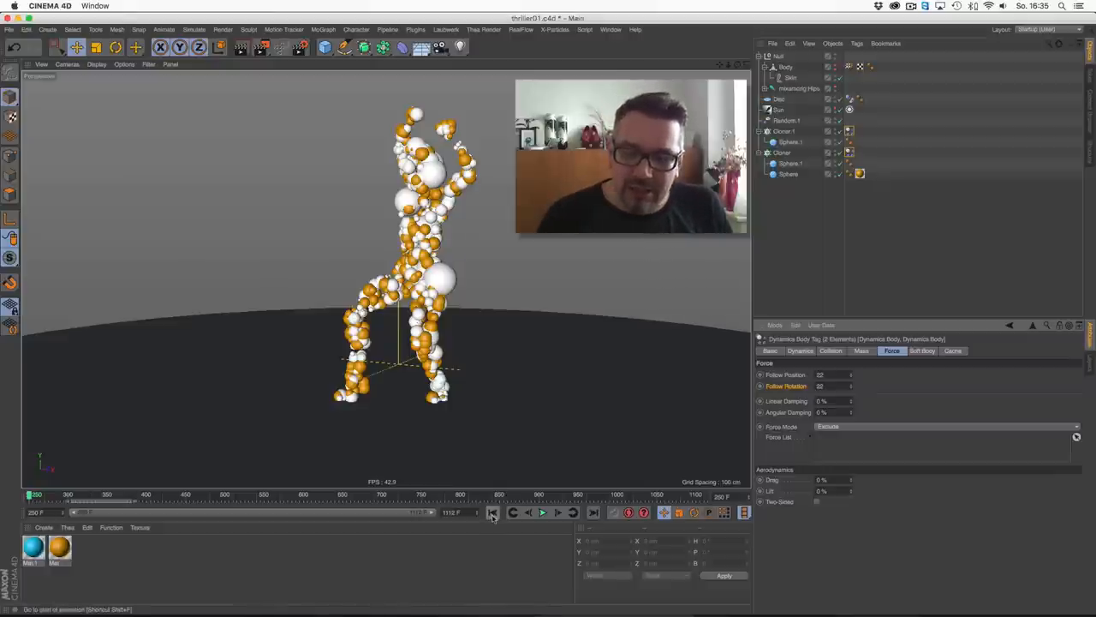
- Try Follow Position/Rotation values 20 and 58, settle on 15, and replay the animation
left_click(543, 512)
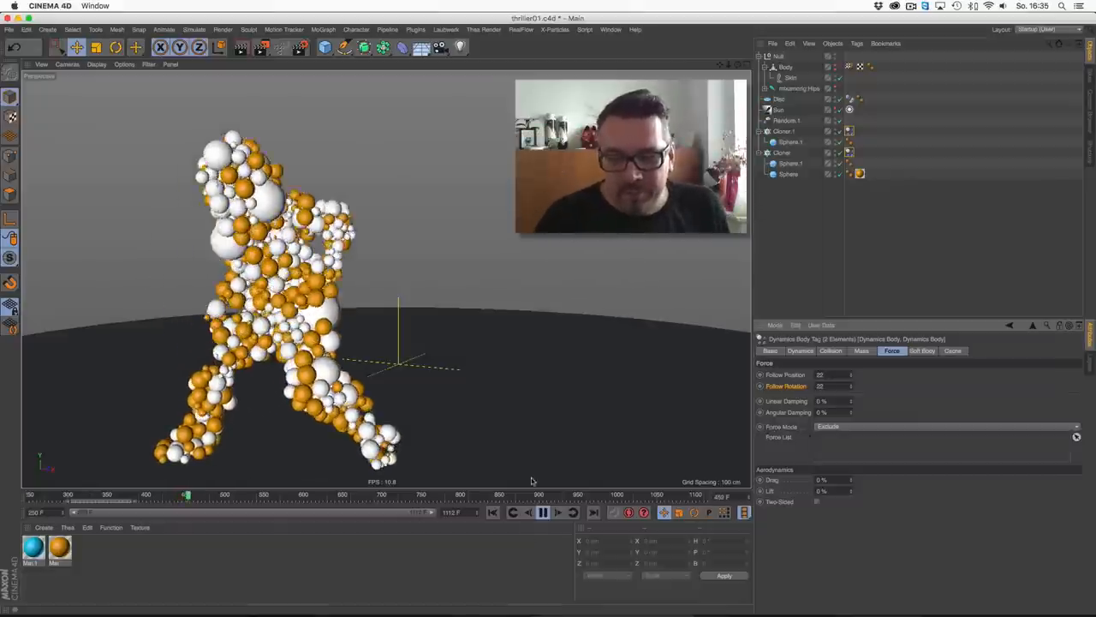
left_click(542, 512)
type("55")
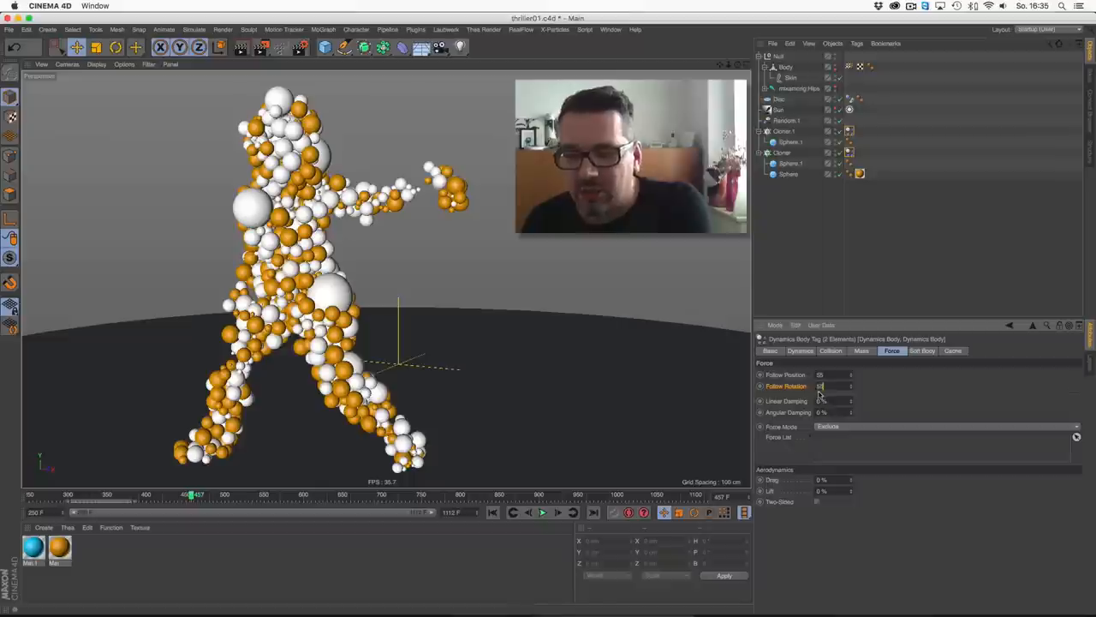
left_click(541, 512)
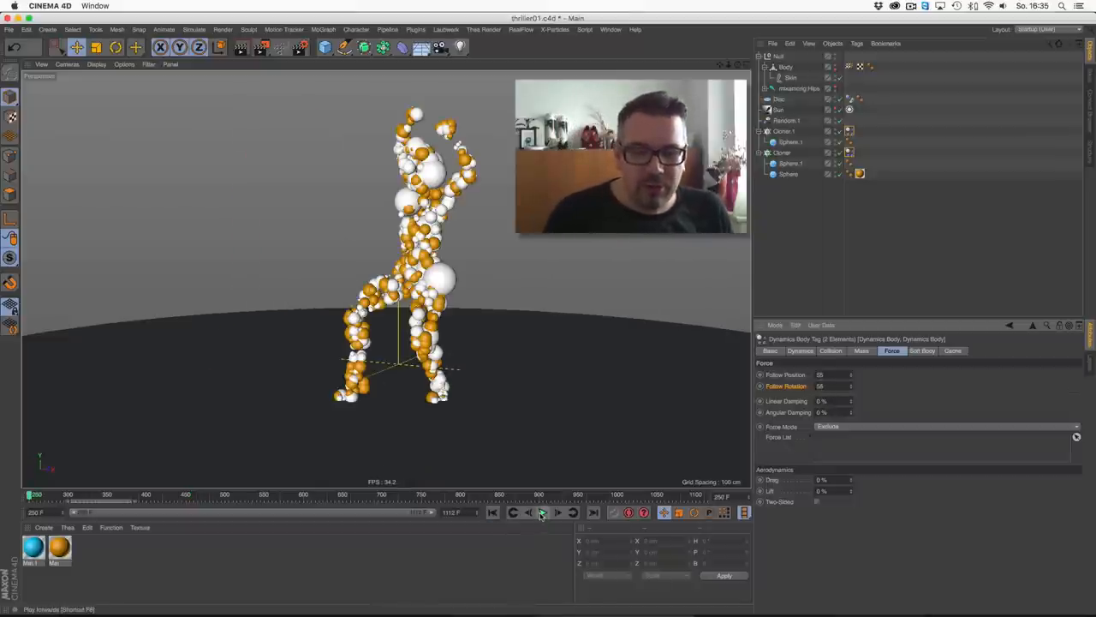
left_click(543, 513)
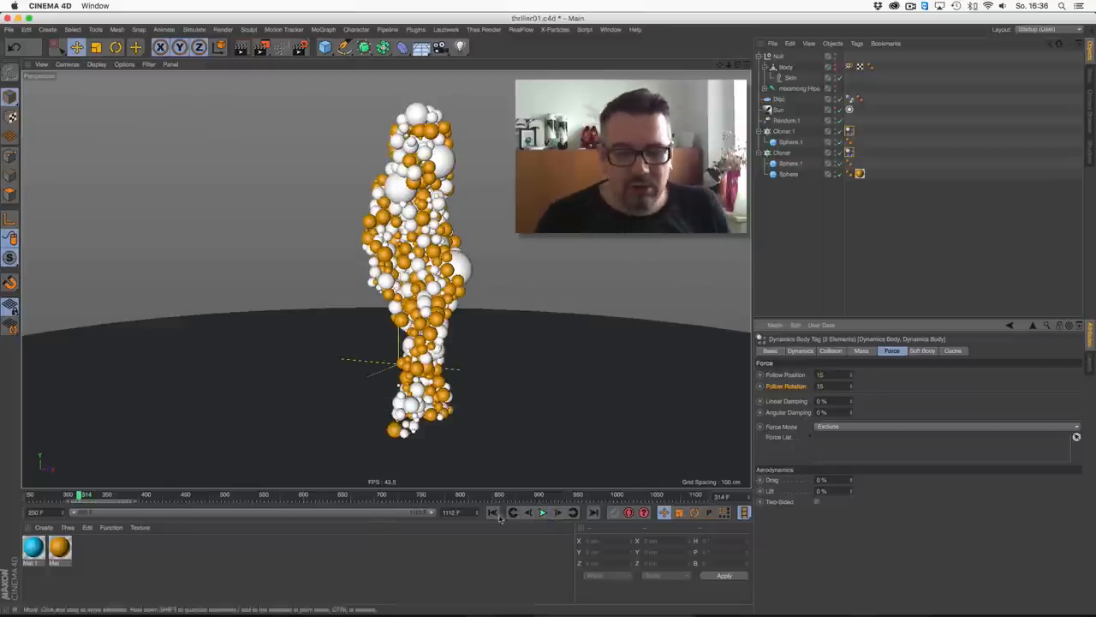
left_click(542, 511)
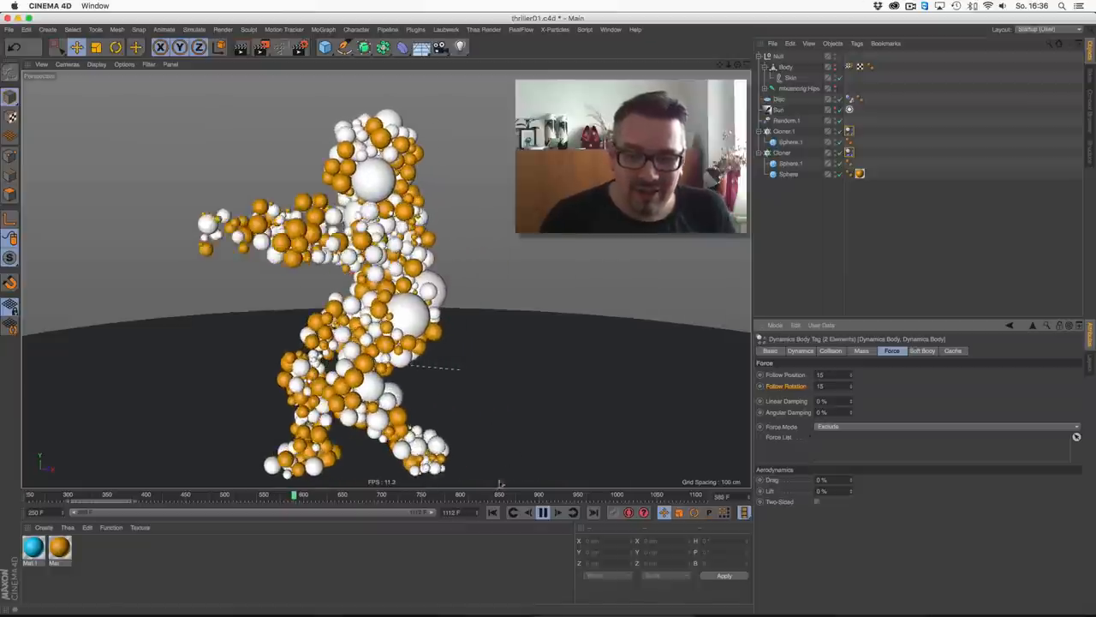
left_click(542, 512)
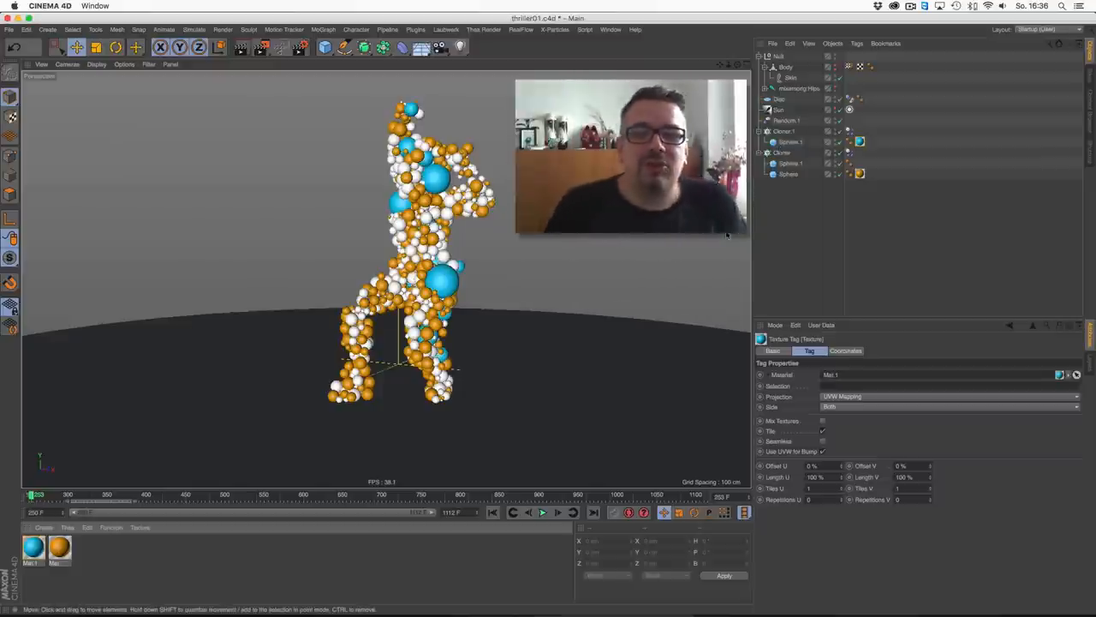
- Apply the blue Mat.1 material to Sphere.1 and bring up Render Settings
left_click(439, 47)
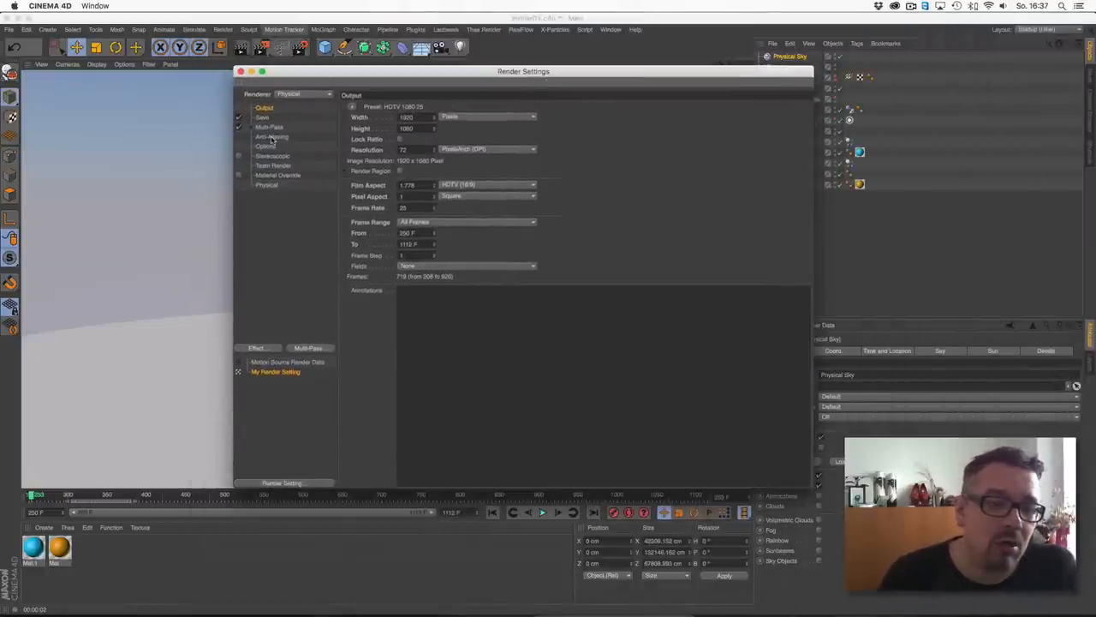
- Add Global Illumination with Quasi-Monte Carlo as primary and secondary methods
left_click(257, 347)
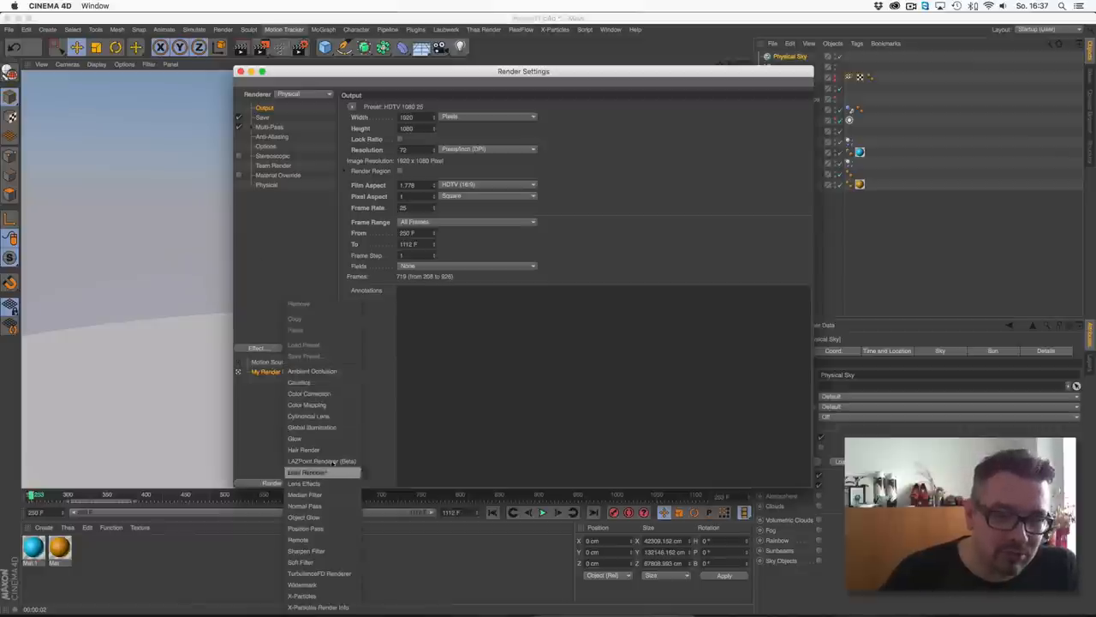
mouse_move(309, 394)
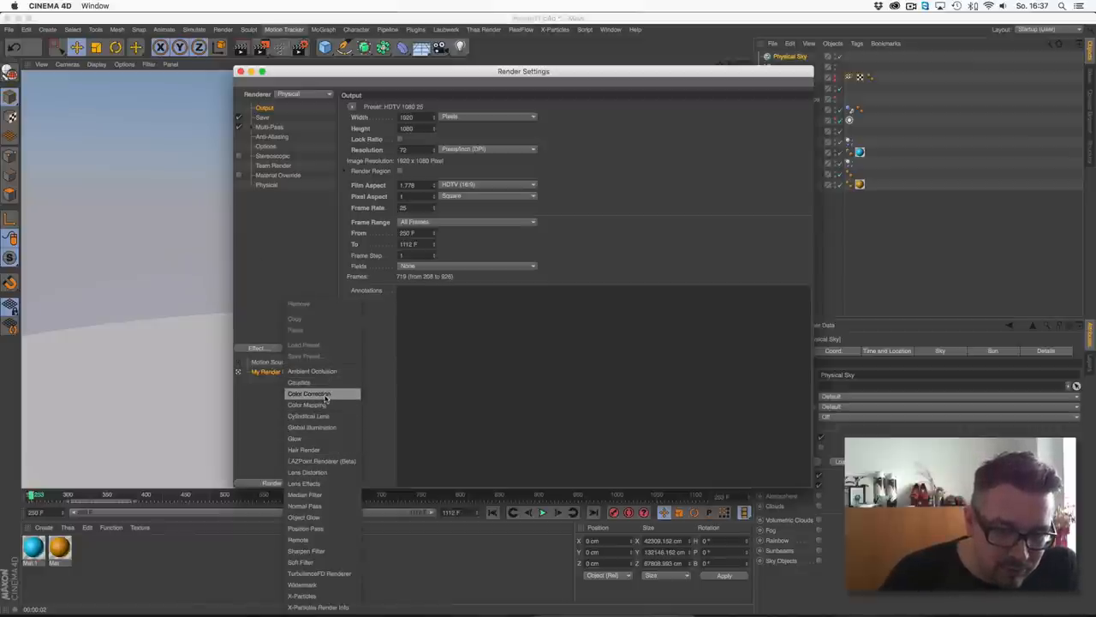
left_click(311, 427)
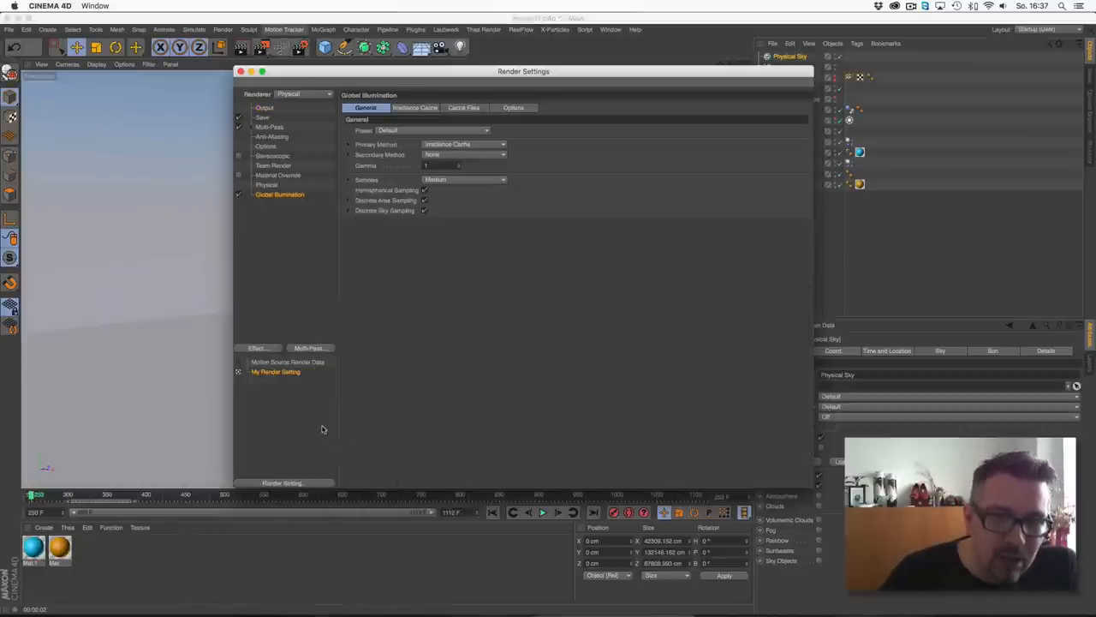
left_click(463, 144)
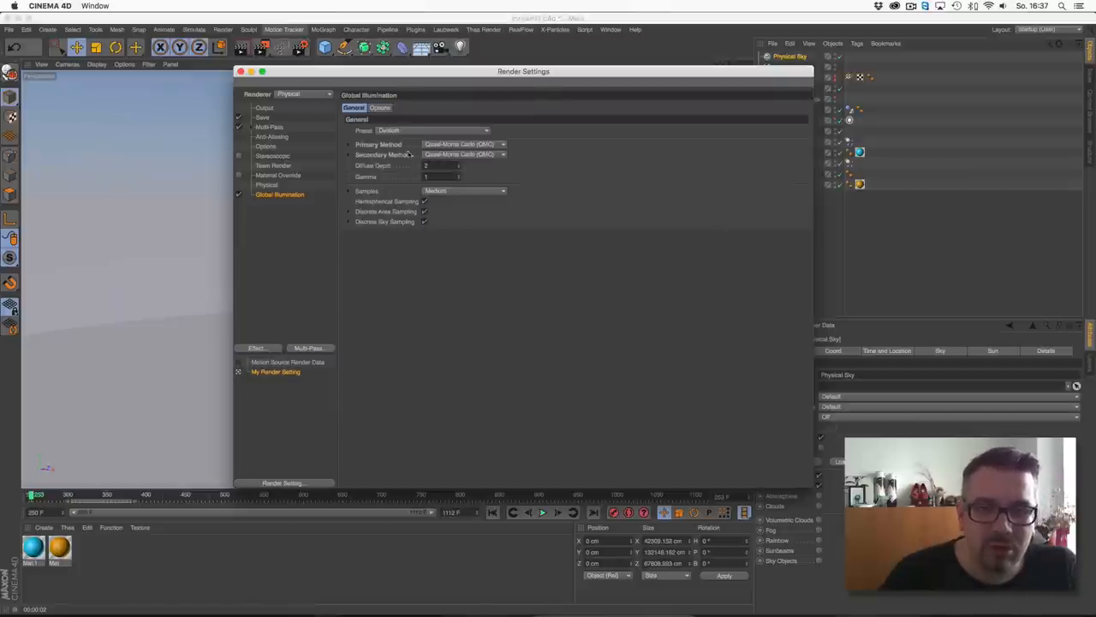
left_click(241, 71)
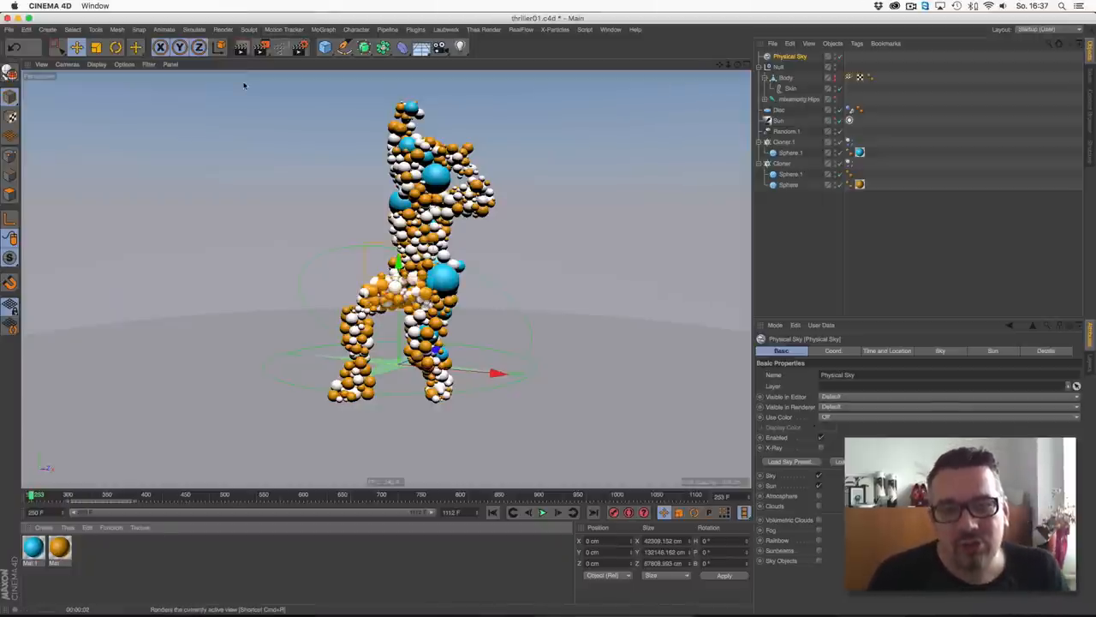
left_click(240, 47)
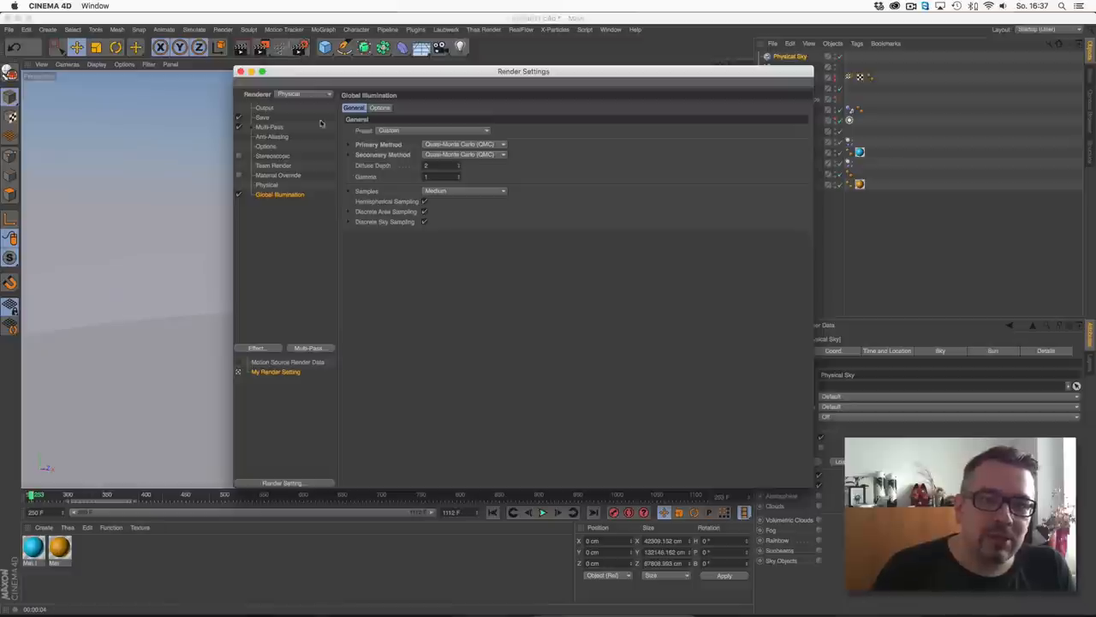
left_click(266, 184)
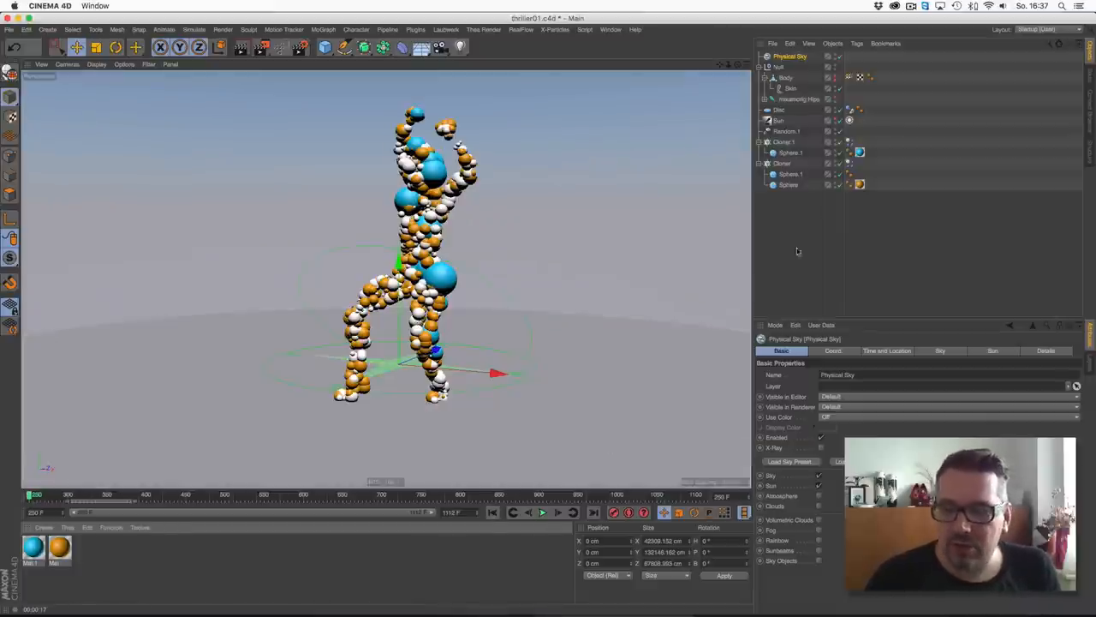
left_click(781, 163)
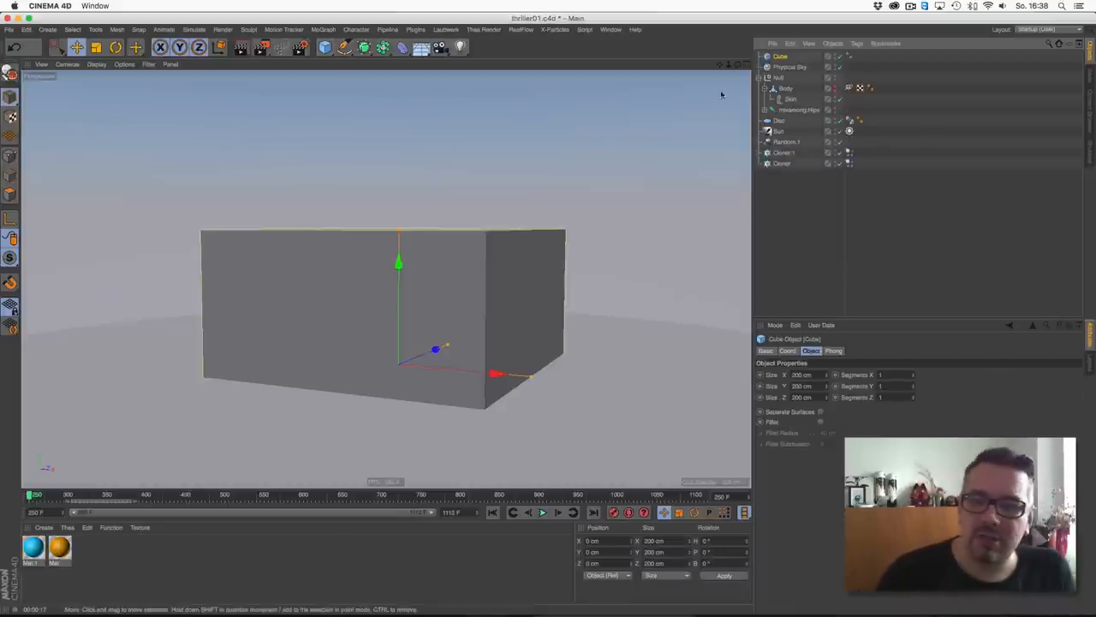
triple_click(801, 375)
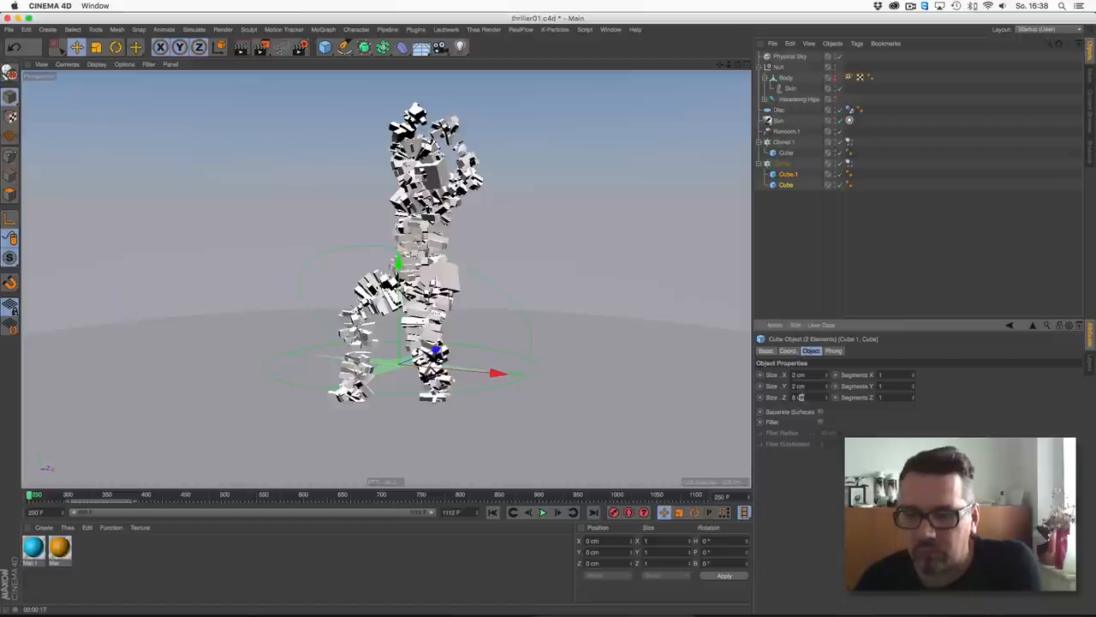
left_click(543, 512)
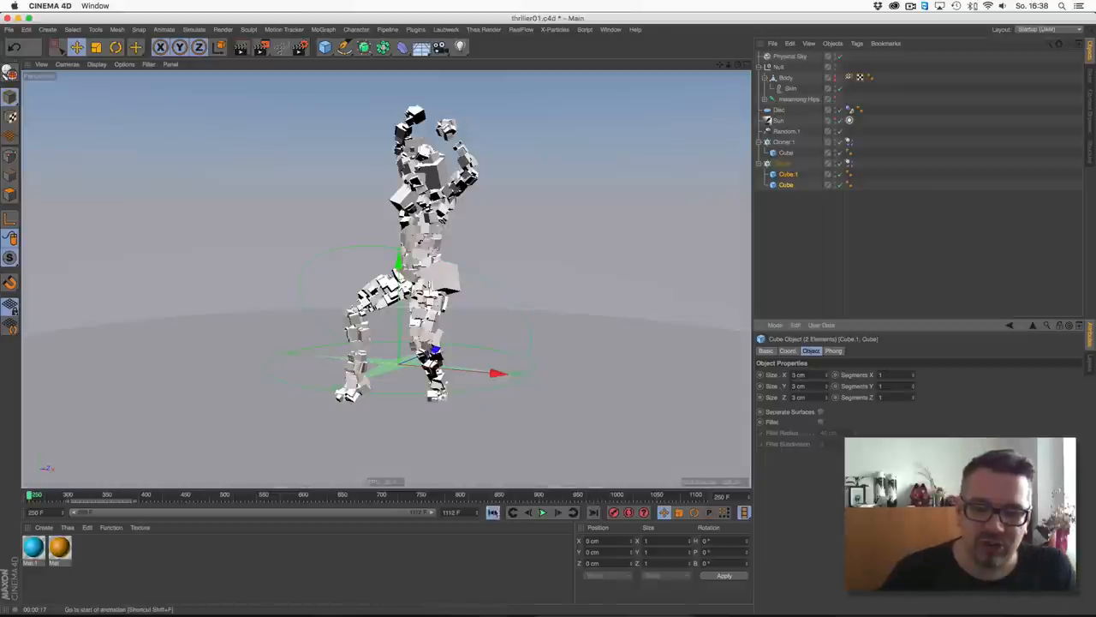
left_click(543, 511)
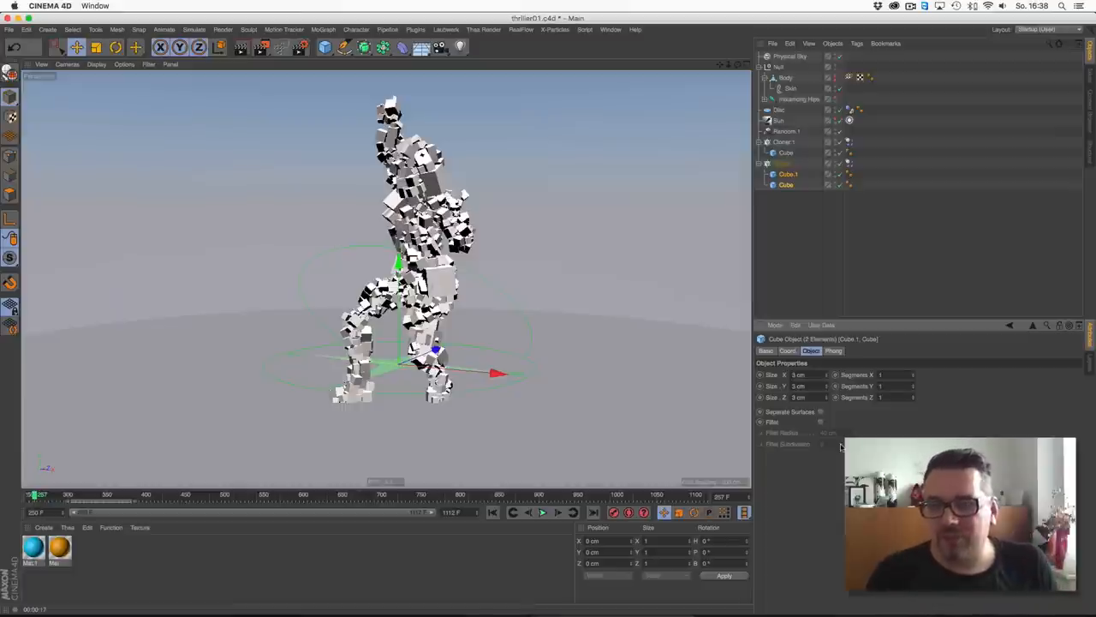
triple_click(805, 374)
type("4")
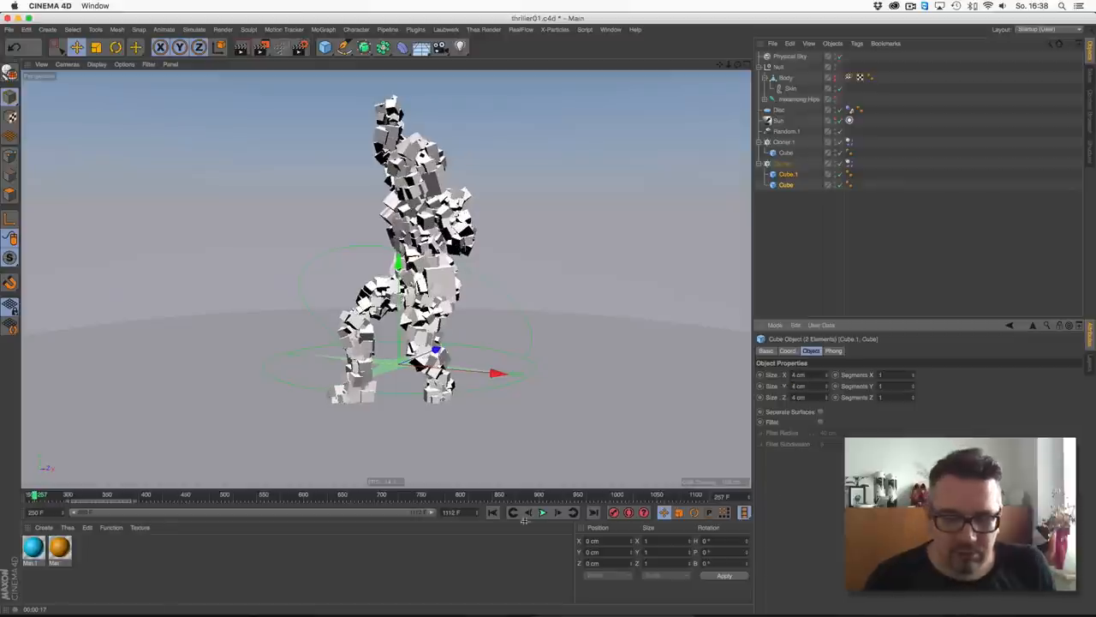
left_click(543, 512)
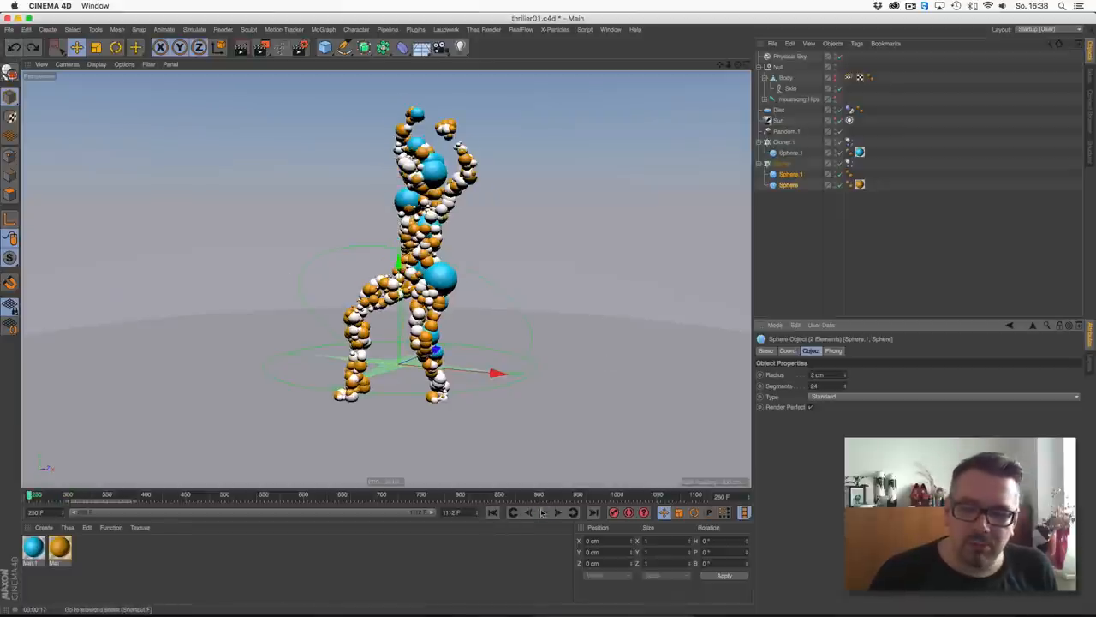
- Preview the dance, then disable both sphere cloners to reveal the bare body mesh
left_click(543, 512)
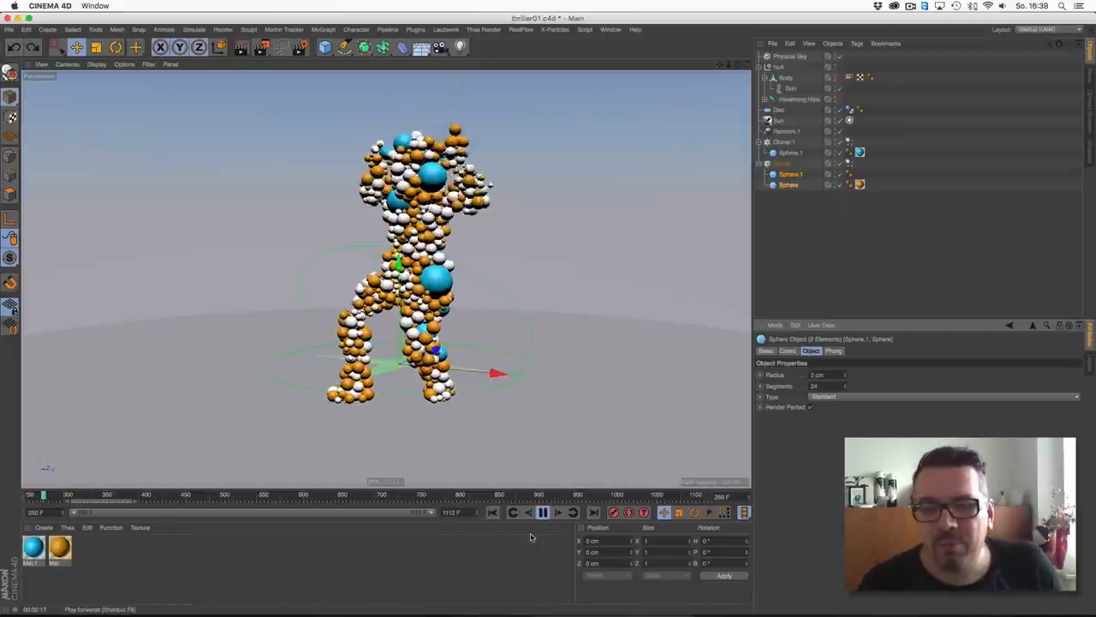
left_click(543, 512)
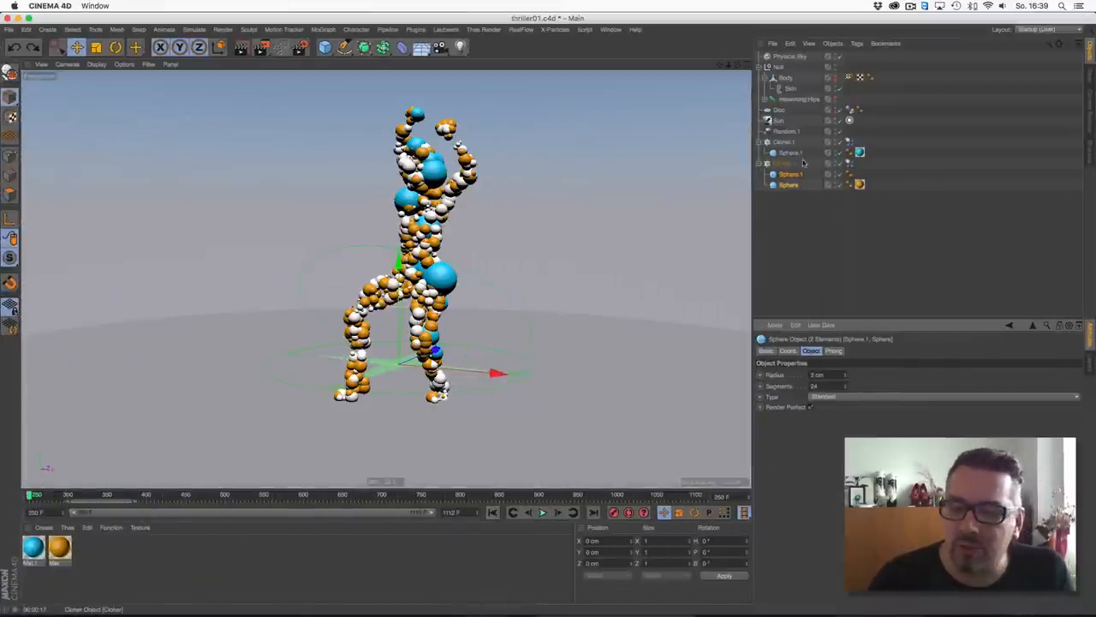
left_click(782, 163)
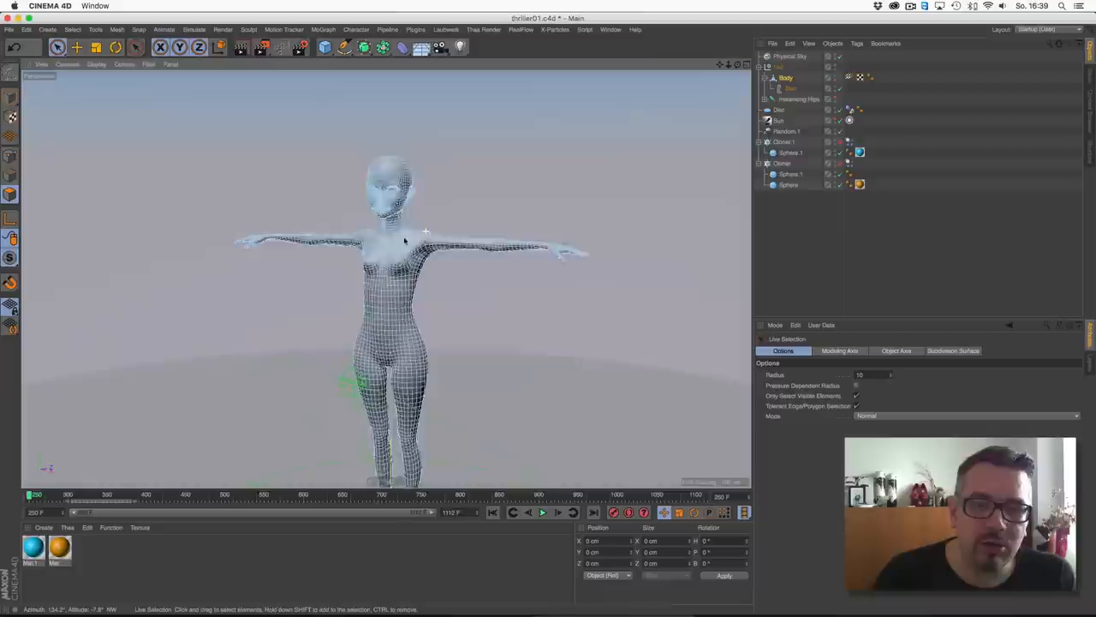
- Paint-select torso, arm and lower-leg polygons in Front view, then check in Perspective
left_click_drag(406, 240, 445, 228)
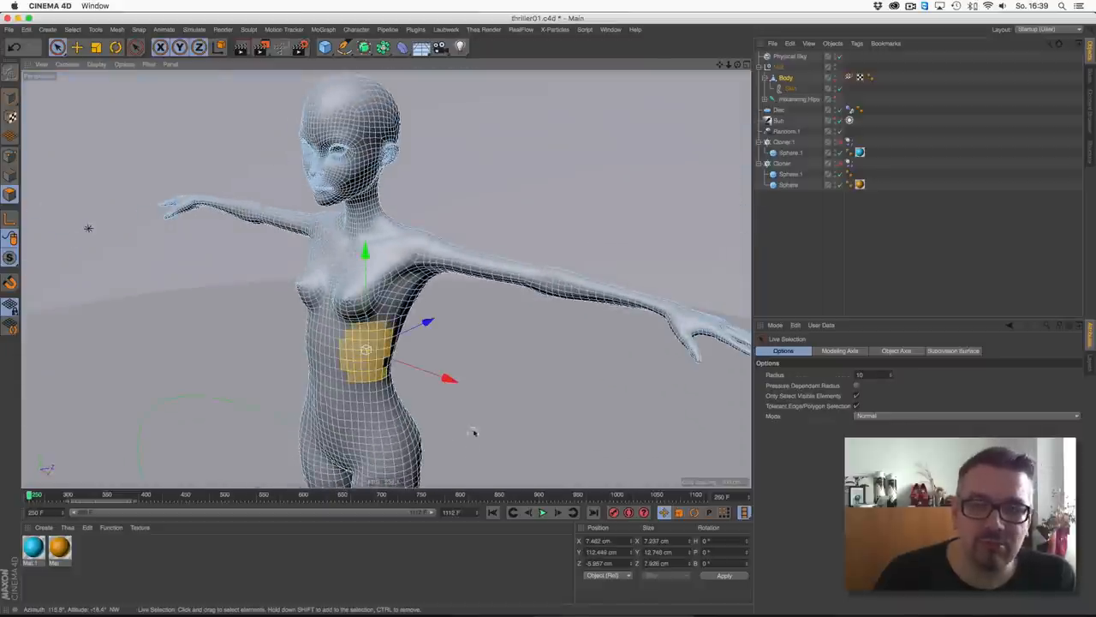
mouse_move(482, 377)
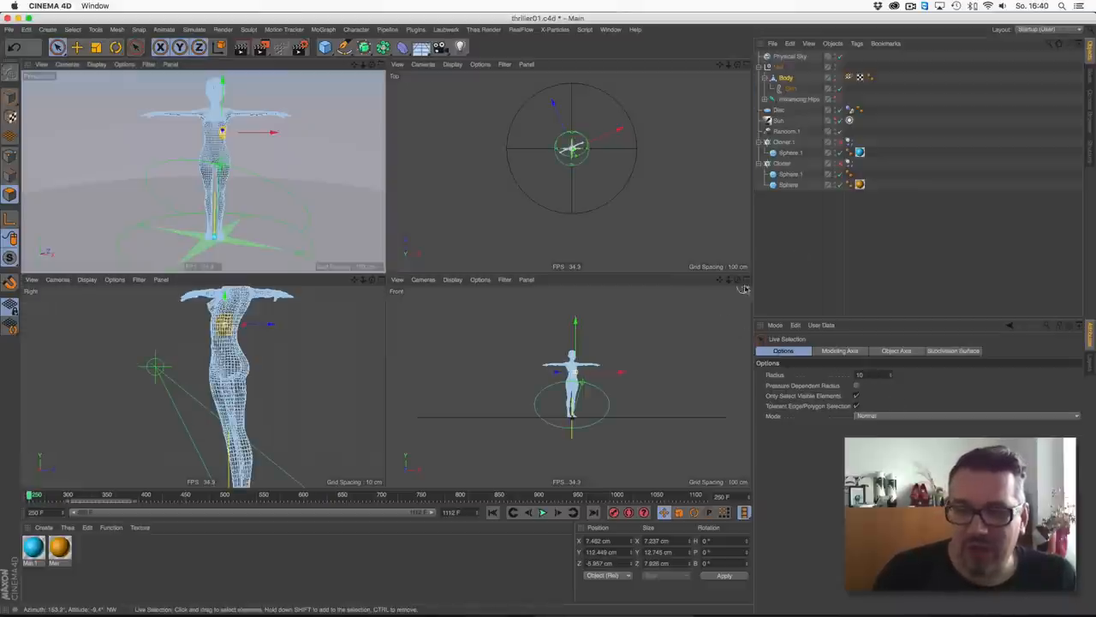
left_click(742, 288)
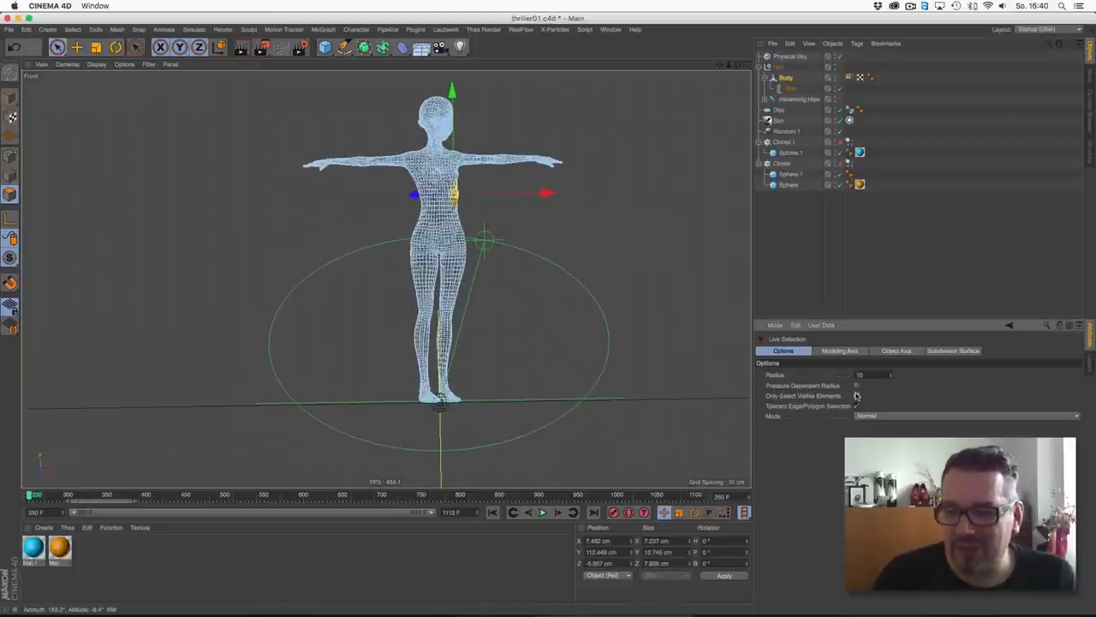
mouse_move(491, 127)
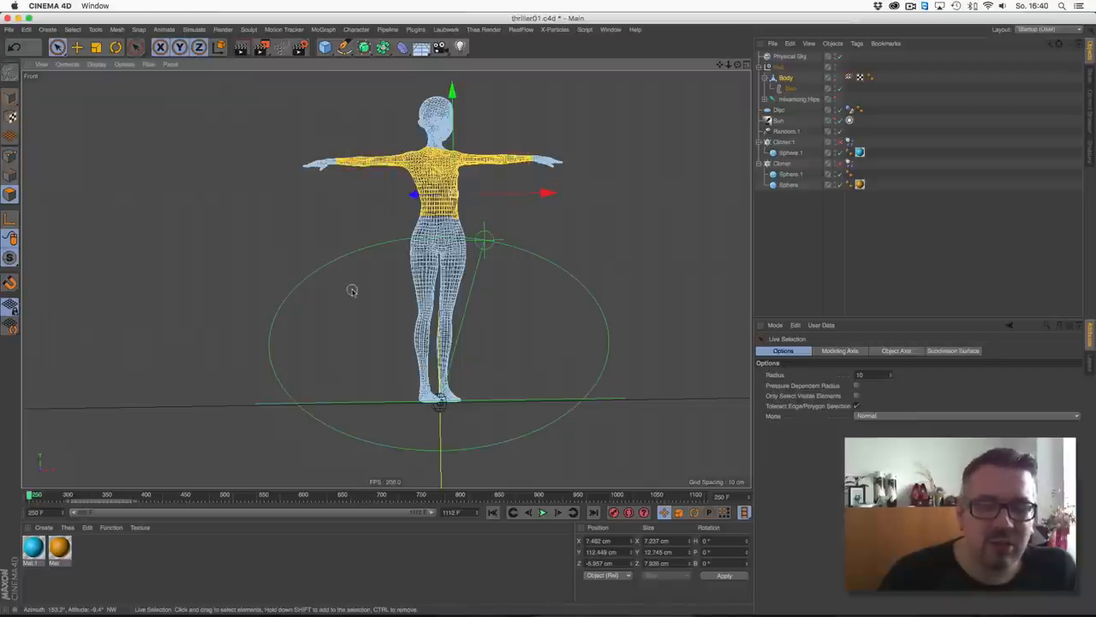
mouse_move(366, 332)
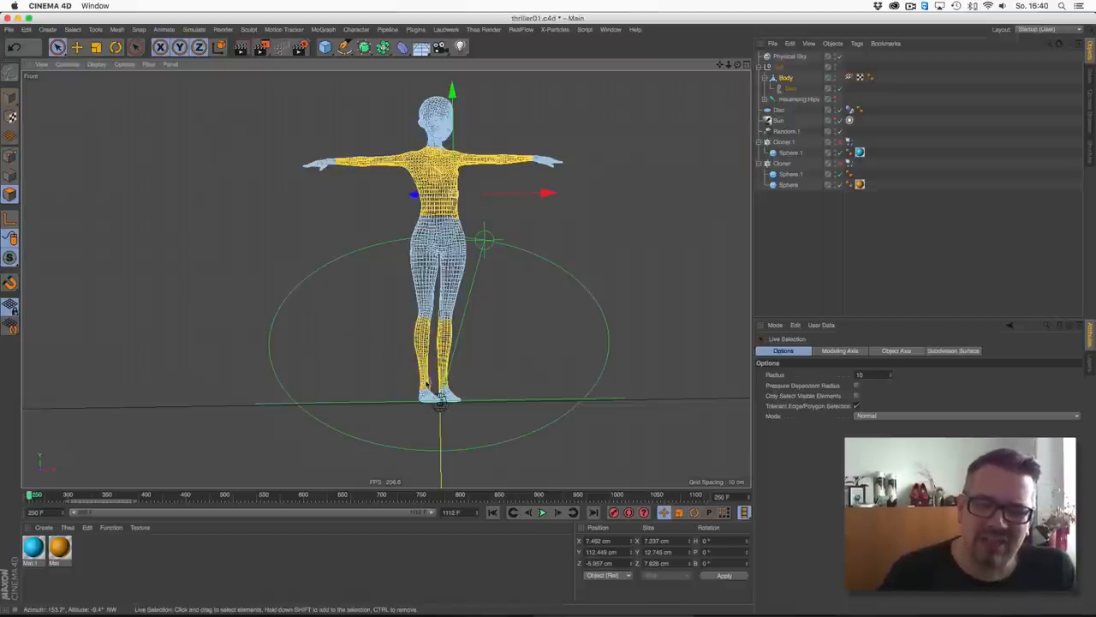
left_click(738, 64)
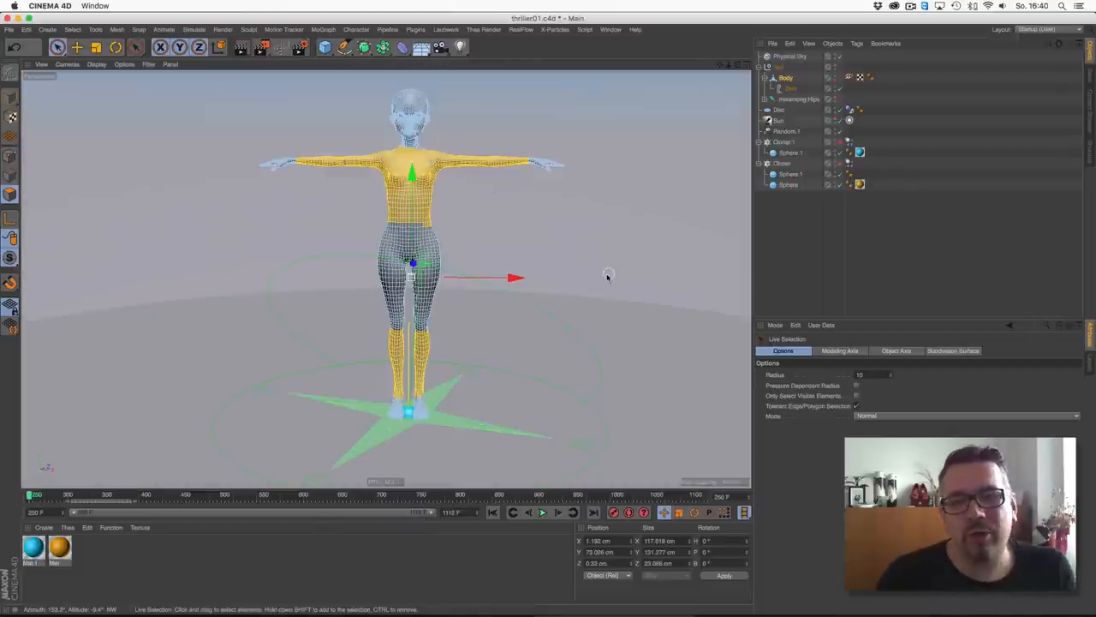
- Store the torso and lower-leg polygons as a Set Selection tag
left_click(73, 29)
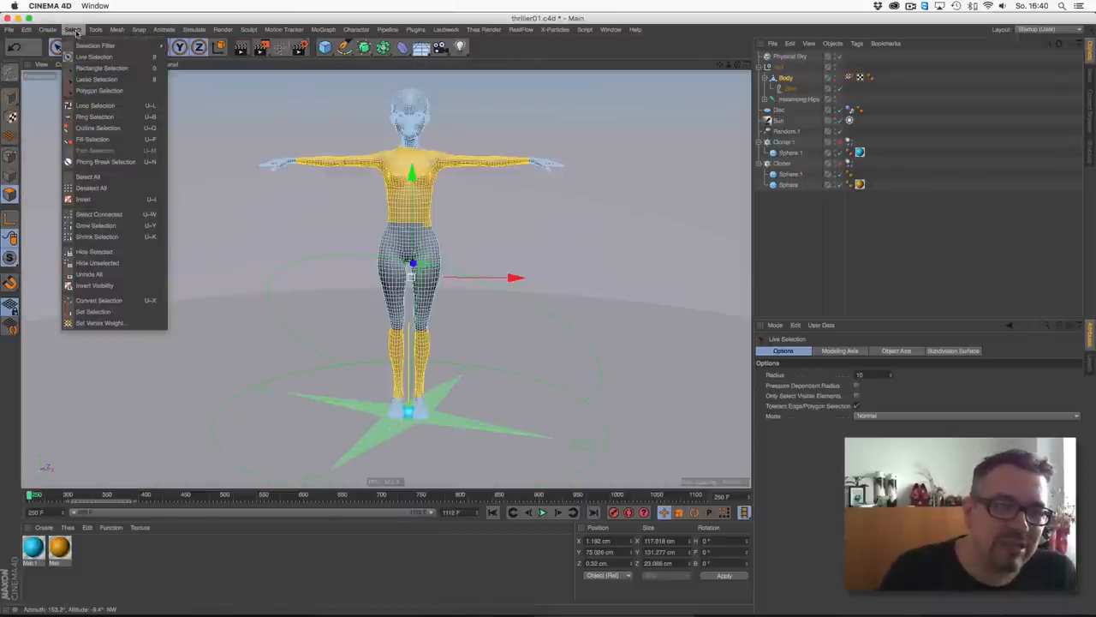
mouse_move(92, 311)
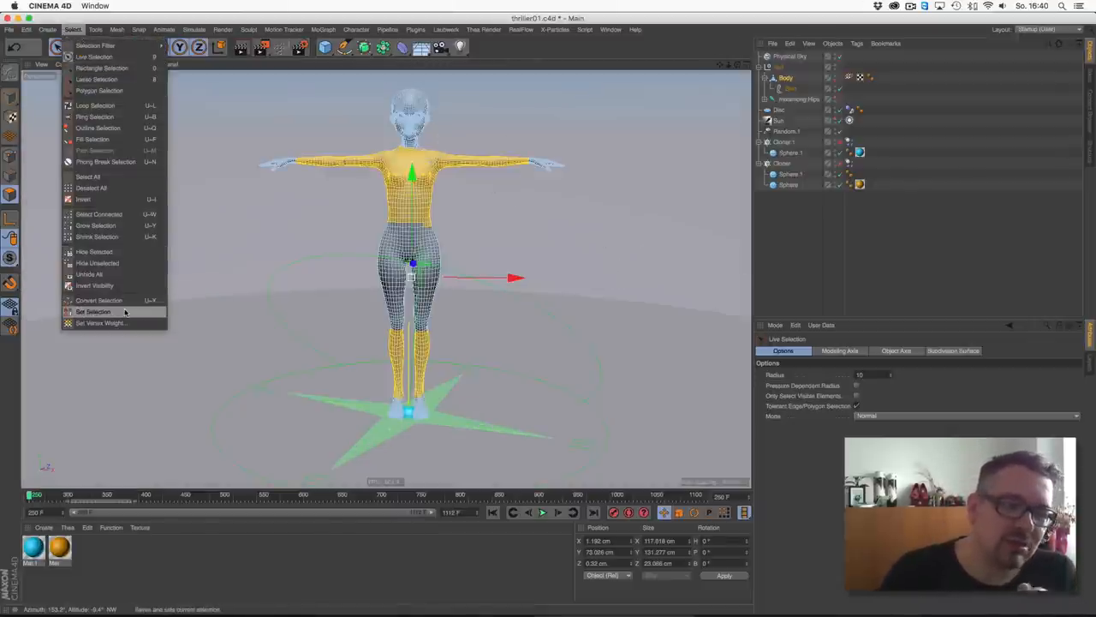
left_click(92, 311)
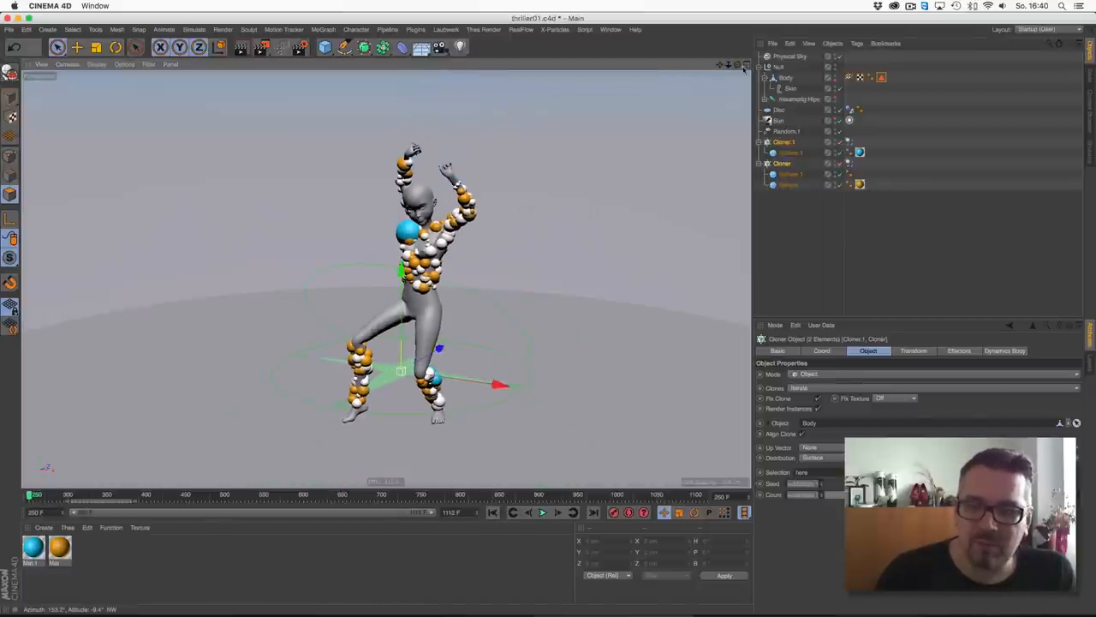
- Preview the simulation, rewind to the first frame, and show the Dynamics Body Force settings
left_click(542, 512)
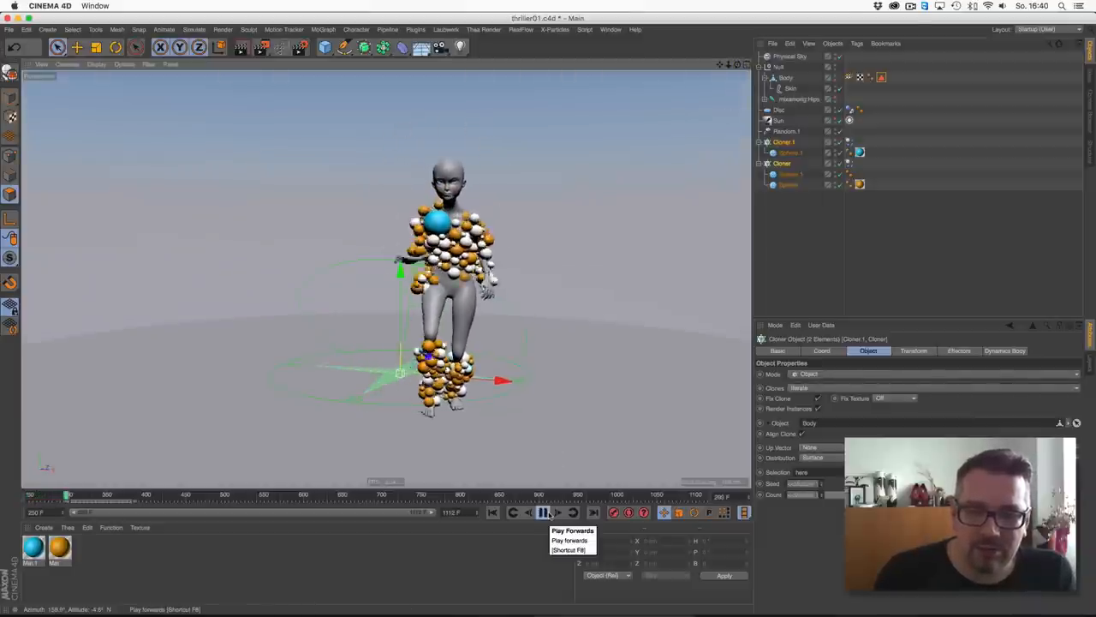
left_click(543, 512)
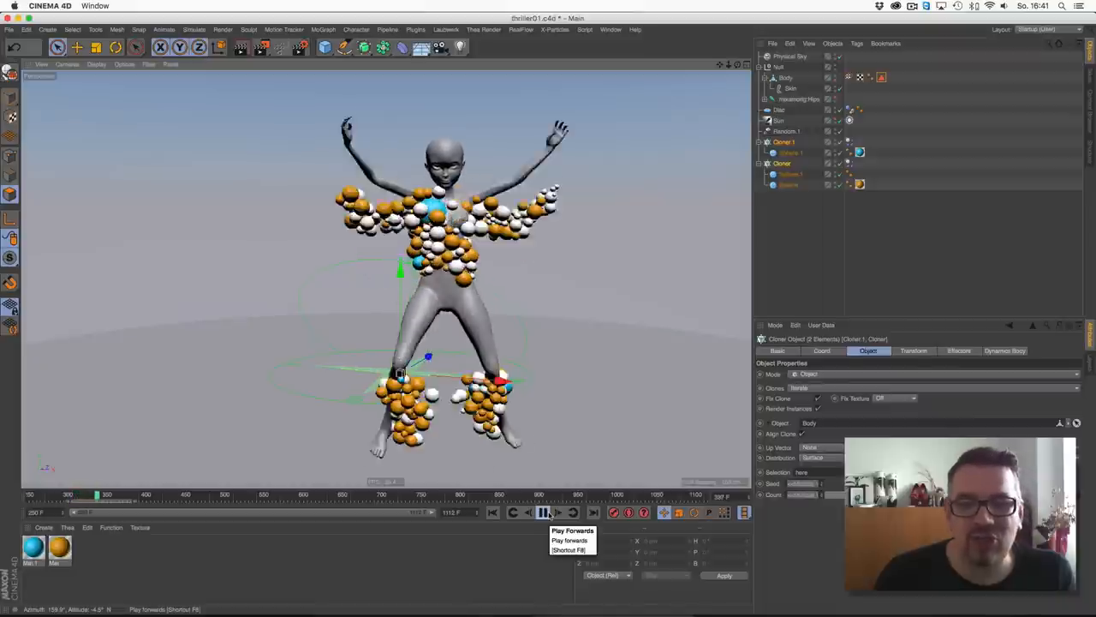
left_click(543, 512)
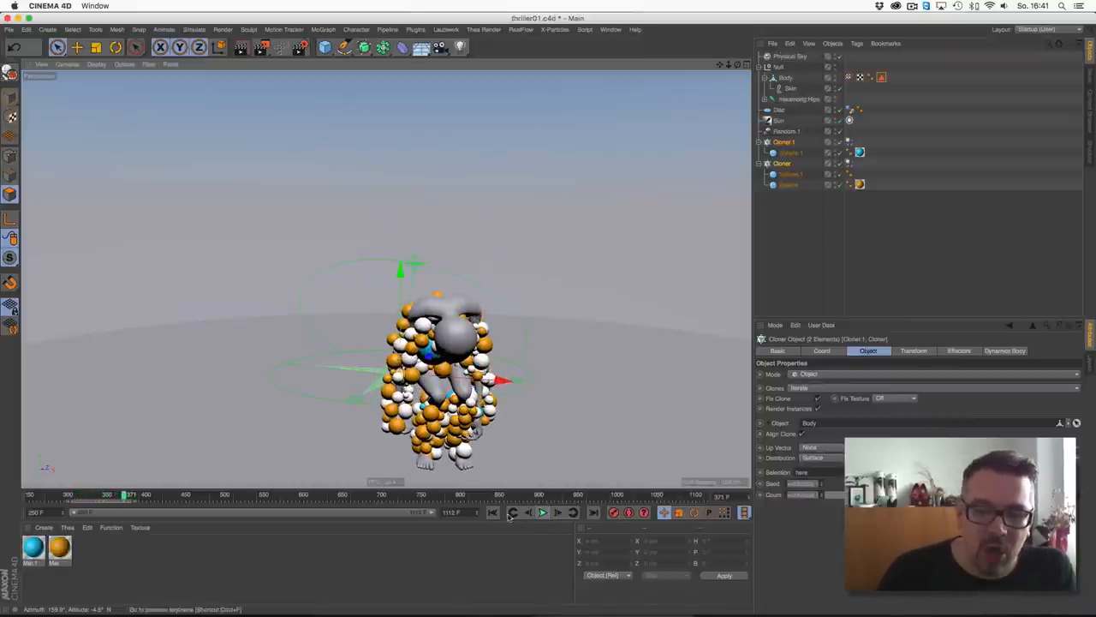
left_click(512, 512)
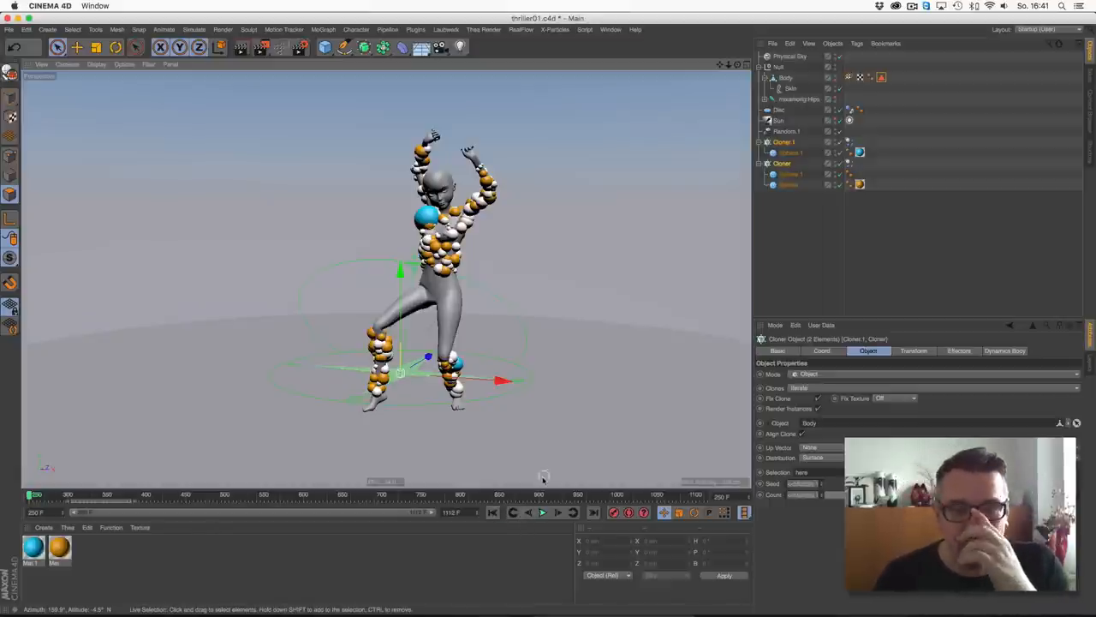
left_click(788, 173)
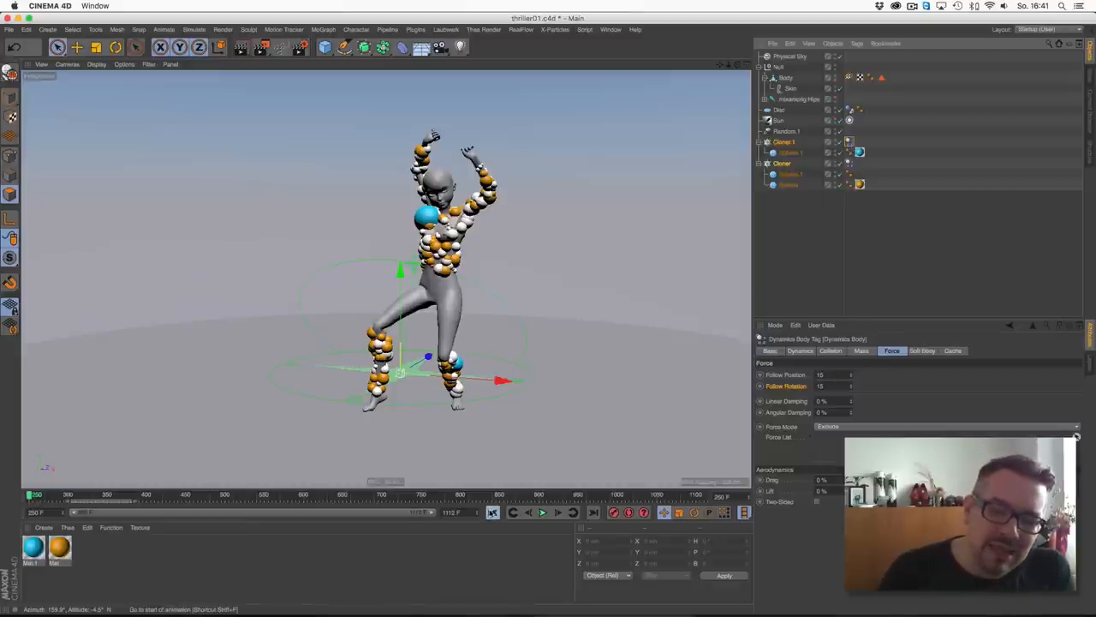
mouse_move(513, 429)
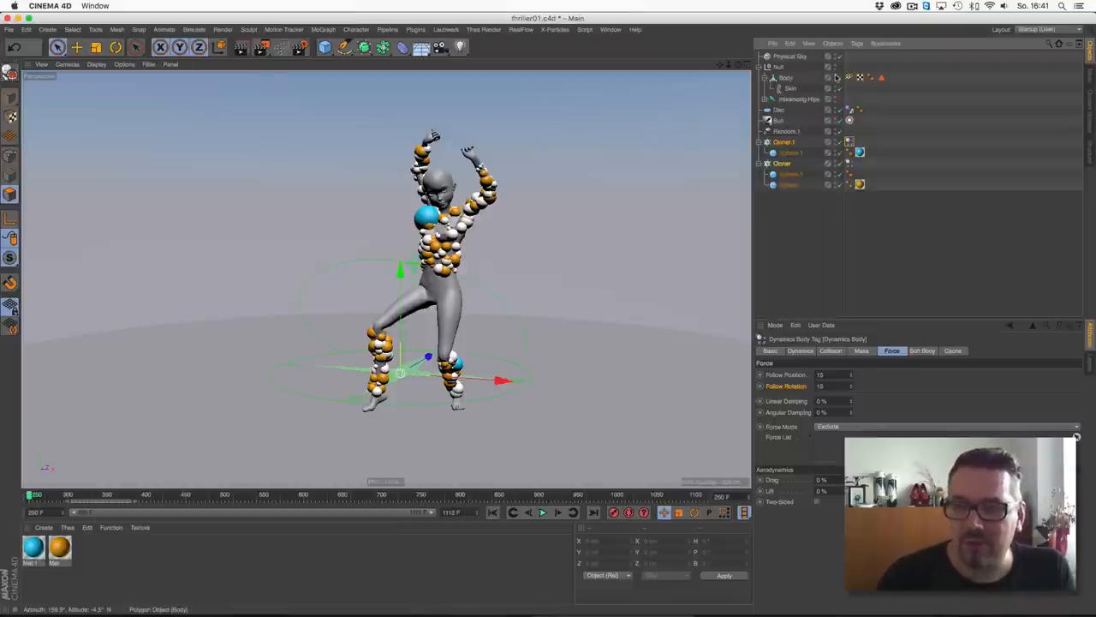
- Set Follow Position and Follow Rotation to 25 on both Dynamics Body tags, testing playback
left_click(542, 512)
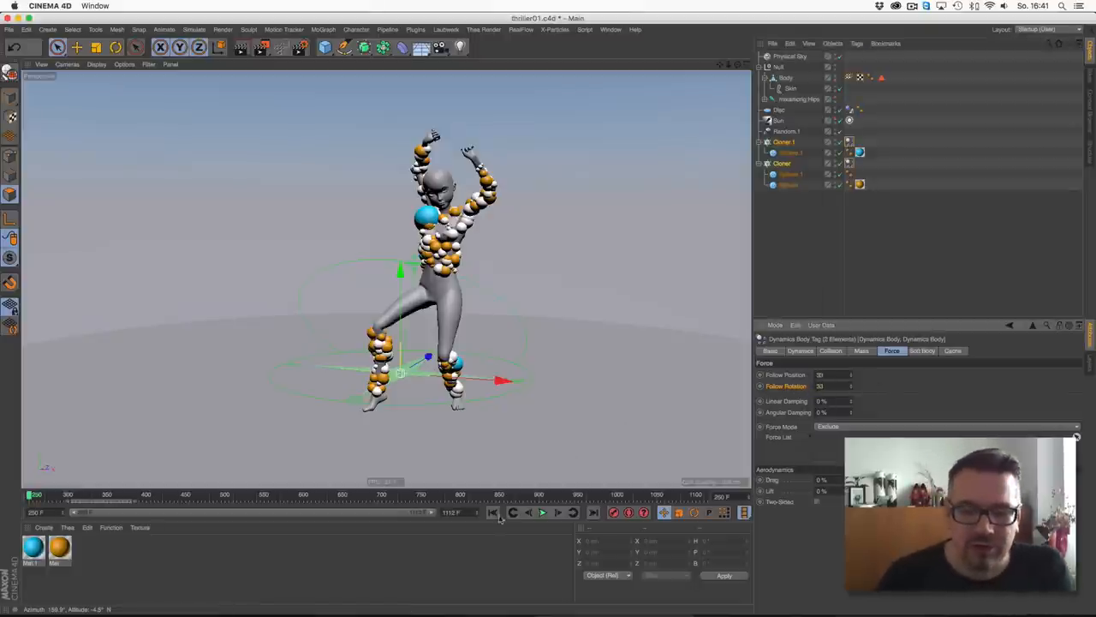
left_click(542, 512)
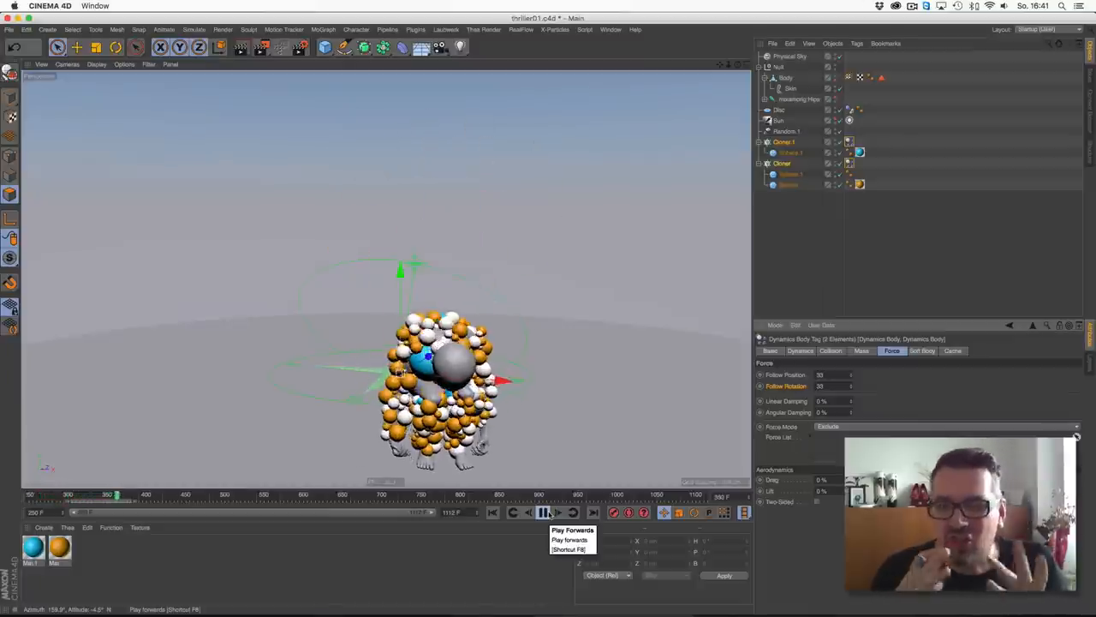
left_click(544, 512)
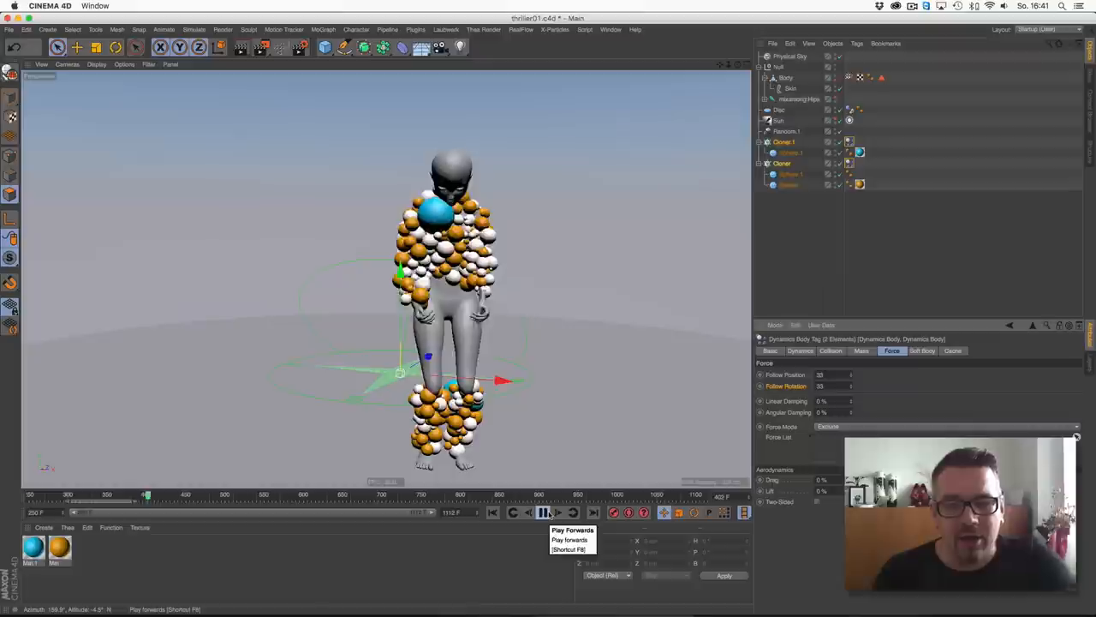
left_click(544, 512)
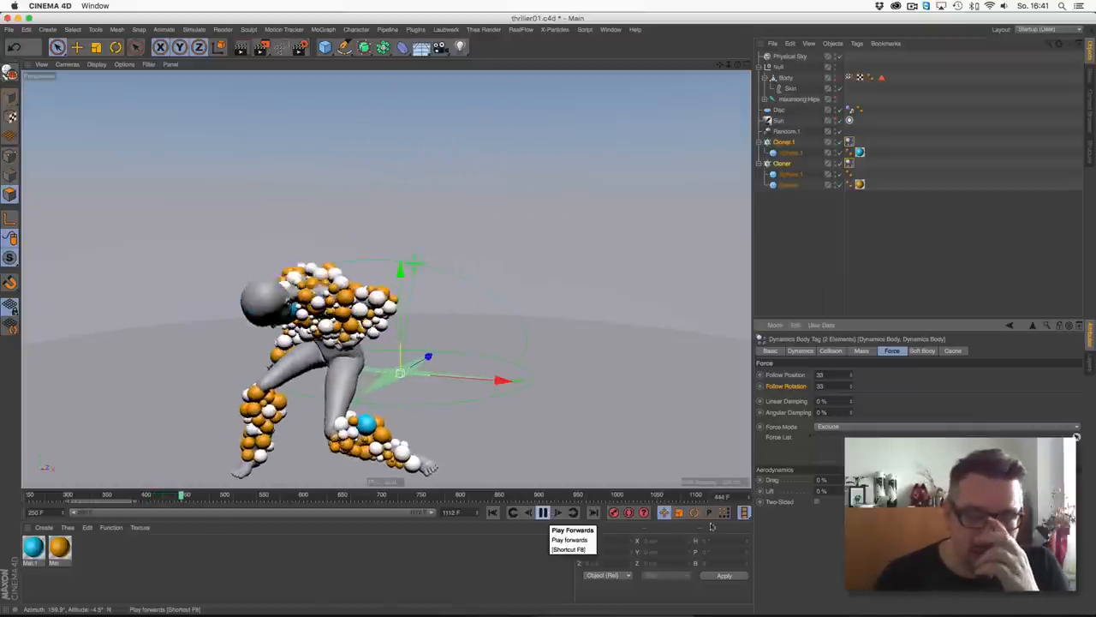
left_click(543, 512)
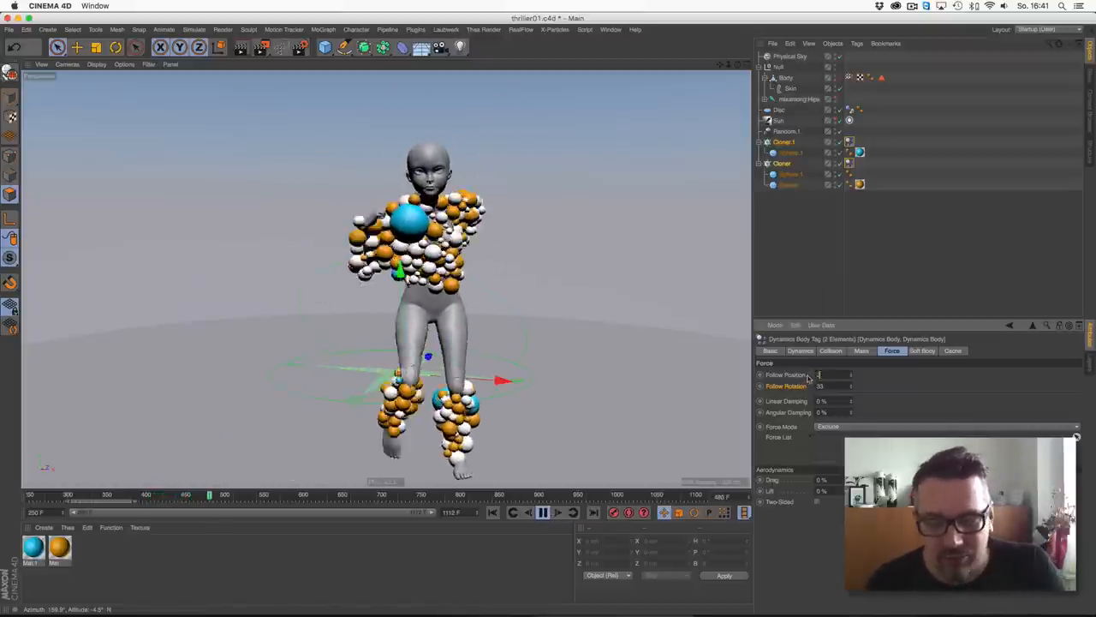
left_click(542, 512)
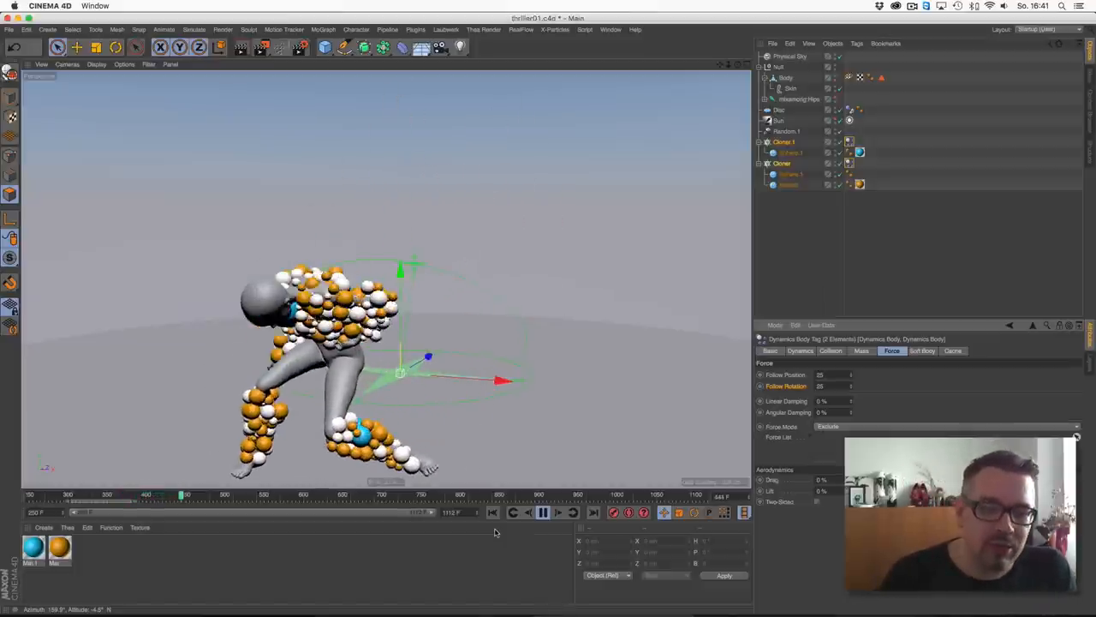
left_click(543, 512)
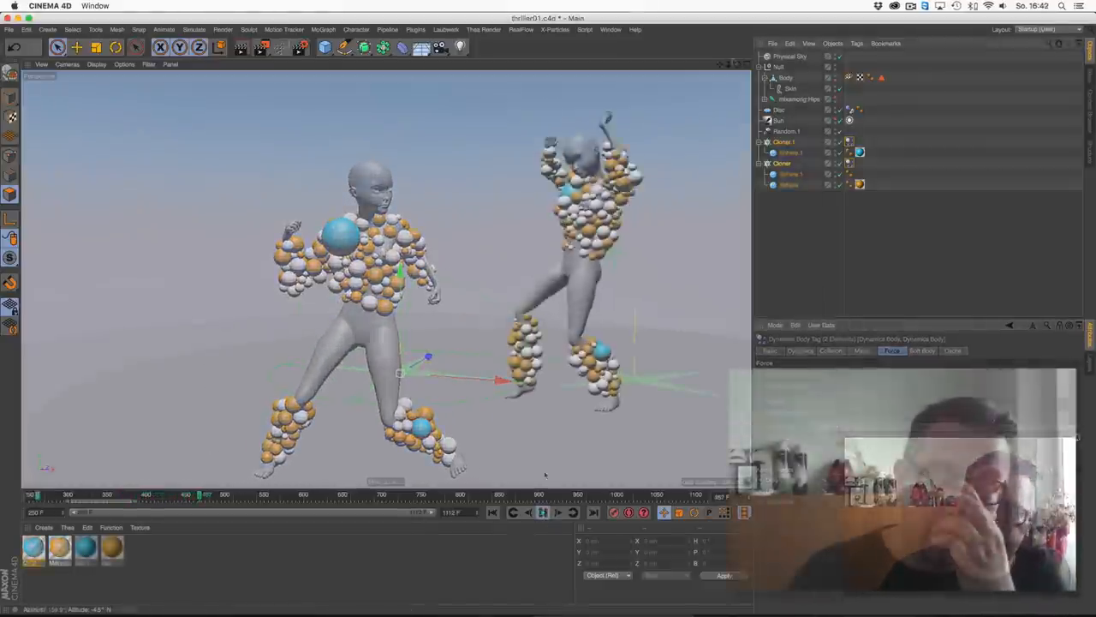
- Play the dance until the spheres drop and scatter on the floor, then stop
left_click(543, 512)
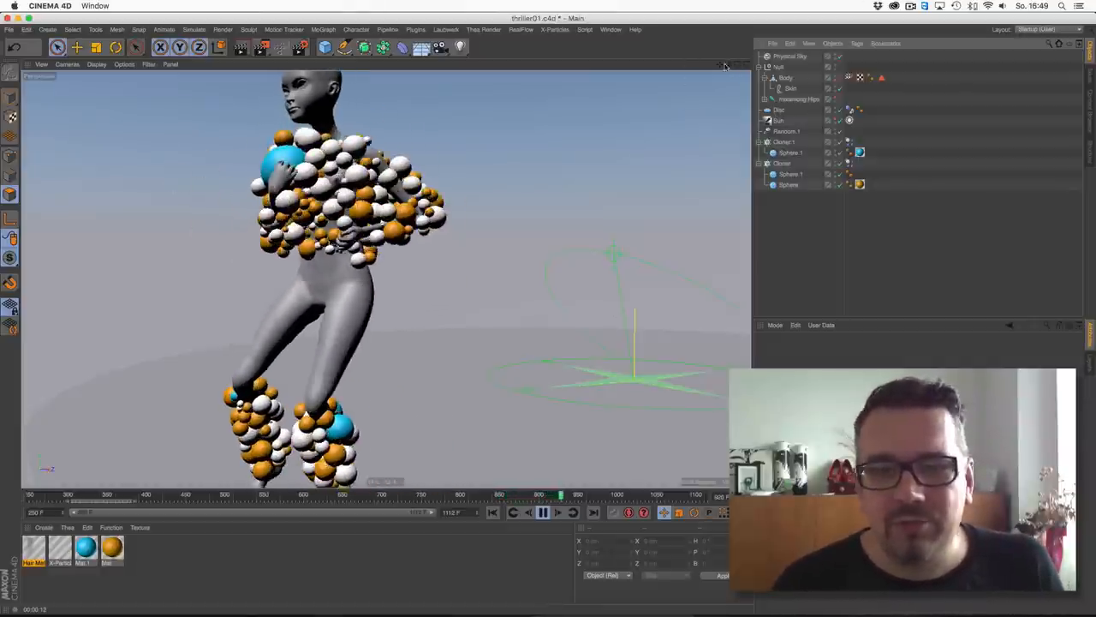
left_click(543, 512)
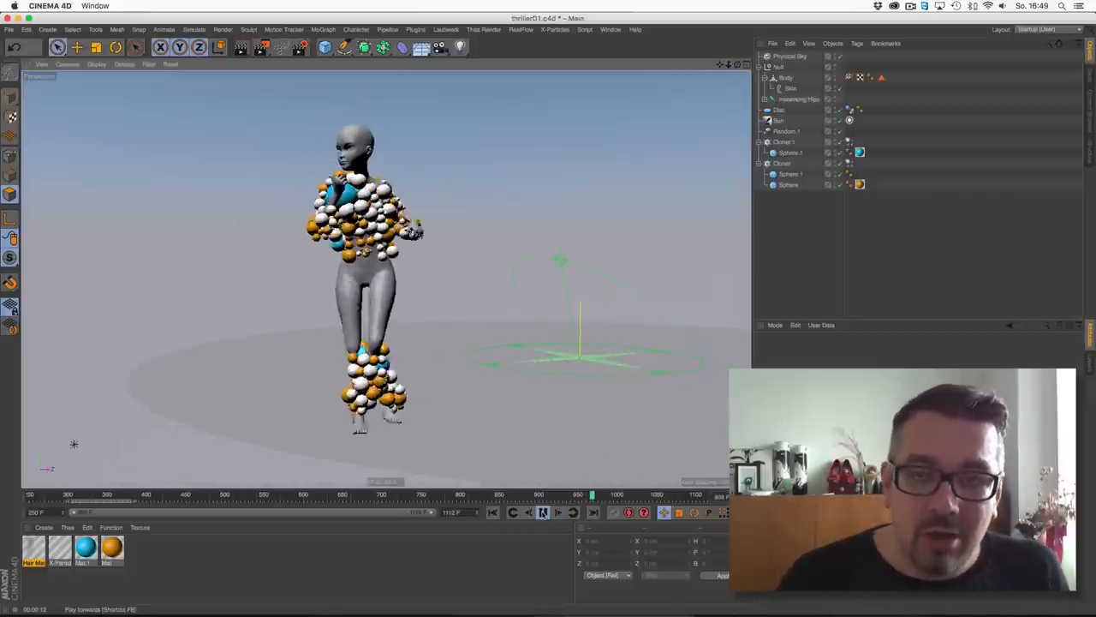
left_click(543, 512)
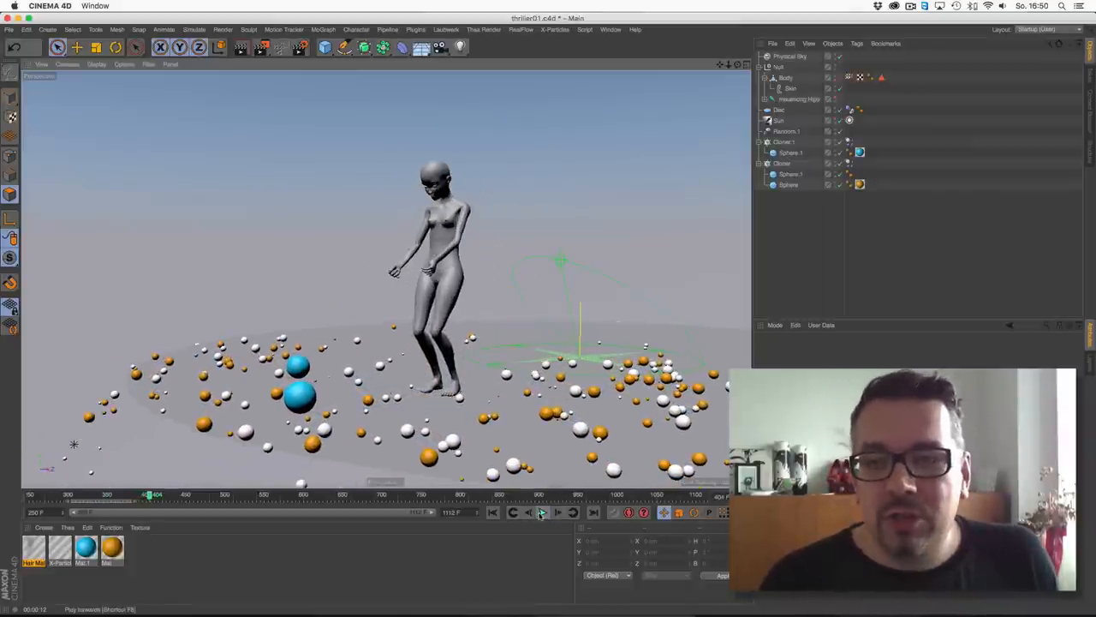
left_click(542, 512)
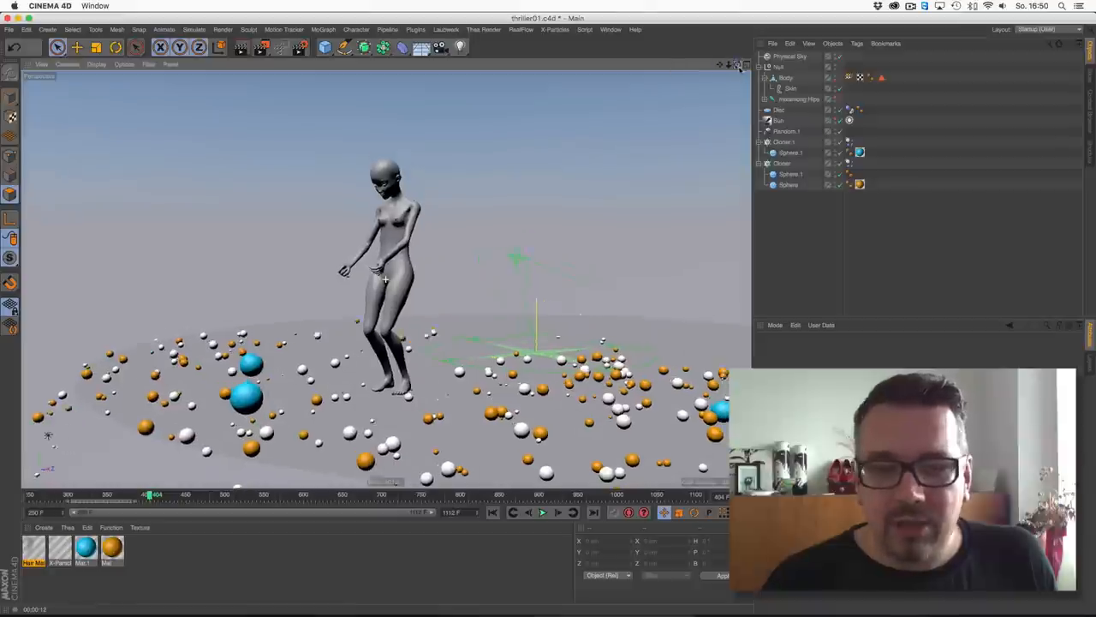